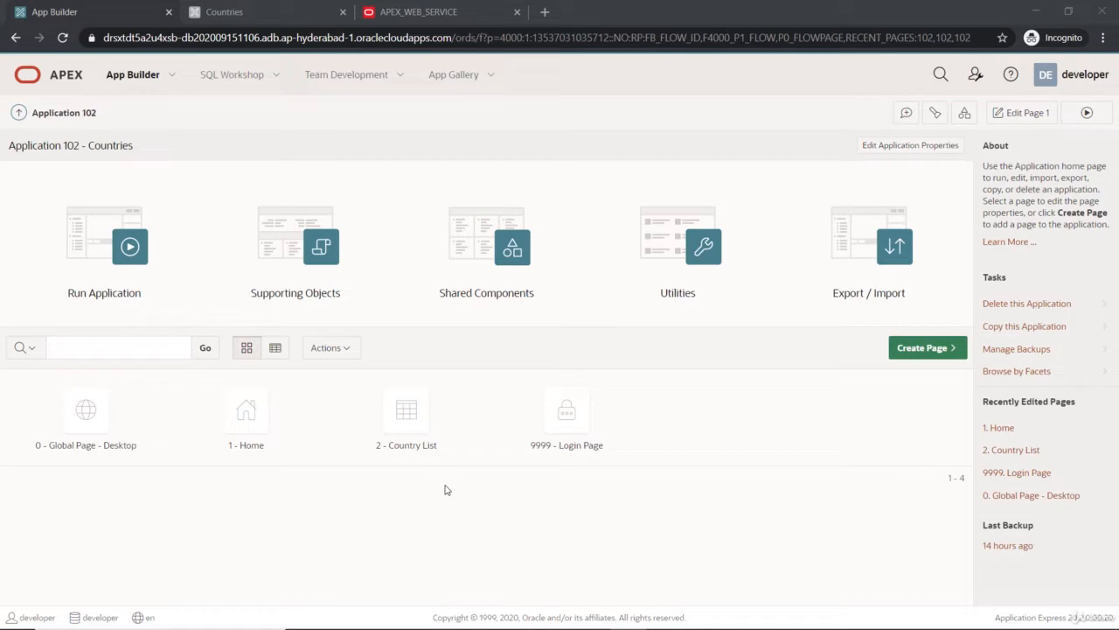
{"action": "mouse_move", "coordinate": [486, 292]}
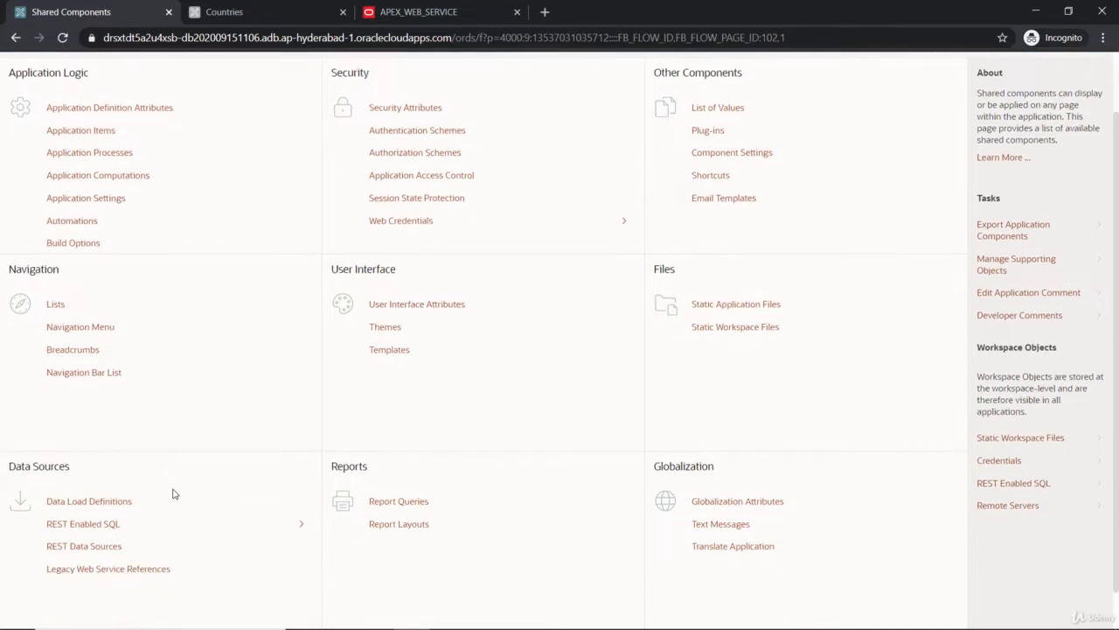
Look at the legacy web service references list, then return to the Countries application home
{"action": "scroll", "scroll_direction": "down", "scroll_amount": 3}
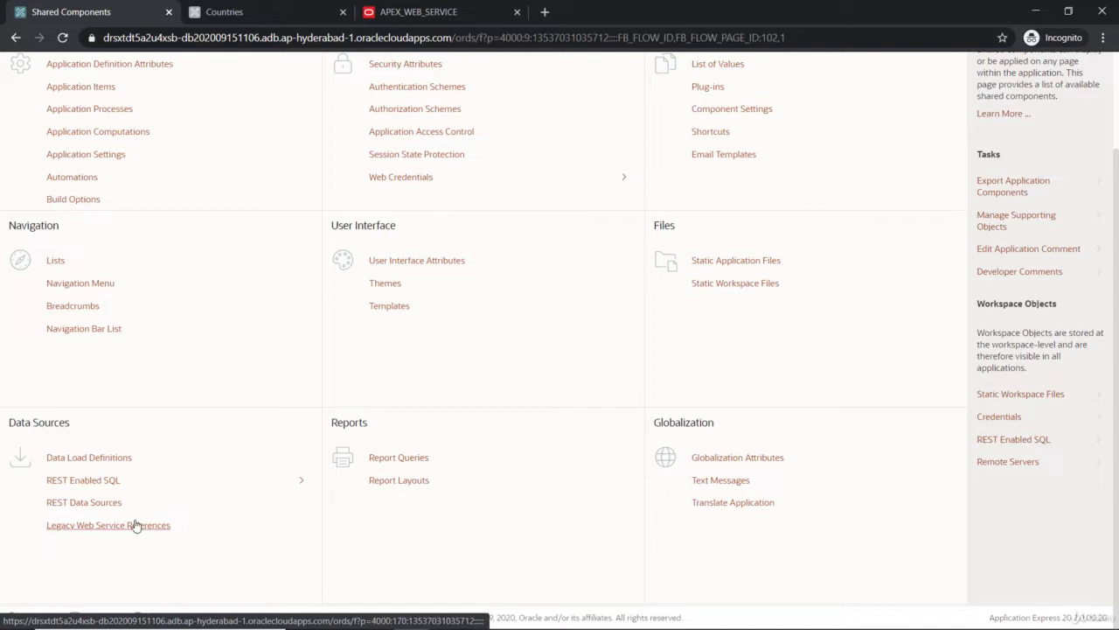
{"action": "left_click", "coordinate": [109, 525]}
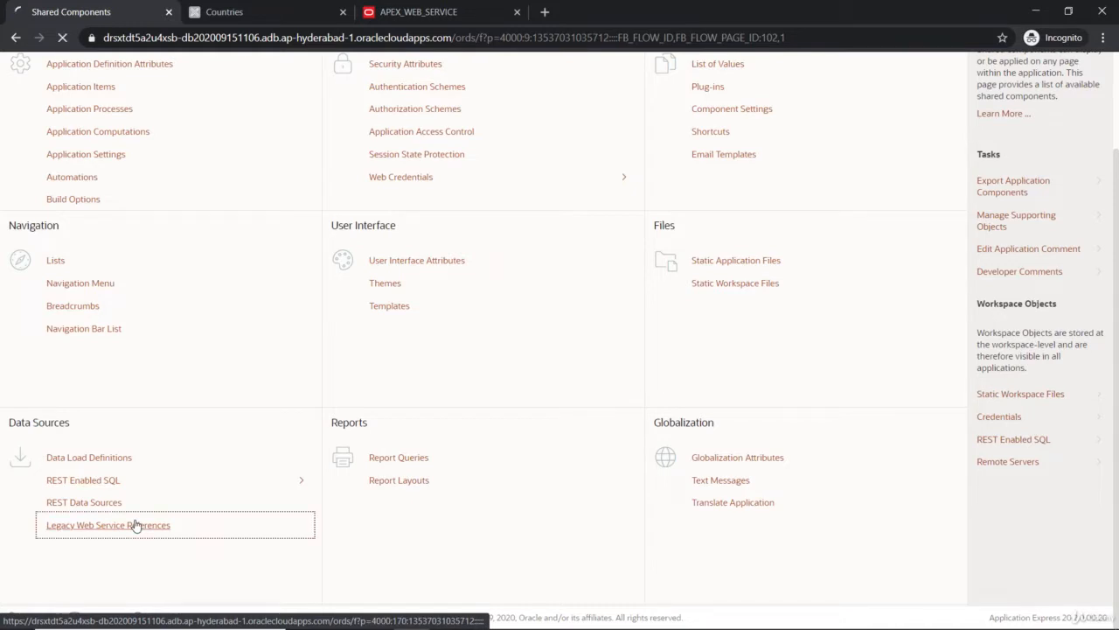
{"action": "left_click", "coordinate": [108, 525]}
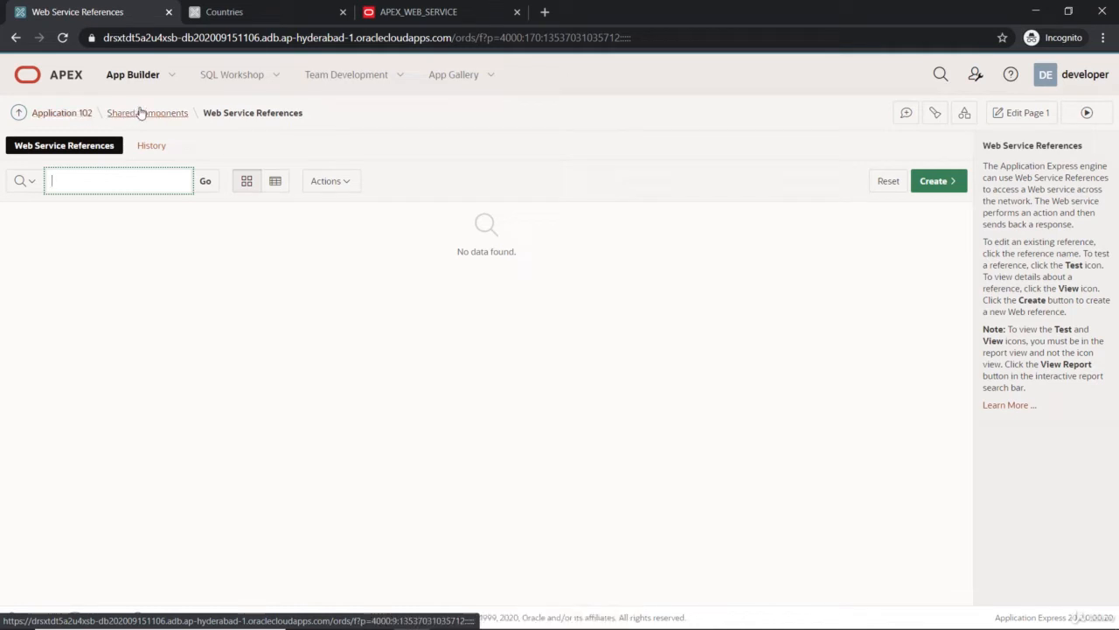
{"action": "mouse_move", "coordinate": [147, 112]}
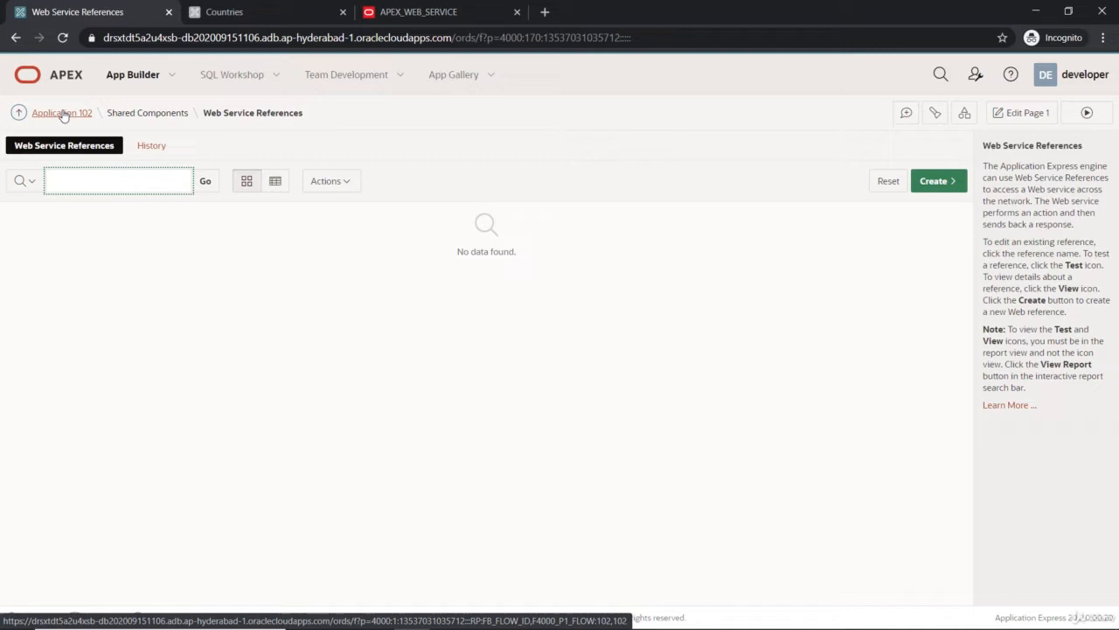
{"action": "left_click", "coordinate": [61, 112]}
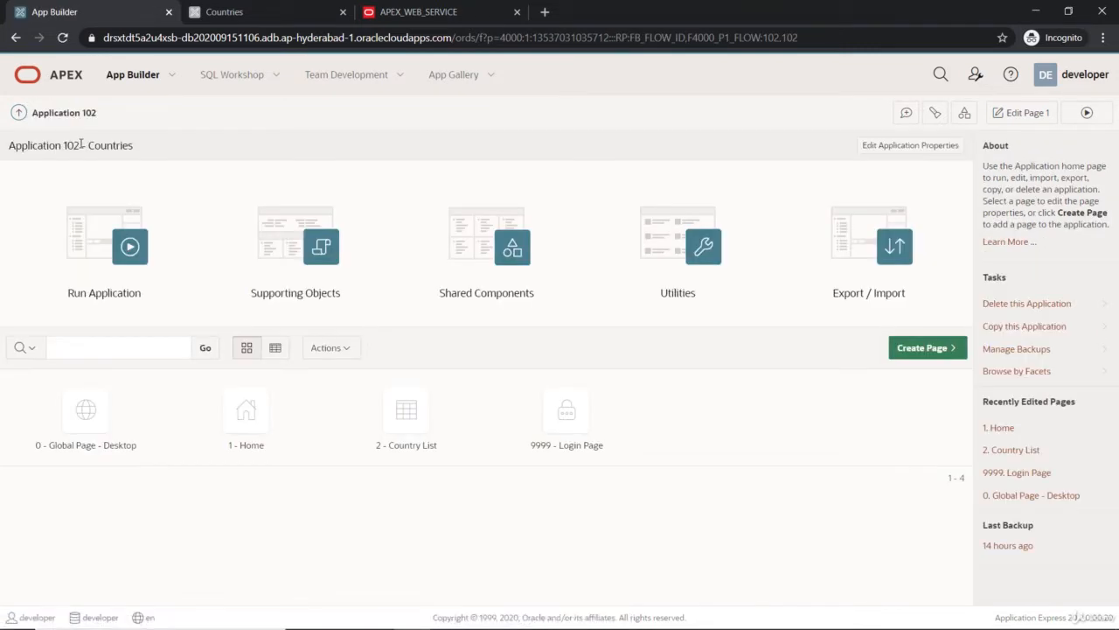
{"action": "mouse_move", "coordinate": [418, 11]}
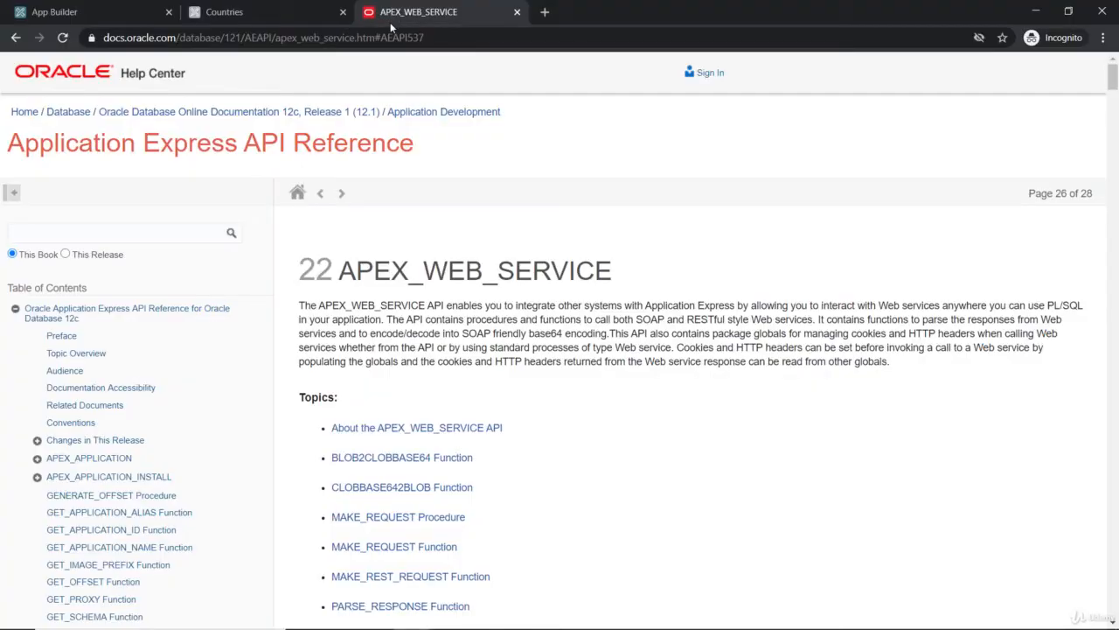
{"action": "mouse_move", "coordinate": [420, 194]}
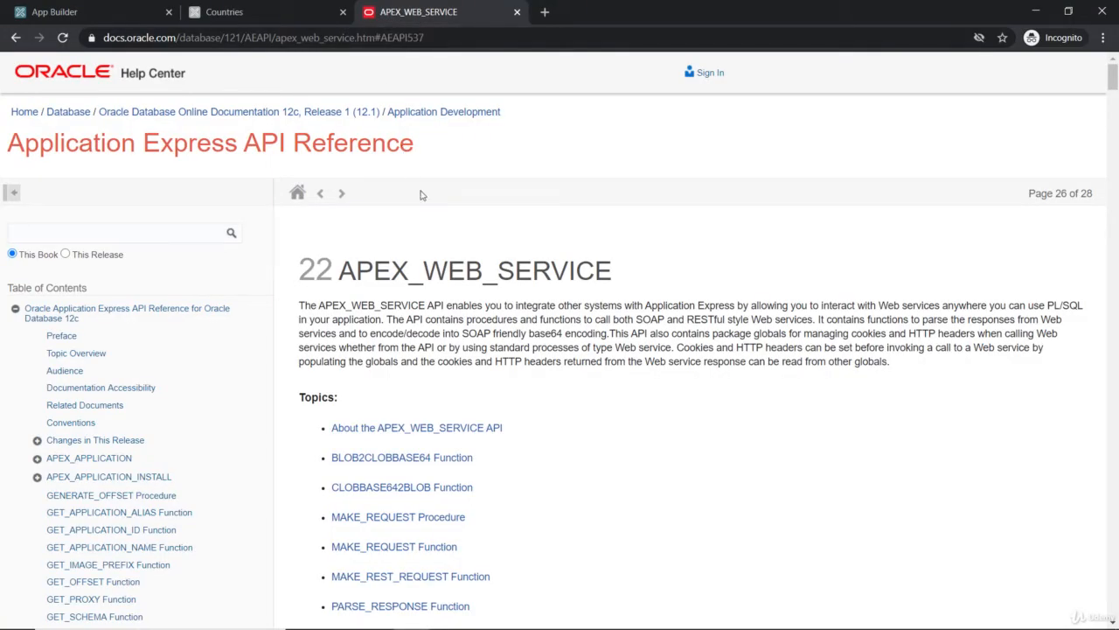
{"action": "mouse_move", "coordinate": [516, 221]}
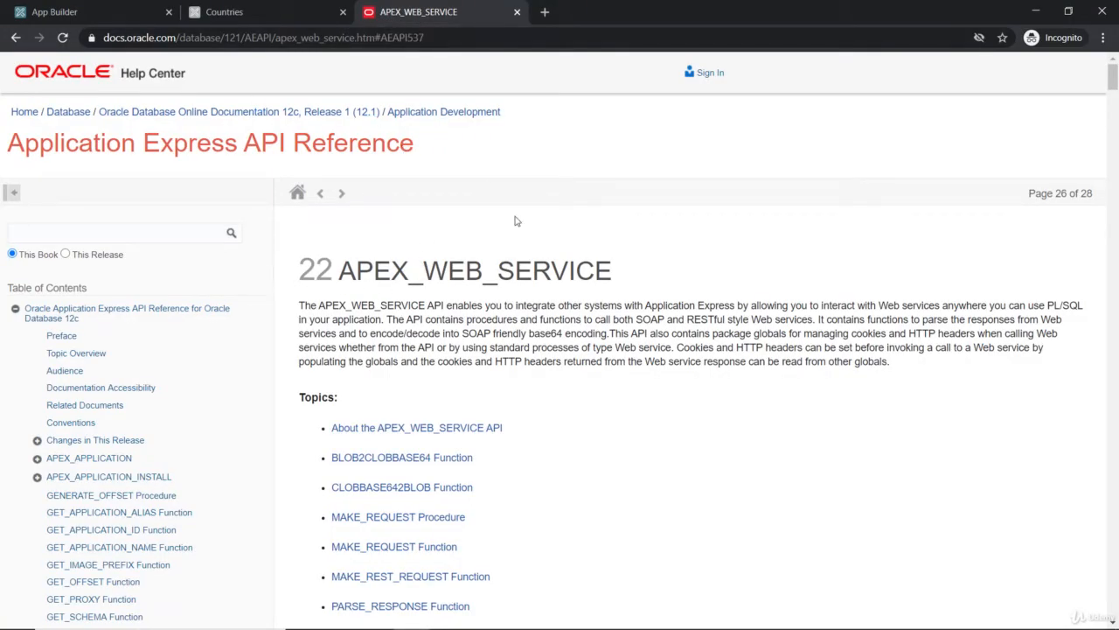
Scroll the APEX_WEB_SERVICE reference to its Topics list and About the API section
{"action": "scroll", "scroll_direction": "down", "scroll_amount": 3}
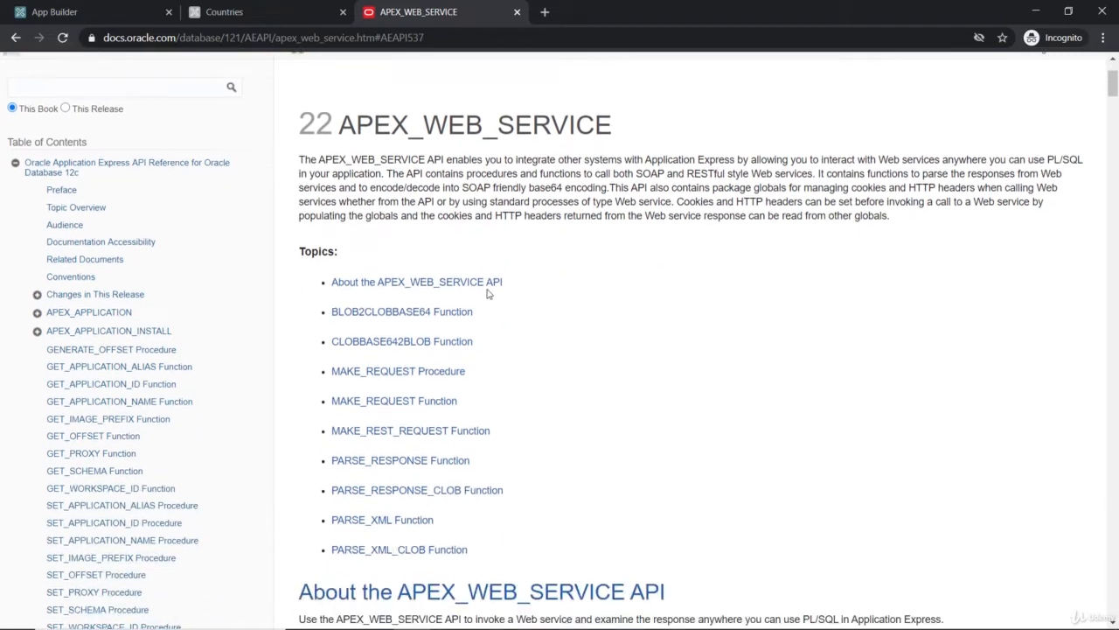
{"action": "scroll", "scroll_direction": "down", "scroll_amount": 3}
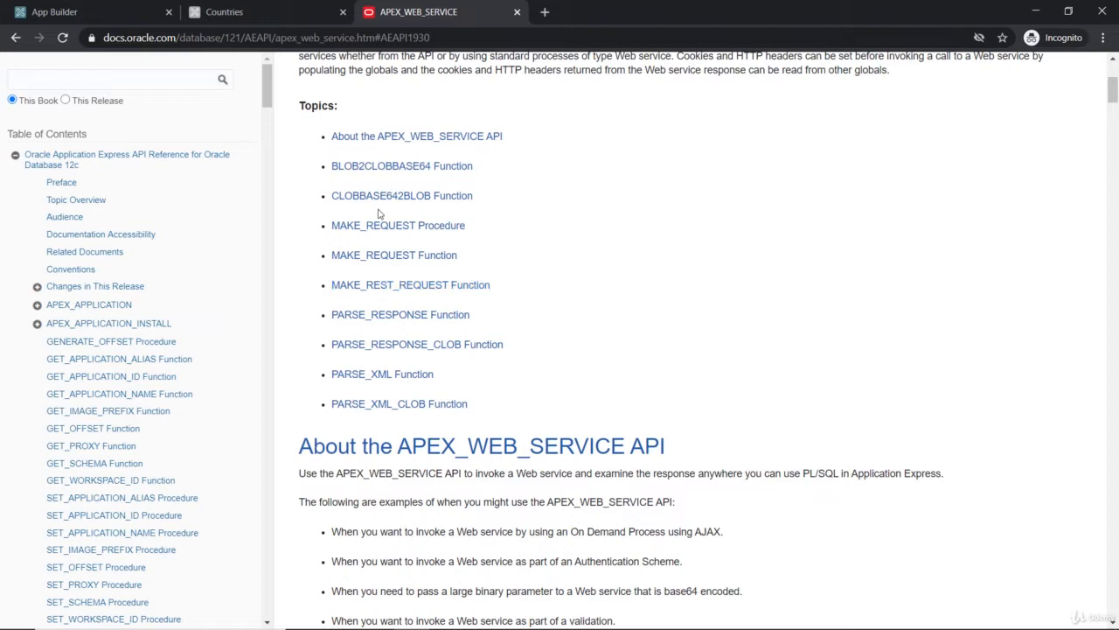
{"action": "mouse_move", "coordinate": [378, 310]}
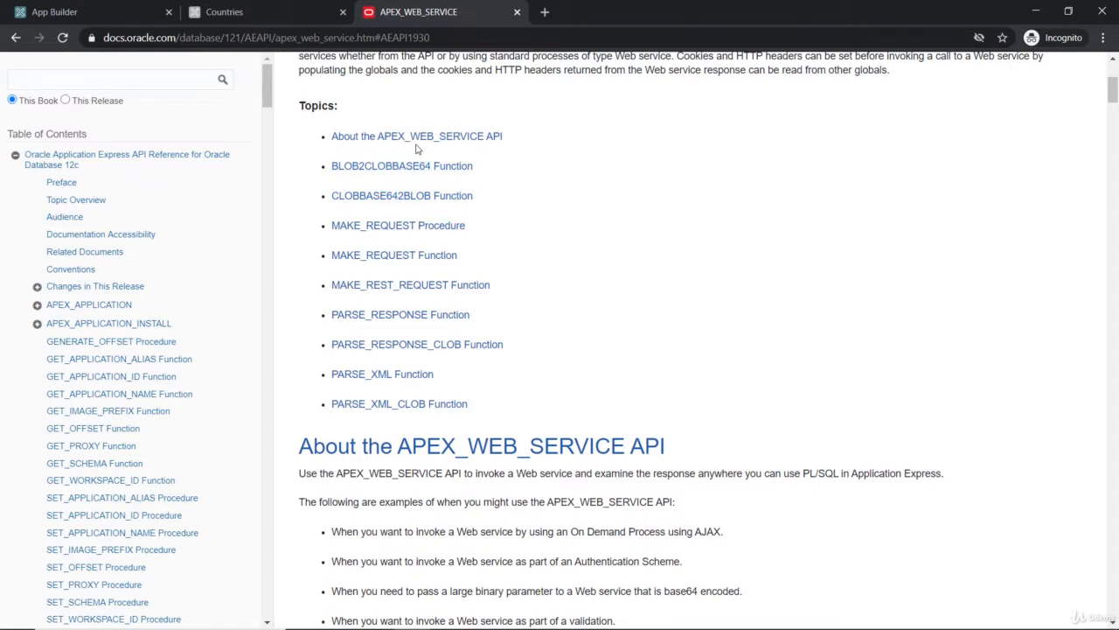
{"action": "scroll", "scroll_direction": "down", "scroll_amount": 3}
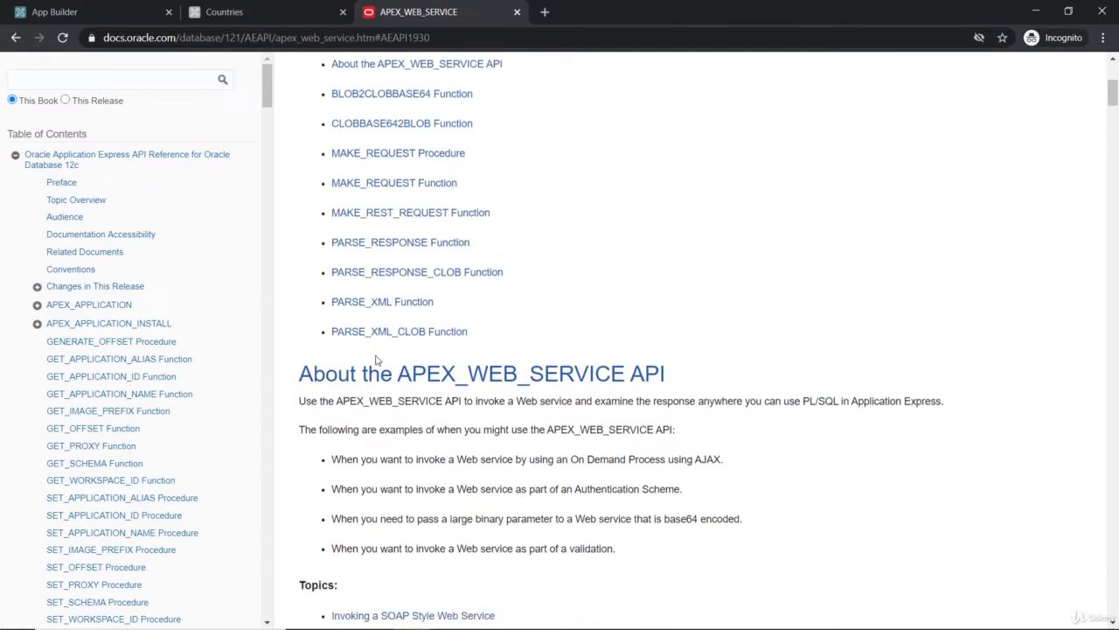
{"action": "scroll", "scroll_direction": "down", "scroll_amount": 3}
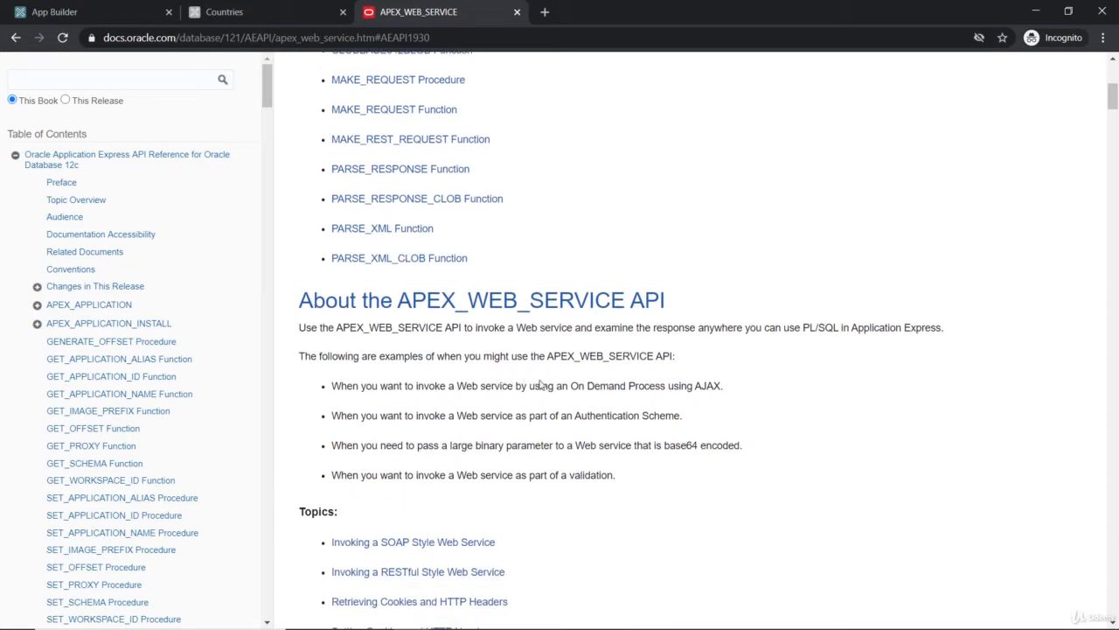
{"action": "mouse_move", "coordinate": [546, 368]}
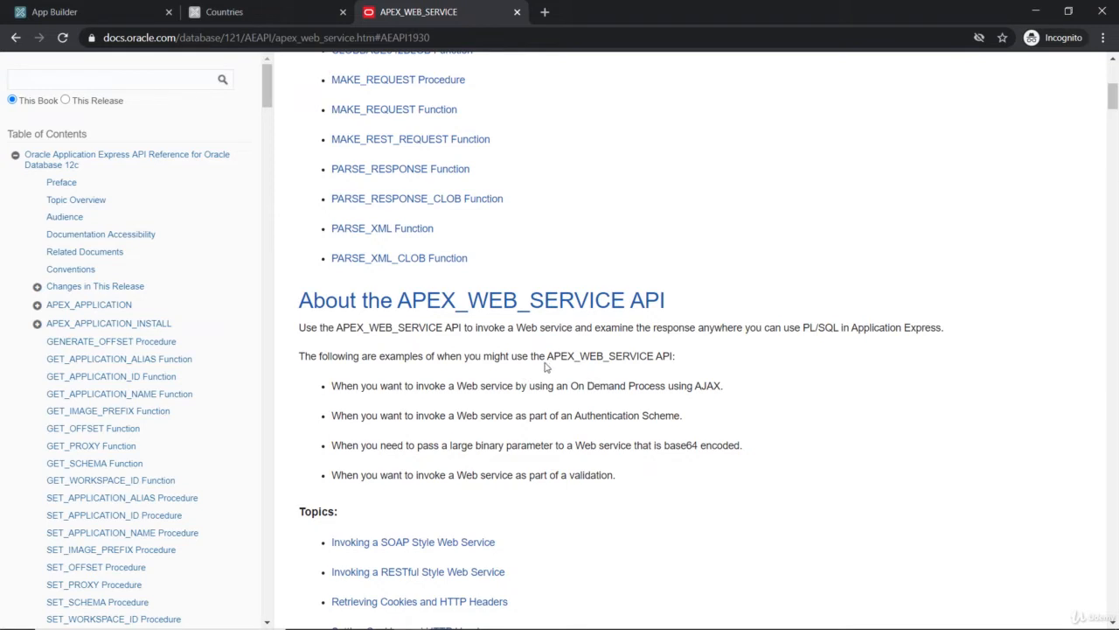
{"action": "mouse_move", "coordinate": [483, 359]}
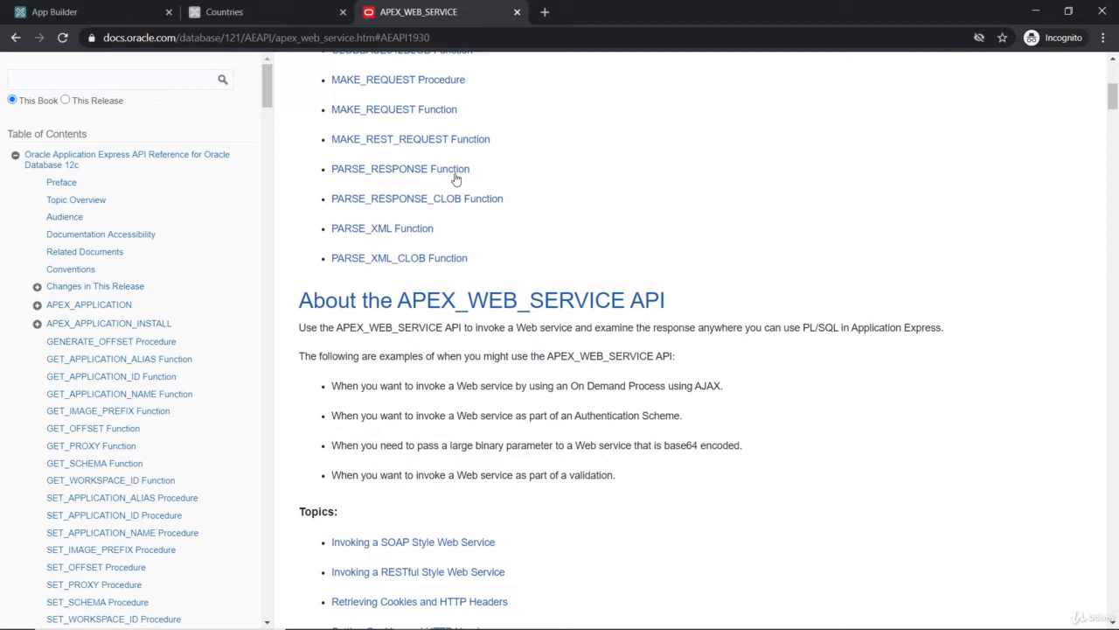
{"action": "scroll", "scroll_direction": "up", "scroll_amount": 3}
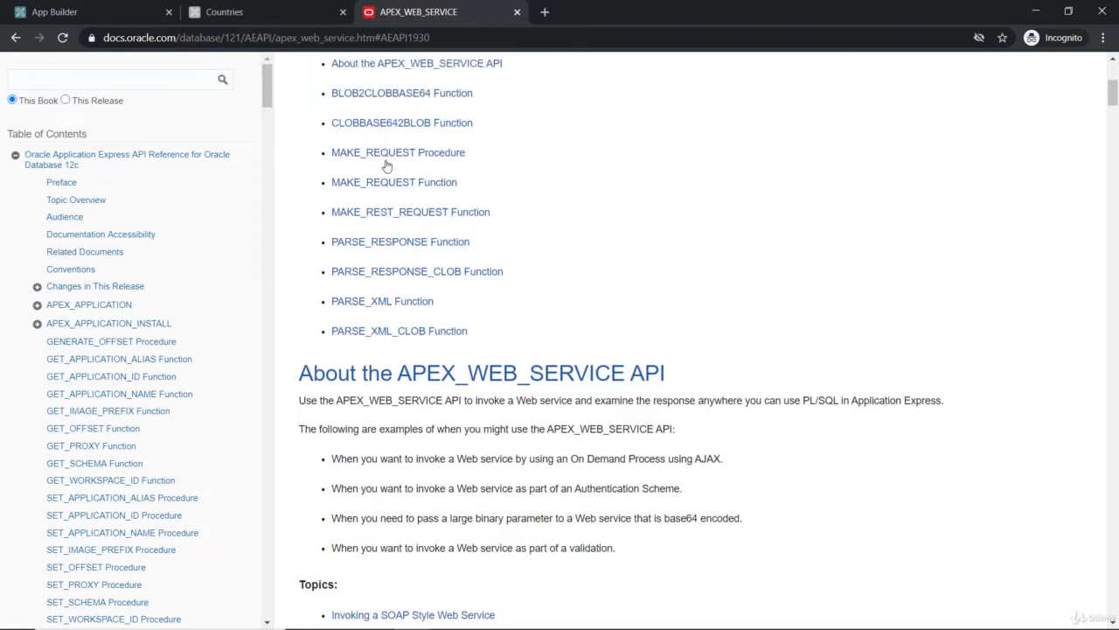
{"action": "mouse_move", "coordinate": [410, 212]}
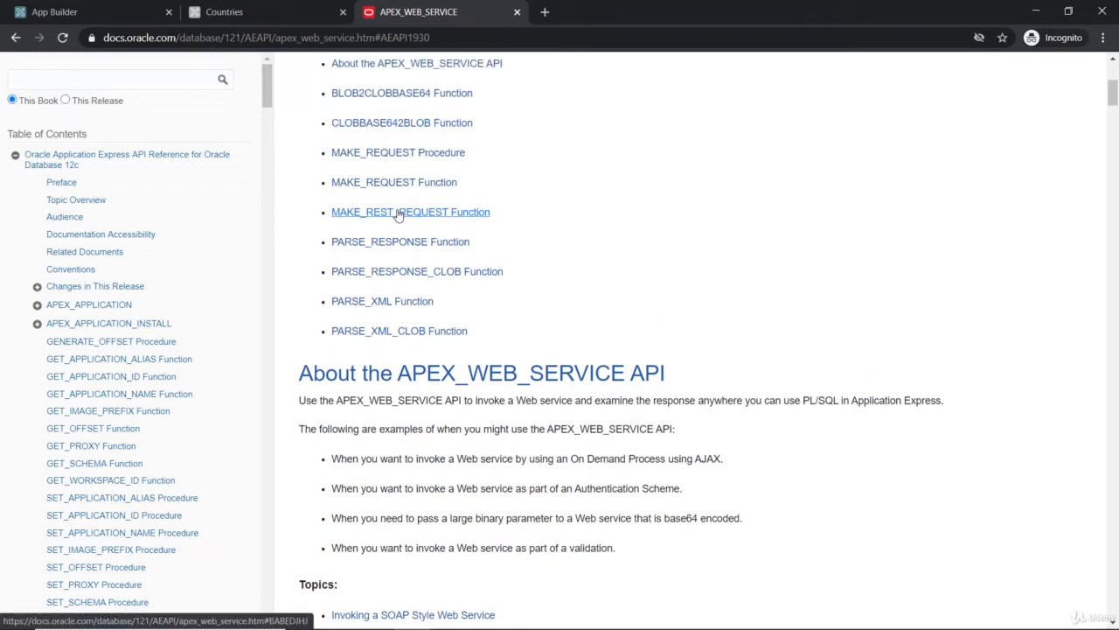
Jump to MAKE_REST_REQUEST and scroll past the parameter table to the SOAP make_request example
{"action": "left_click", "coordinate": [409, 211]}
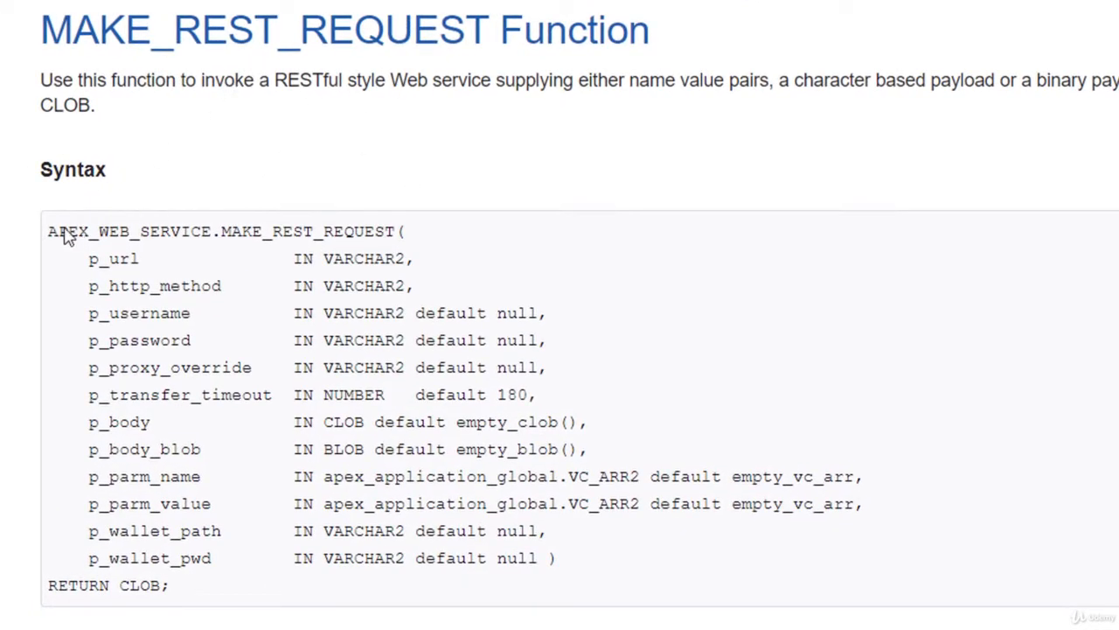
{"action": "mouse_move", "coordinate": [294, 403]}
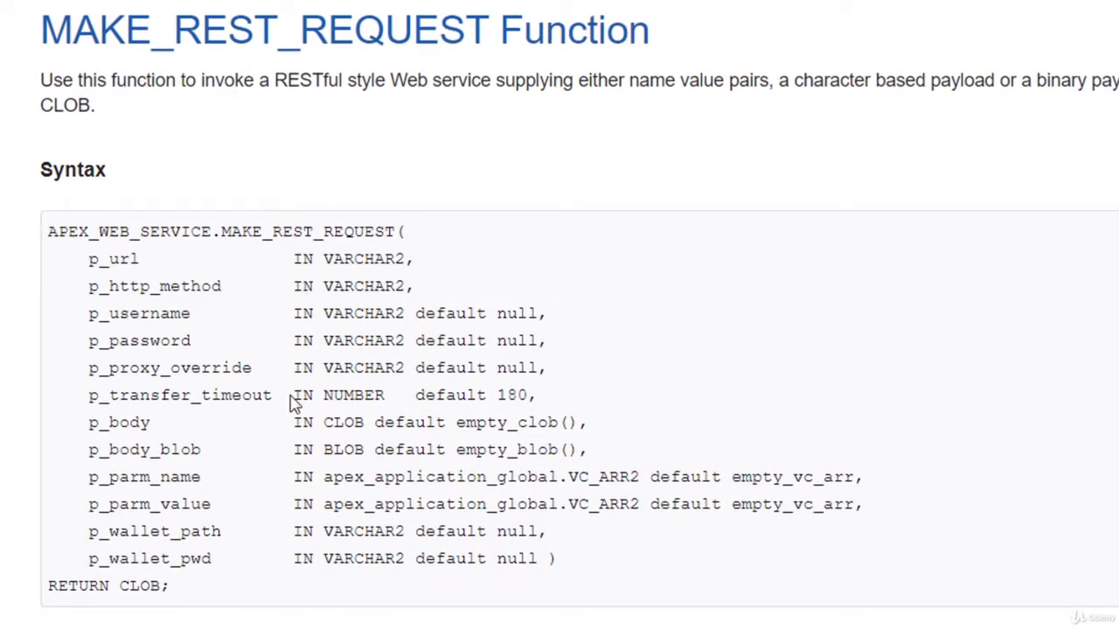
{"action": "mouse_move", "coordinate": [91, 271]}
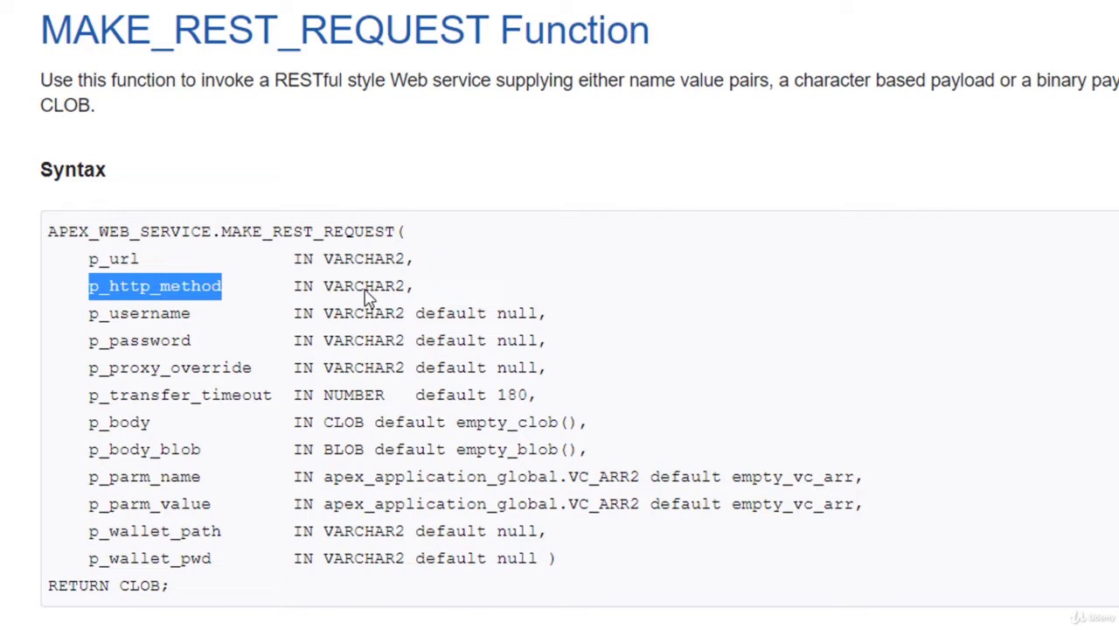
{"action": "mouse_move", "coordinate": [71, 301]}
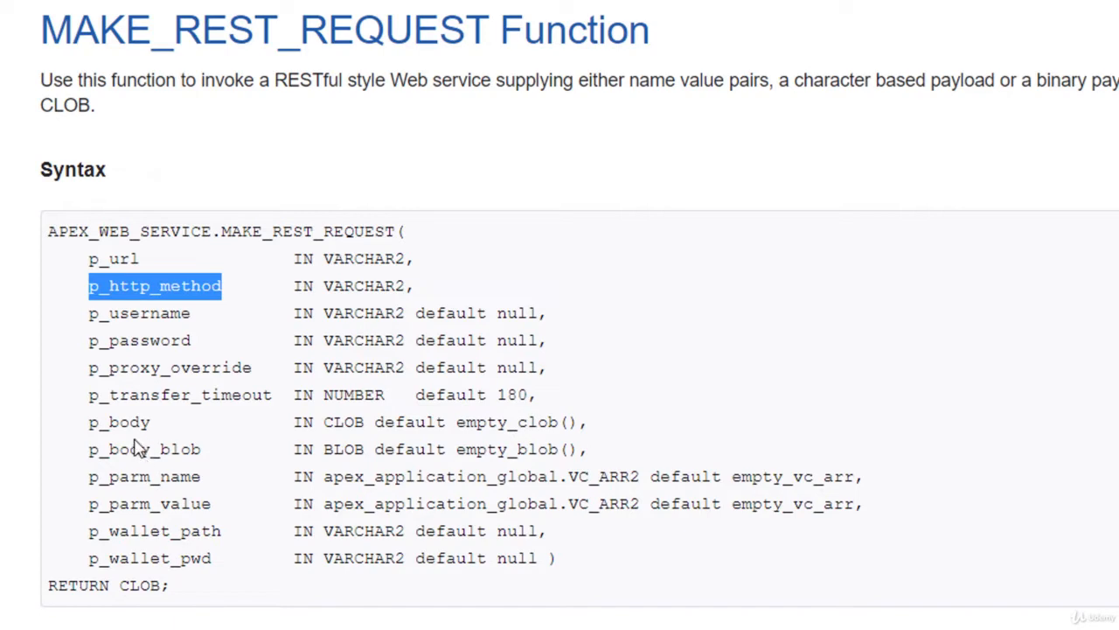
{"action": "mouse_move", "coordinate": [395, 487]}
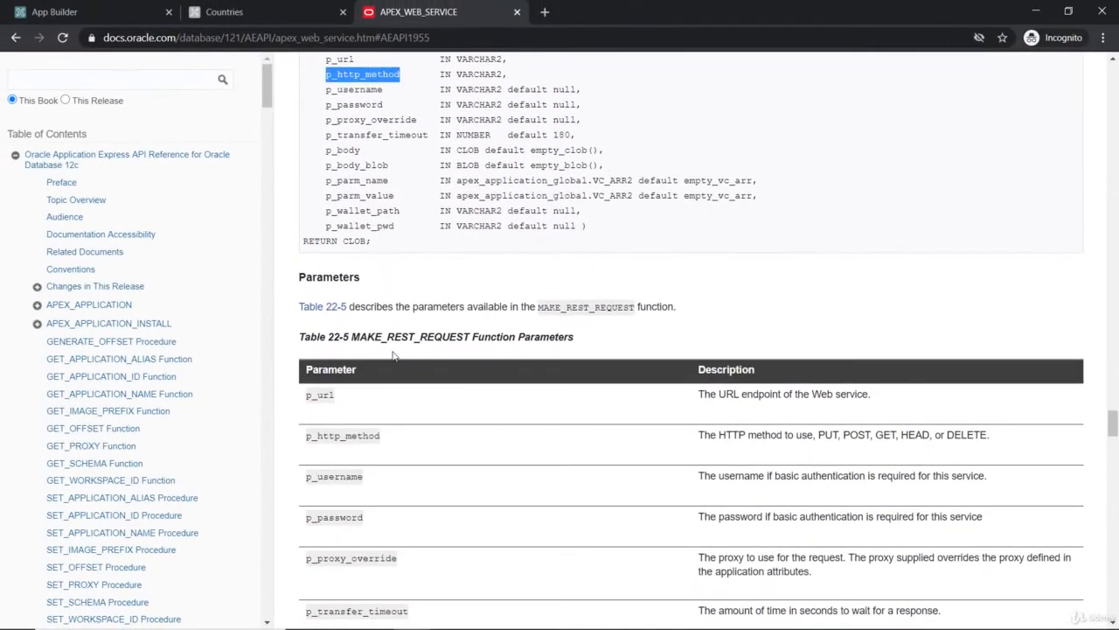
{"action": "scroll", "scroll_direction": "down", "scroll_amount": 3}
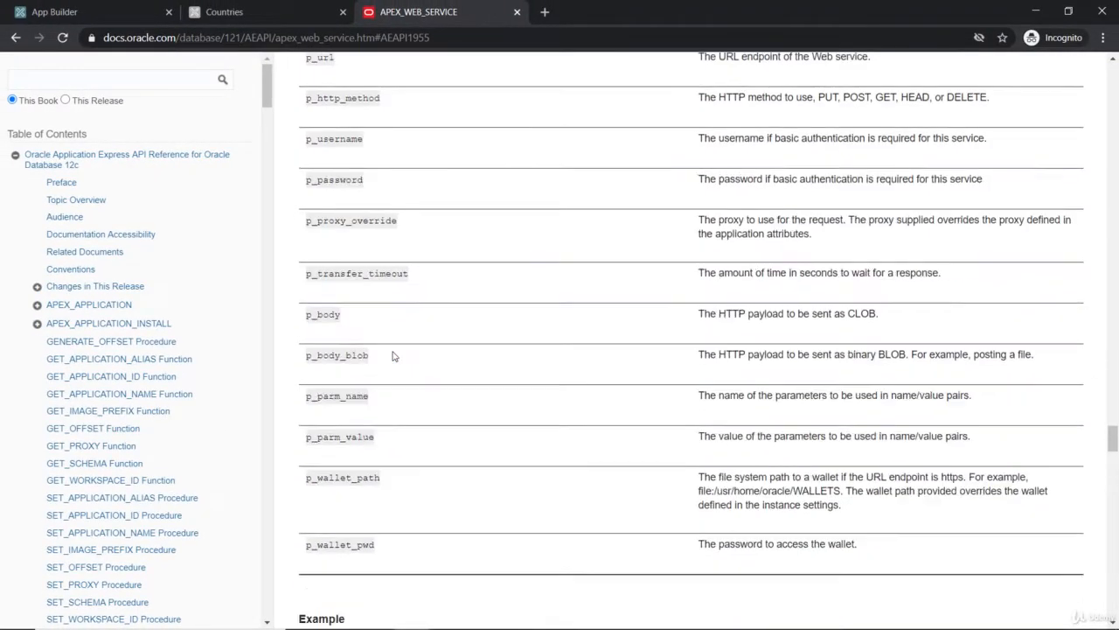
{"action": "scroll", "scroll_direction": "down", "scroll_amount": 3}
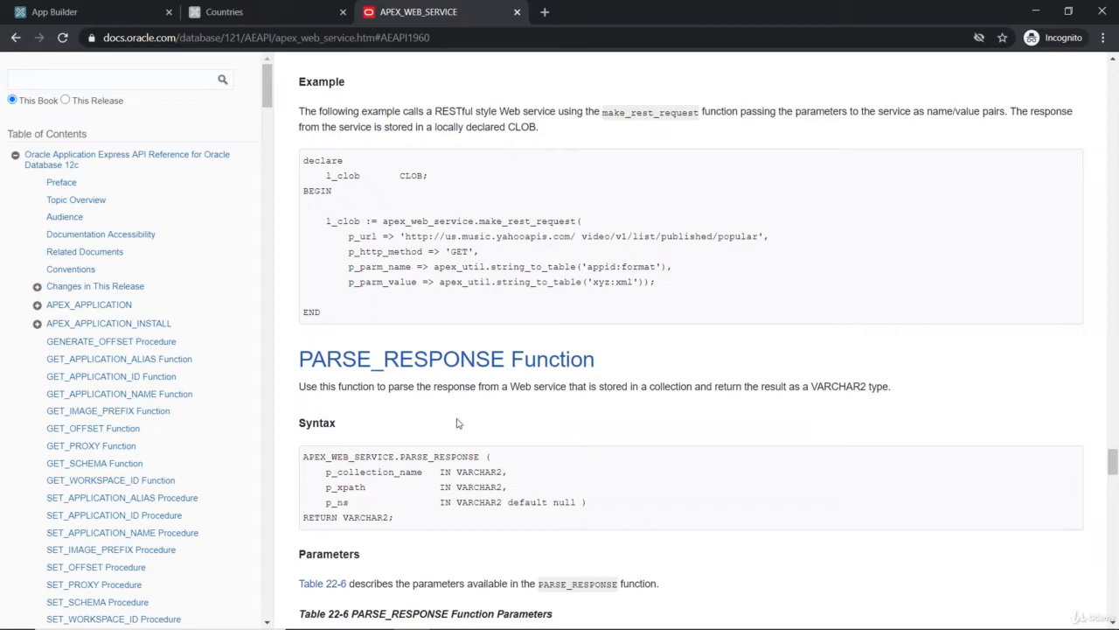
{"action": "scroll", "scroll_direction": "up", "scroll_amount": 3}
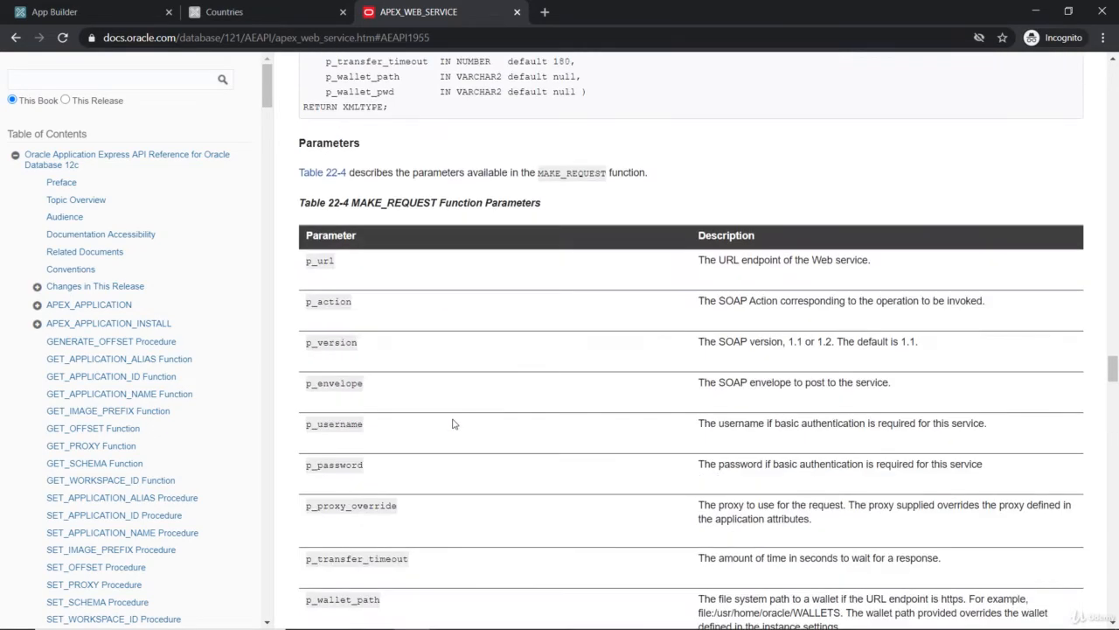
{"action": "scroll", "scroll_direction": "down", "scroll_amount": 3}
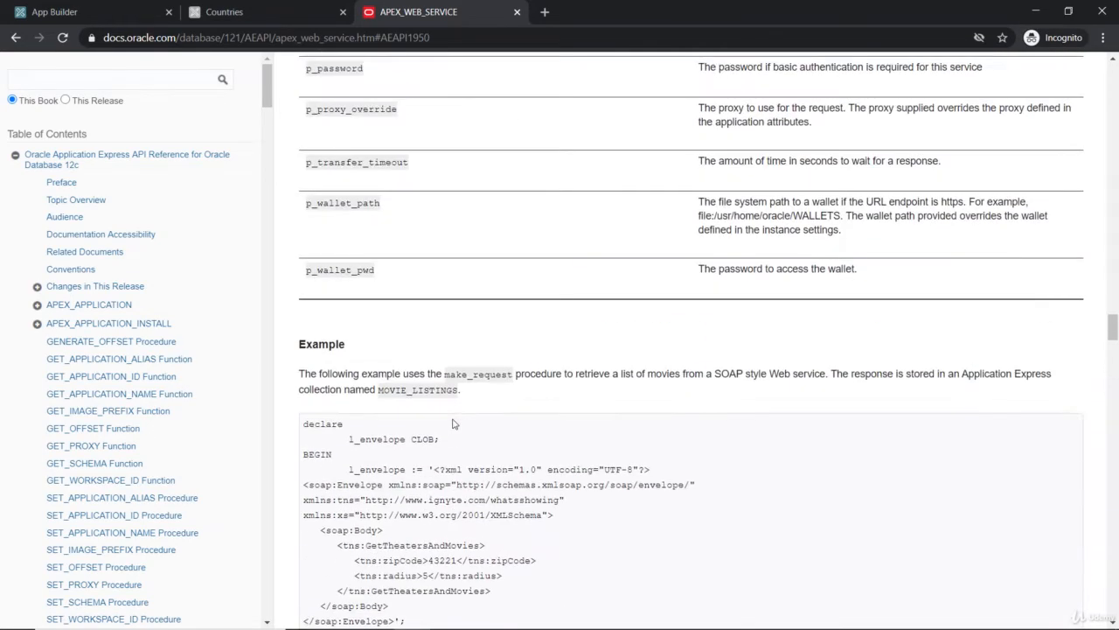
{"action": "scroll", "scroll_direction": "up", "scroll_amount": 3}
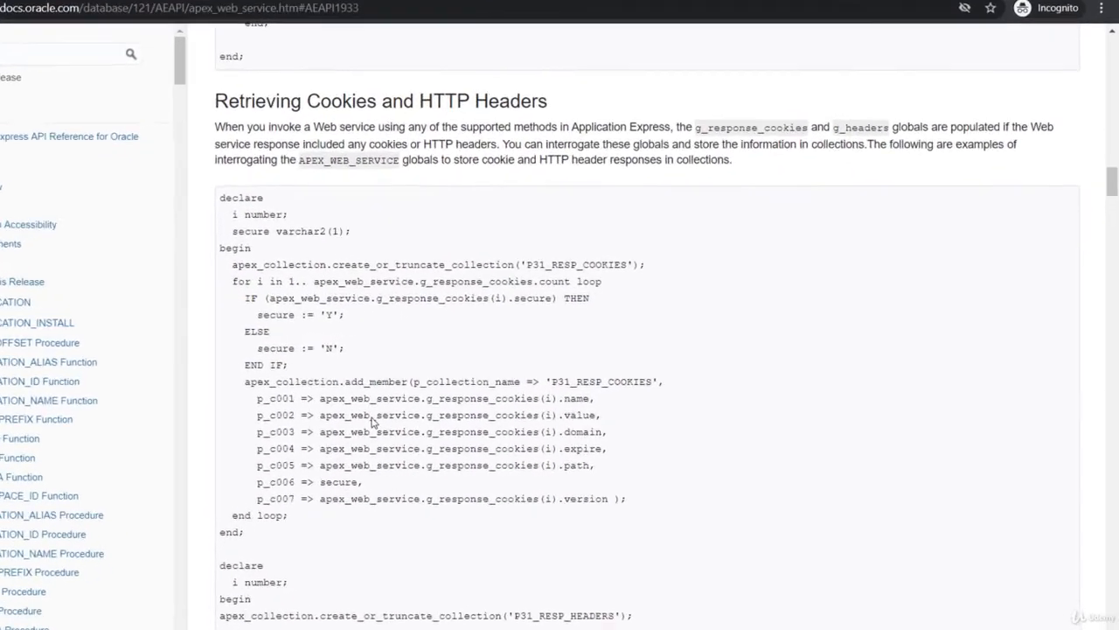
Review the cookies and HTTP headers examples, highlighting apex_web_service in the headers code
{"action": "scroll", "scroll_direction": "down", "scroll_amount": 3}
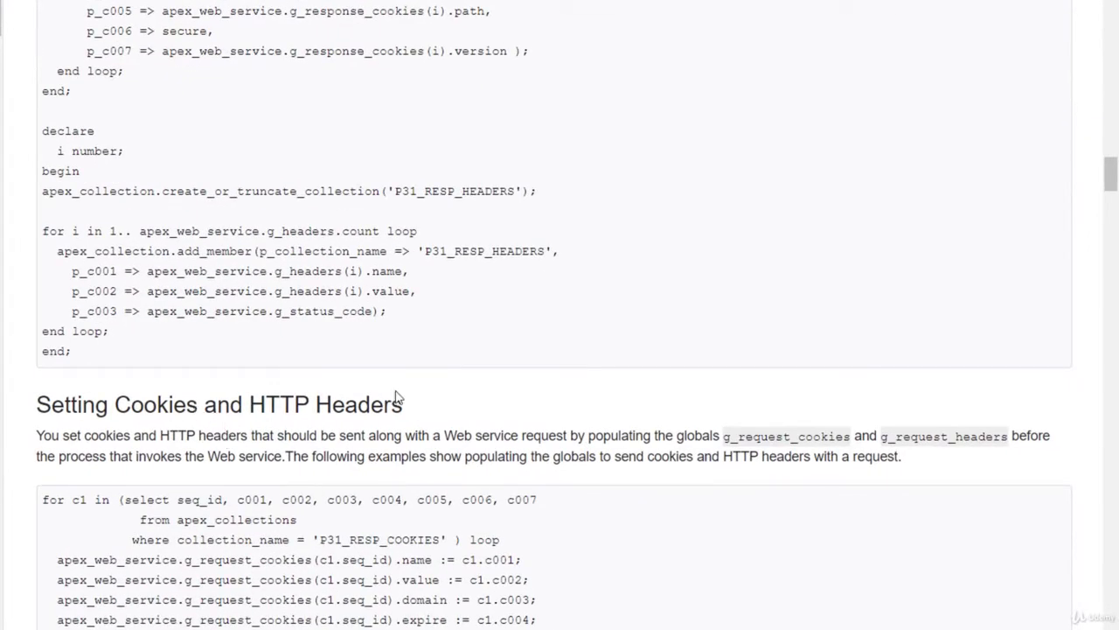
{"action": "mouse_move", "coordinate": [339, 428]}
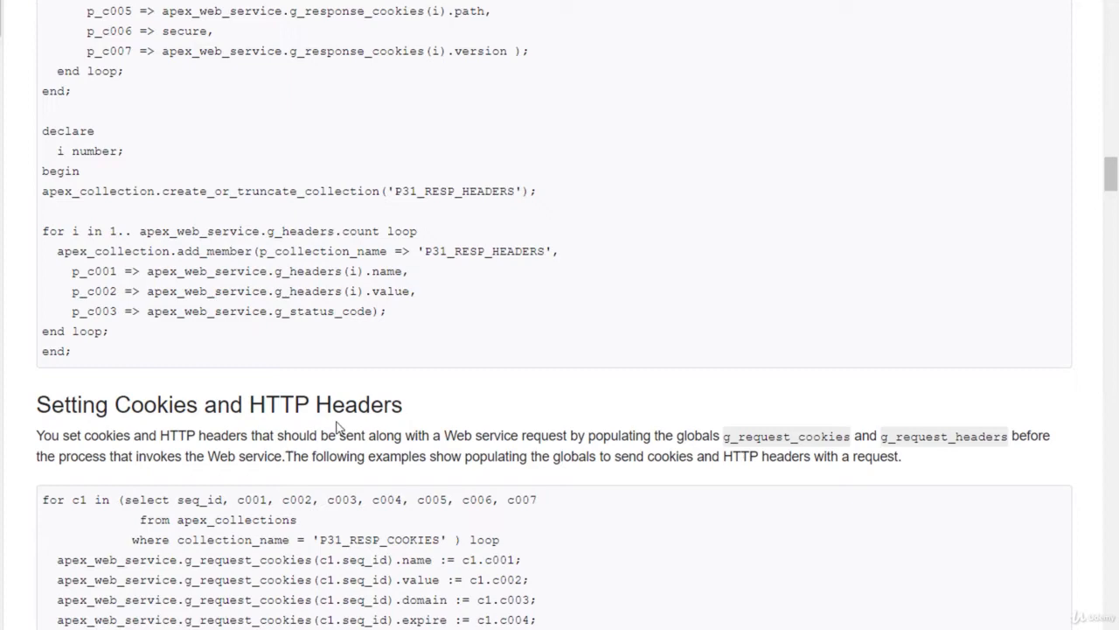
{"action": "scroll", "scroll_direction": "down", "scroll_amount": 3}
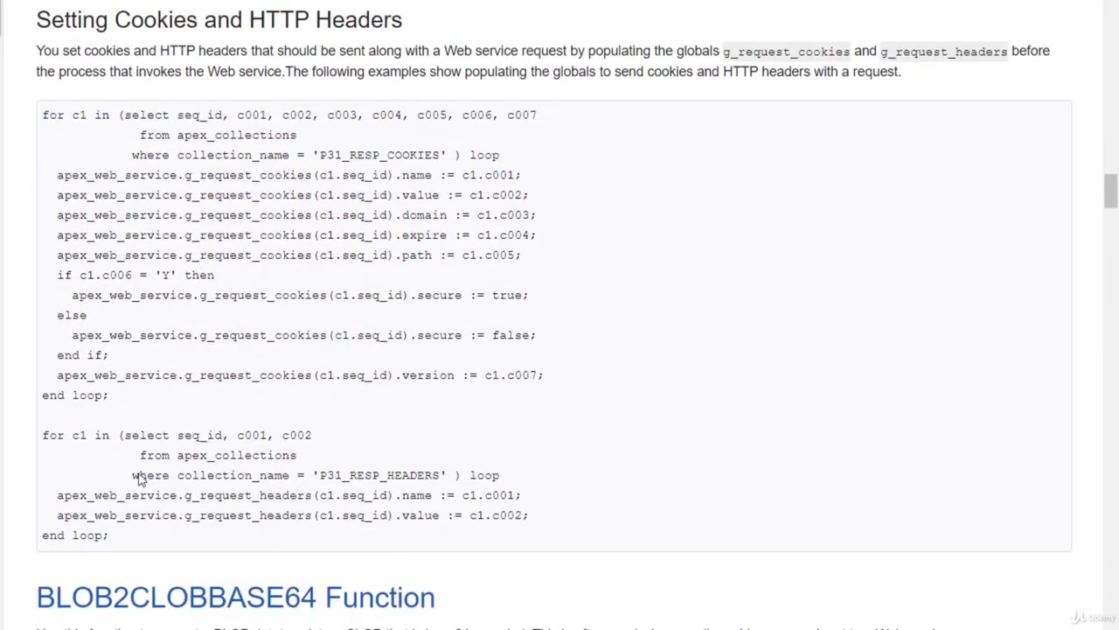
{"action": "double_click", "coordinate": [115, 494]}
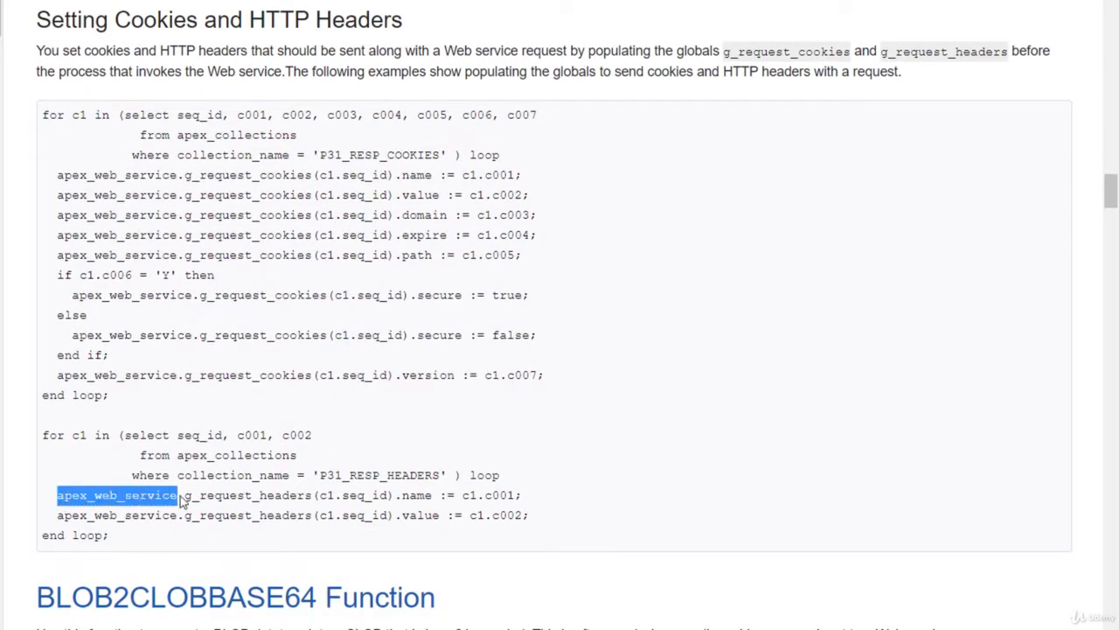
{"action": "mouse_move", "coordinate": [341, 506]}
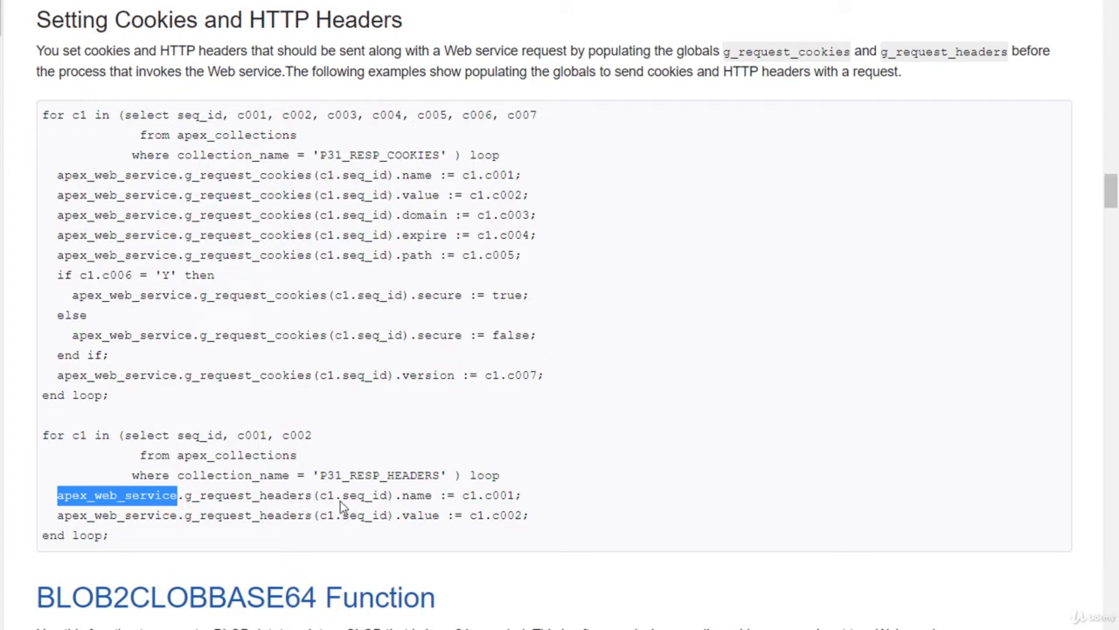
{"action": "mouse_move", "coordinate": [406, 503]}
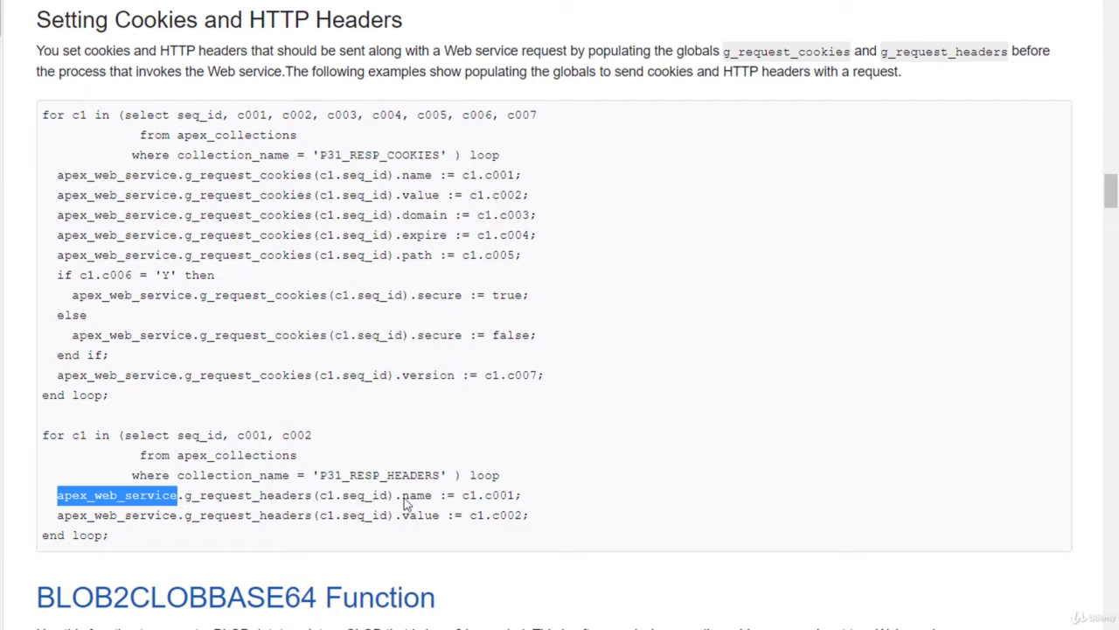
{"action": "mouse_move", "coordinate": [428, 503]}
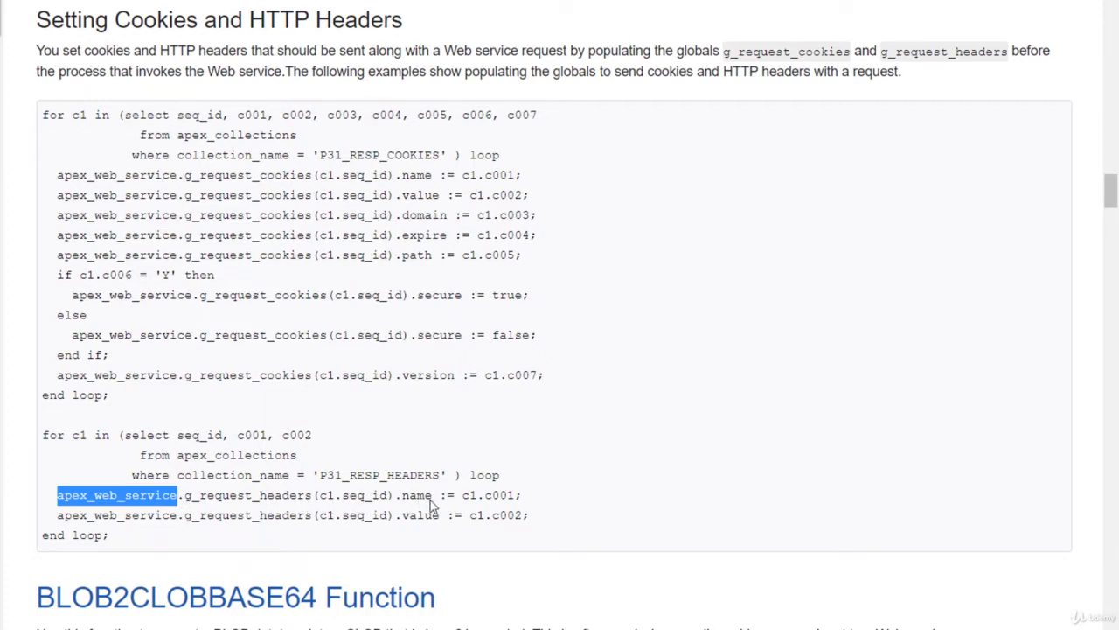
{"action": "double_click", "coordinate": [416, 495]}
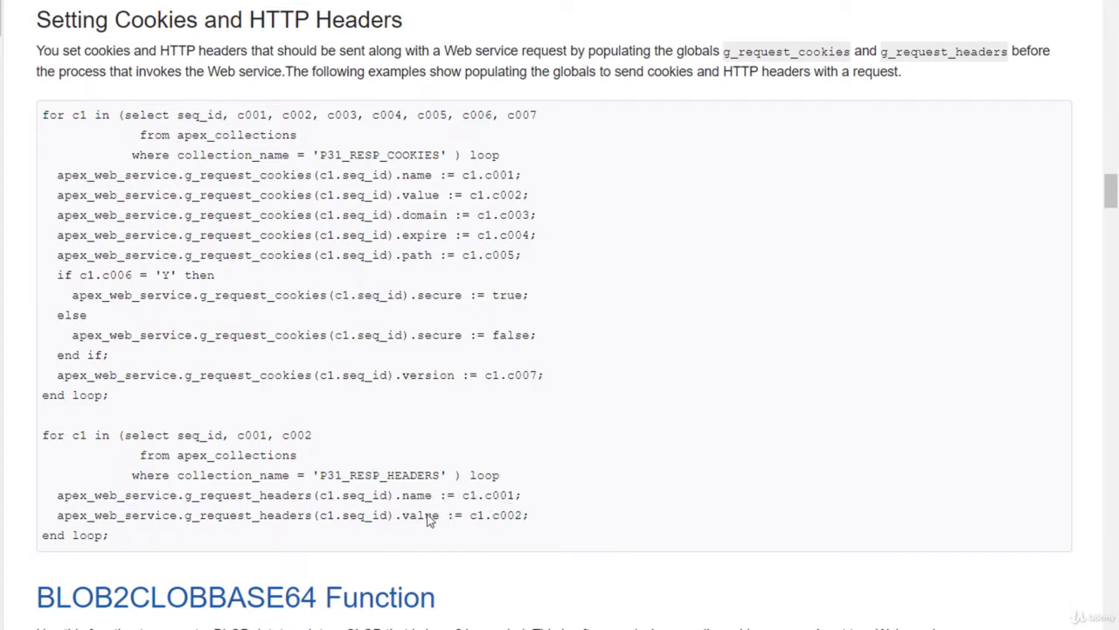
{"action": "mouse_move", "coordinate": [511, 521]}
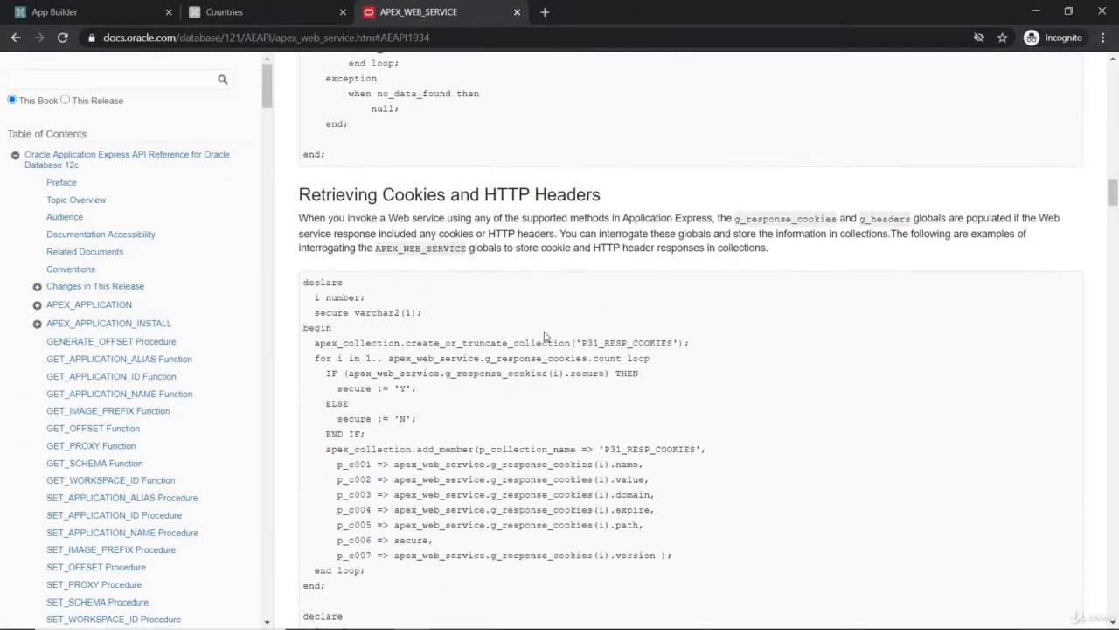
Scroll back to About the APEX_WEB_SERVICE API and switch to the Postman tab
{"action": "scroll", "scroll_direction": "up", "scroll_amount": 3}
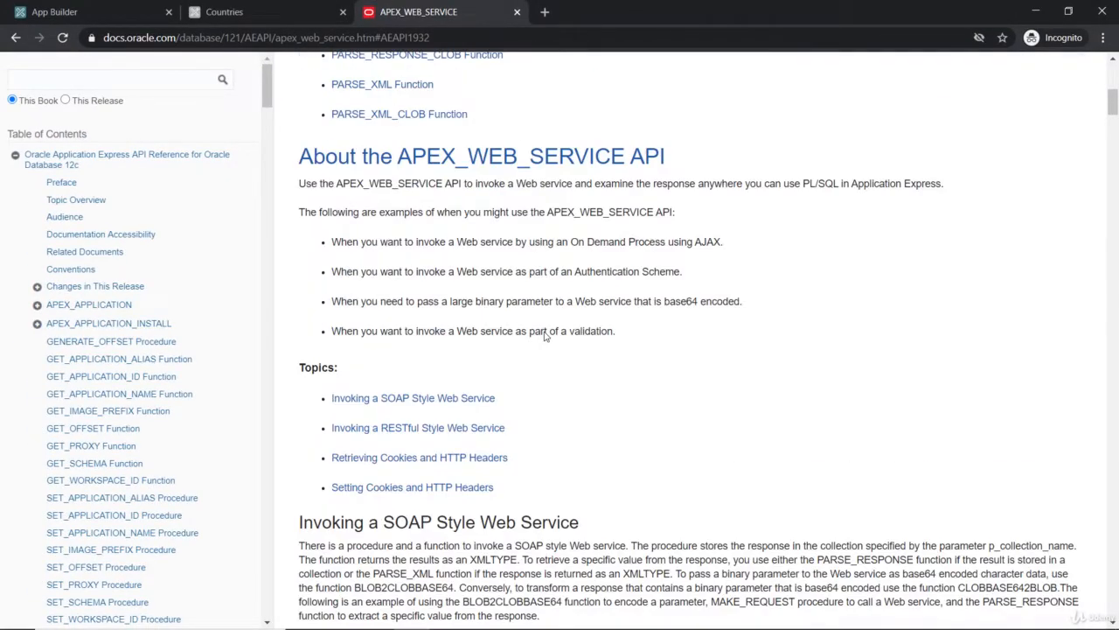
{"action": "left_click", "coordinate": [55, 10]}
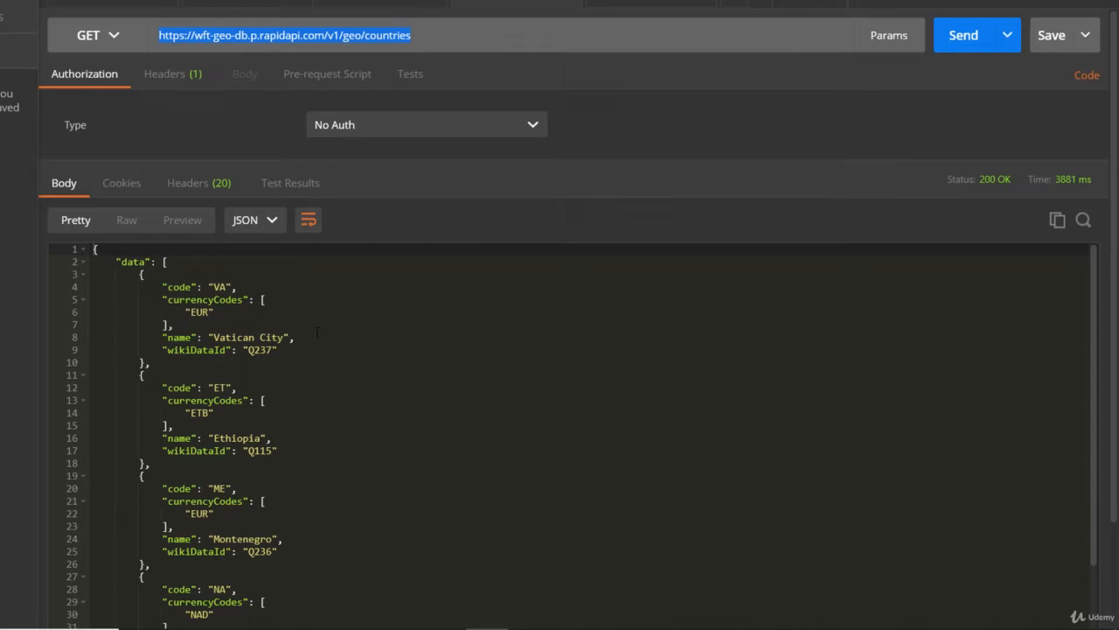
Scroll the GET countries response body to inspect the returned JSON country list
{"action": "scroll", "scroll_direction": "down", "scroll_amount": 3}
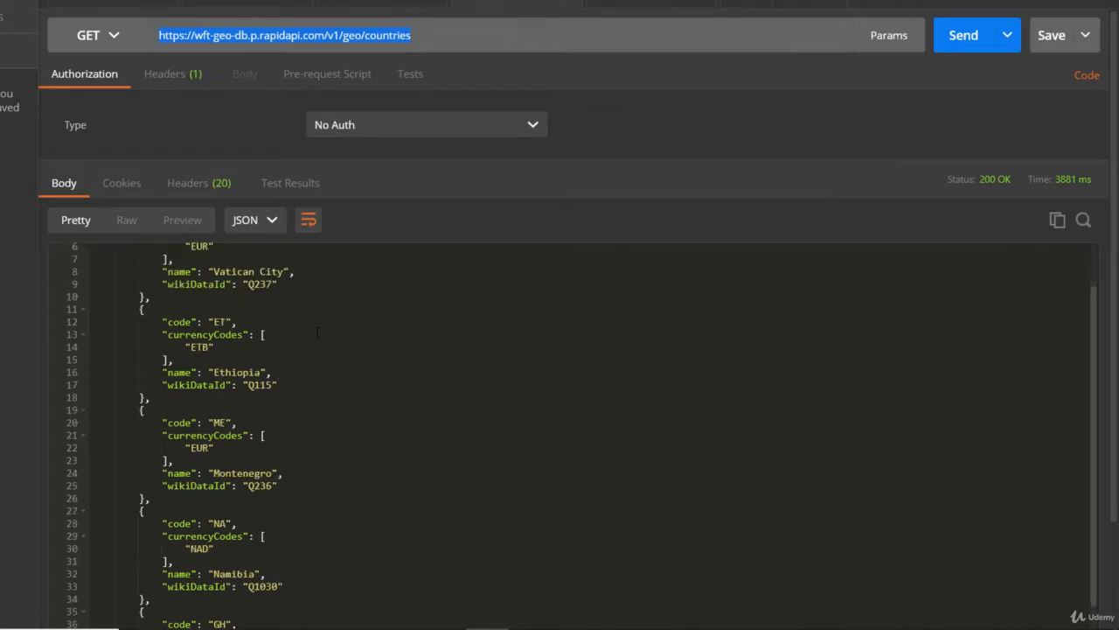
{"action": "scroll", "scroll_direction": "up", "scroll_amount": 3}
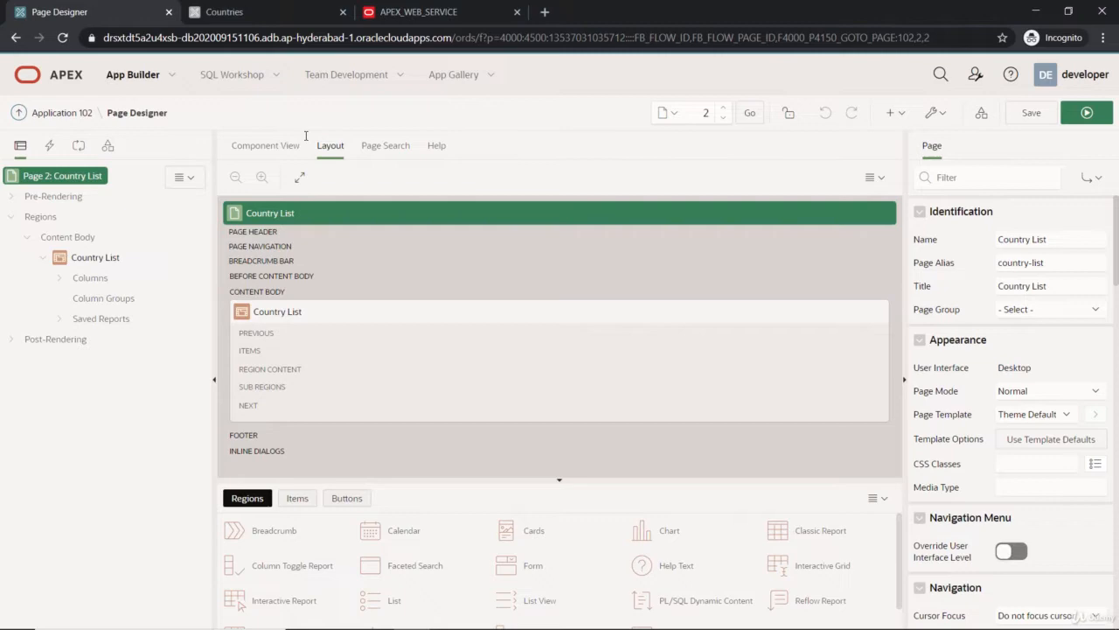
In Component View, create page item P2_COUNTRIES labelled Countries in Country List as a Select List
{"action": "left_click", "coordinate": [266, 146]}
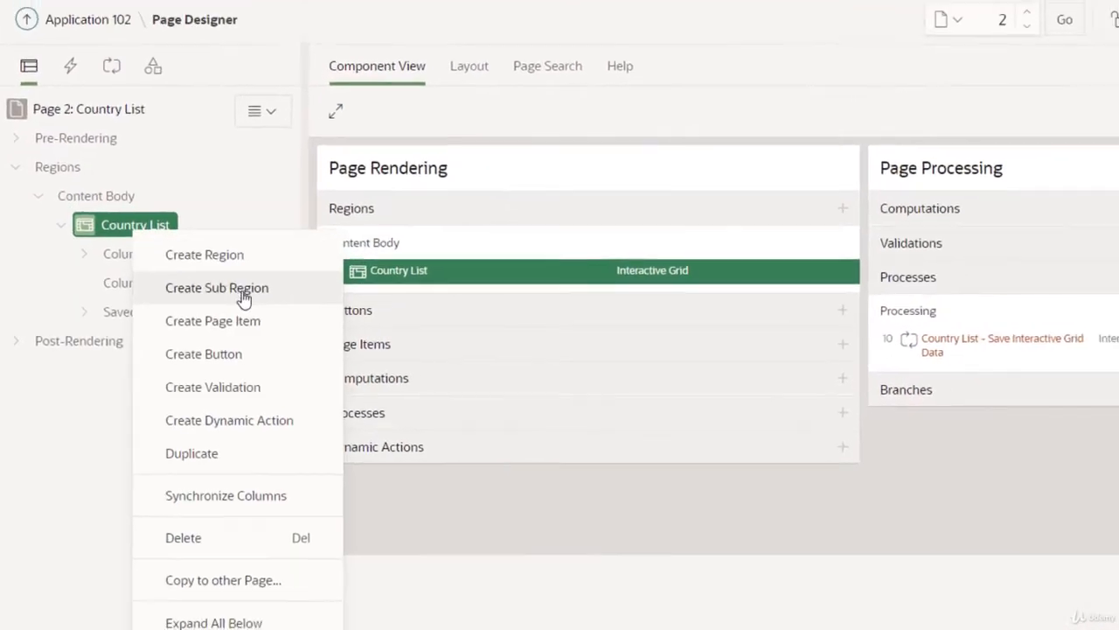
{"action": "left_click", "coordinate": [213, 320]}
{"action": "type", "text": "P2_COUNTRIES"}
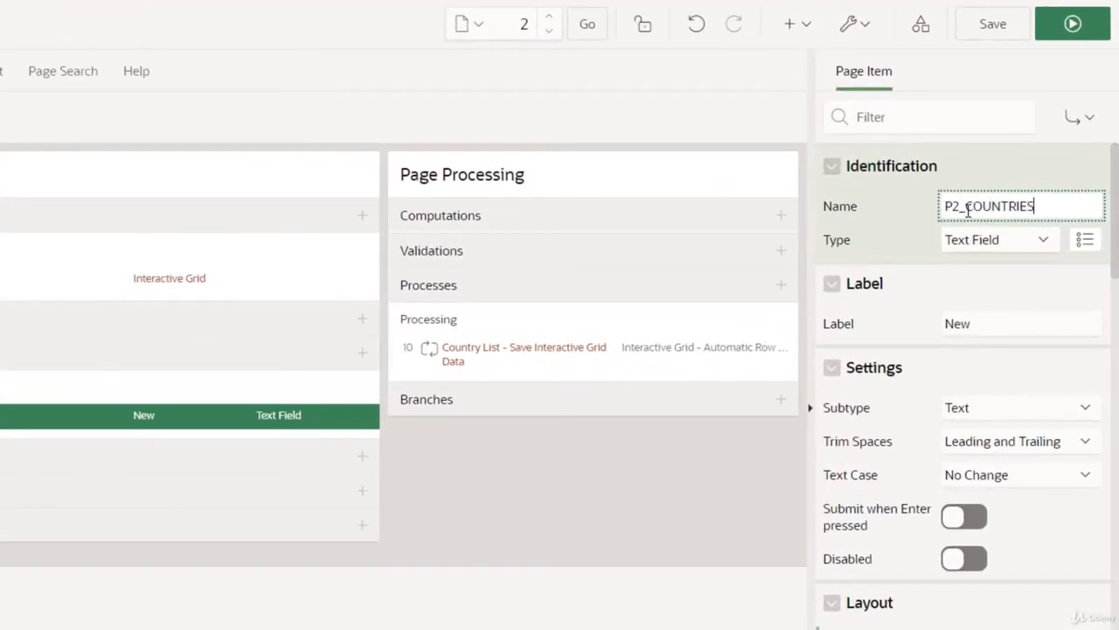
{"action": "left_click", "coordinate": [997, 238]}
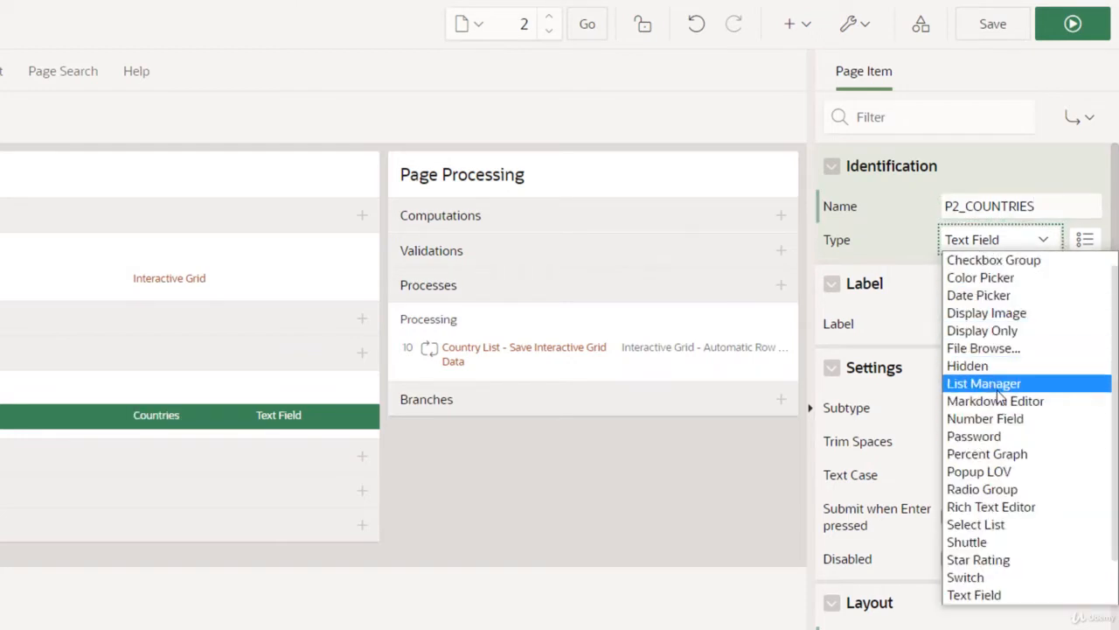
{"action": "left_click", "coordinate": [976, 525]}
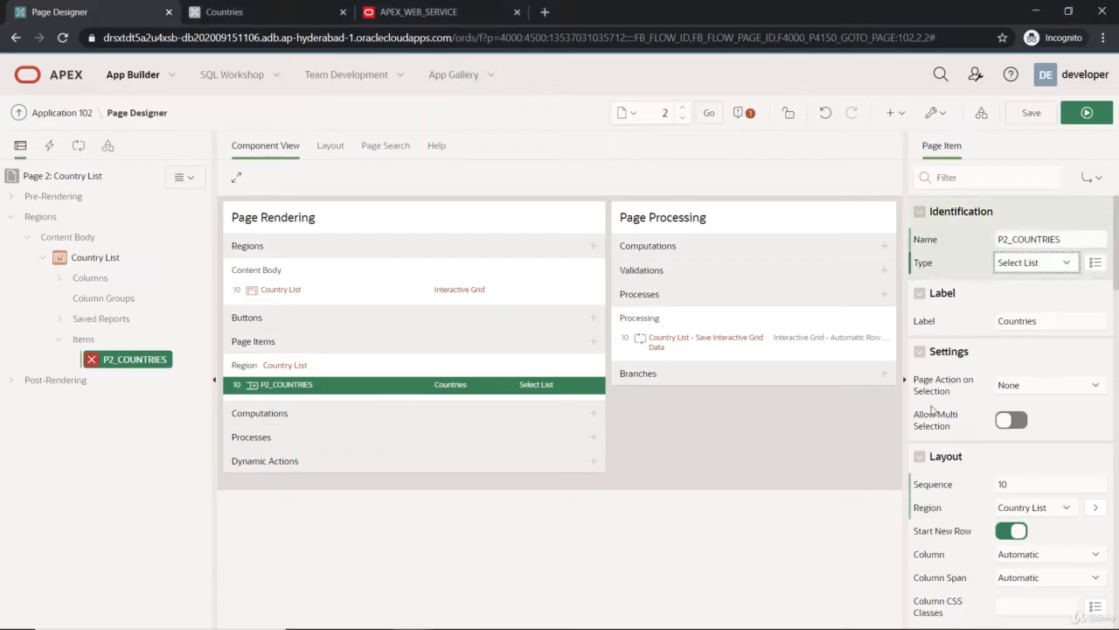
Glance at the APEX_WEB_SERVICE documentation and return to the item's List of Values settings
{"action": "scroll", "scroll_direction": "down", "scroll_amount": 3}
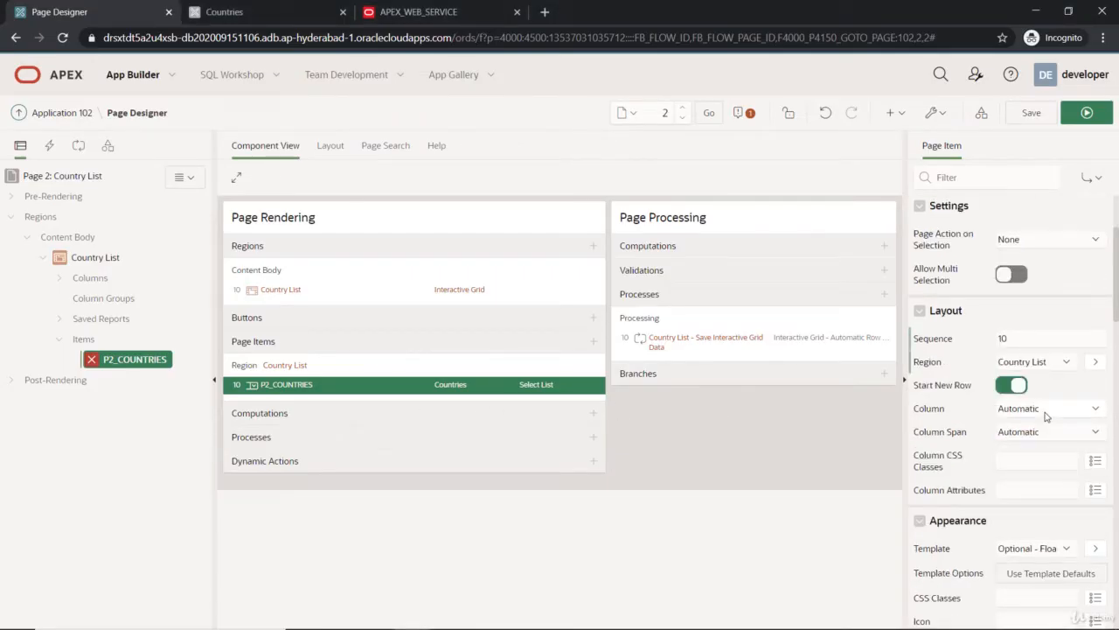
{"action": "left_click", "coordinate": [418, 10]}
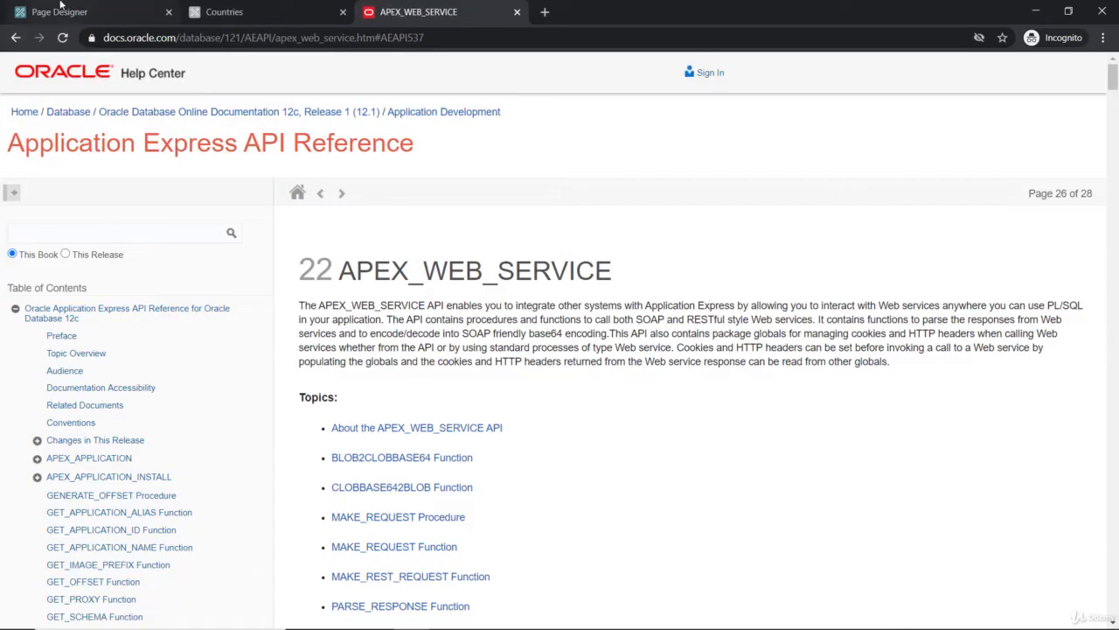
{"action": "left_click", "coordinate": [59, 11]}
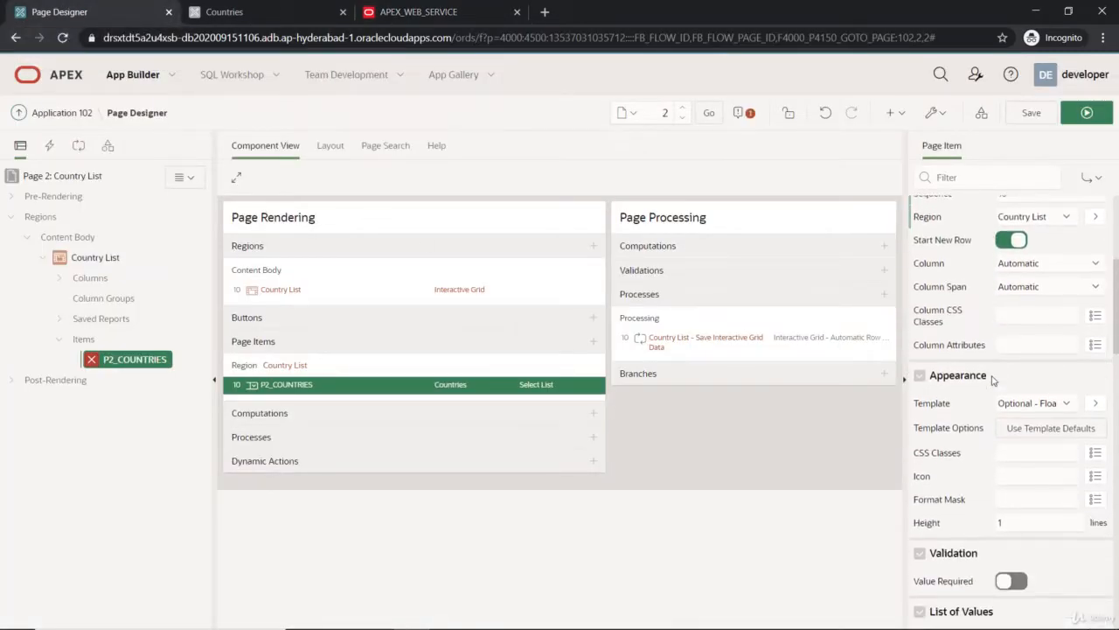
{"action": "scroll", "scroll_direction": "down", "scroll_amount": 3}
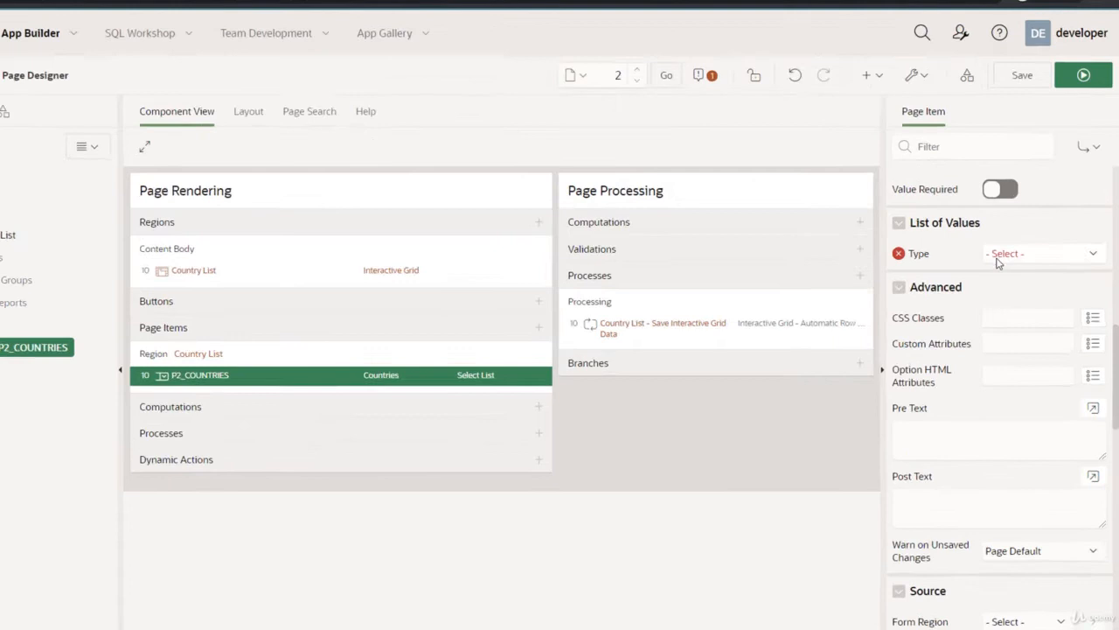
Set the List of Values type to Function Body returning SQL Query and start its code editor
{"action": "left_click", "coordinate": [1042, 252]}
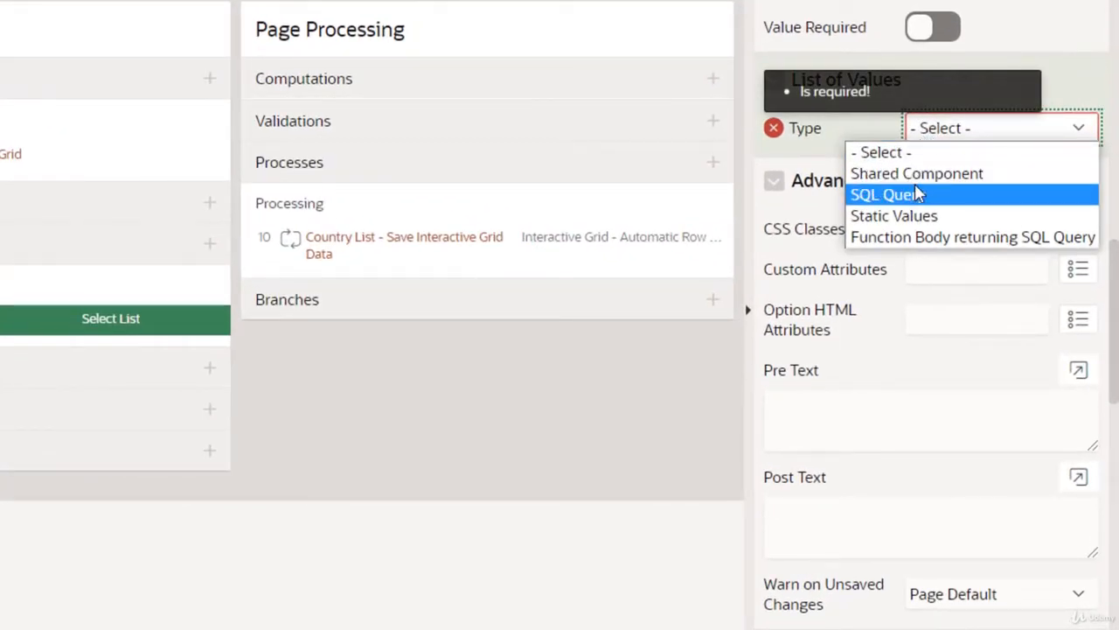
{"action": "mouse_move", "coordinate": [971, 238]}
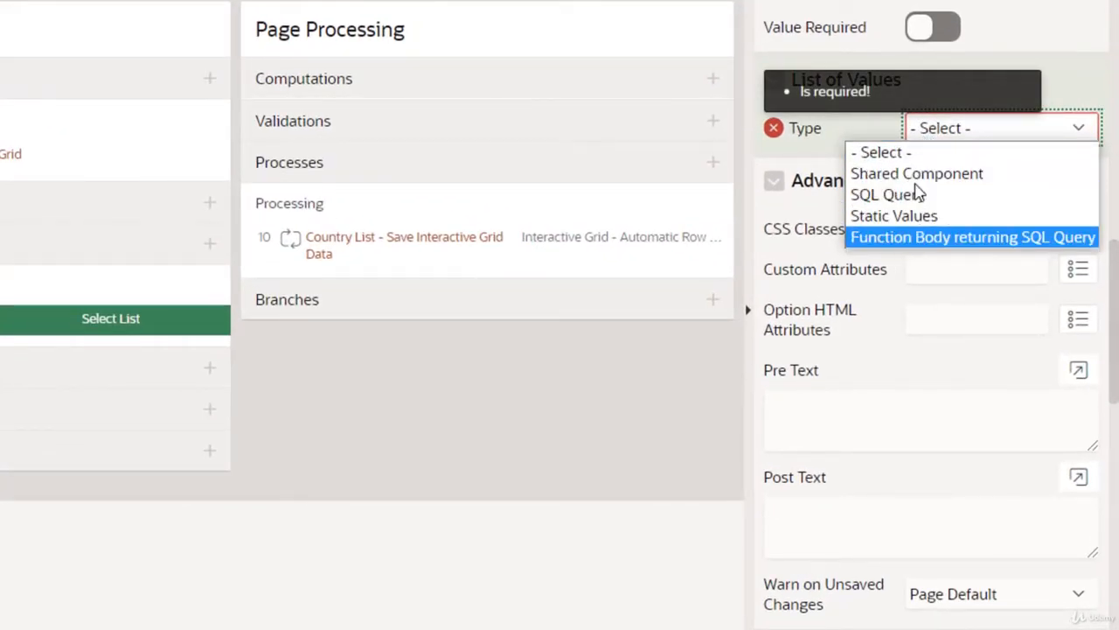
{"action": "mouse_move", "coordinate": [913, 245]}
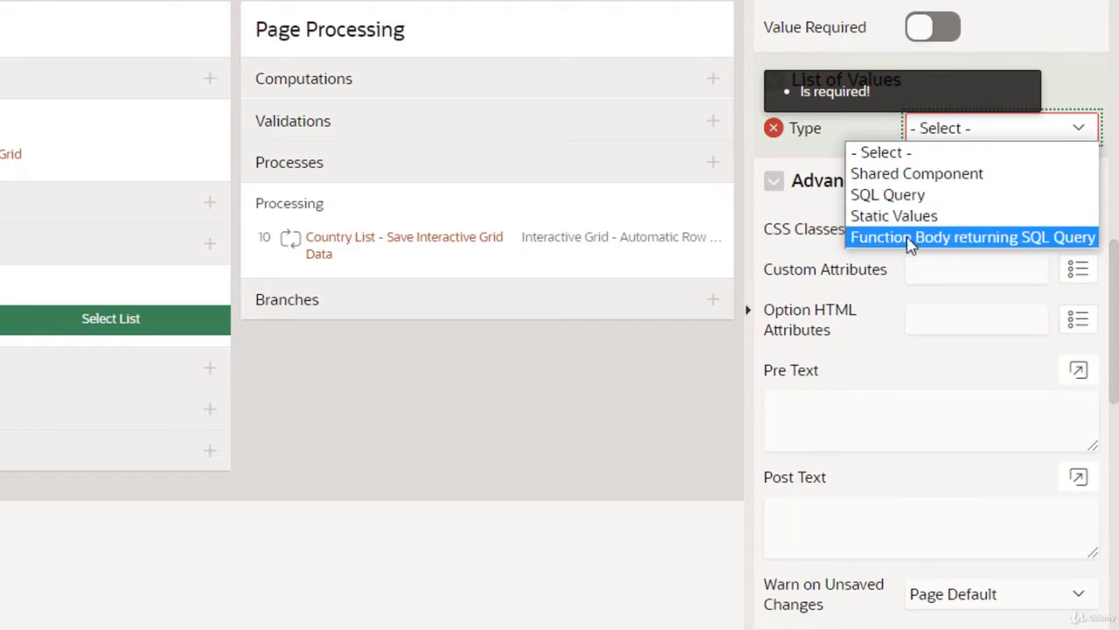
{"action": "left_click", "coordinate": [972, 237]}
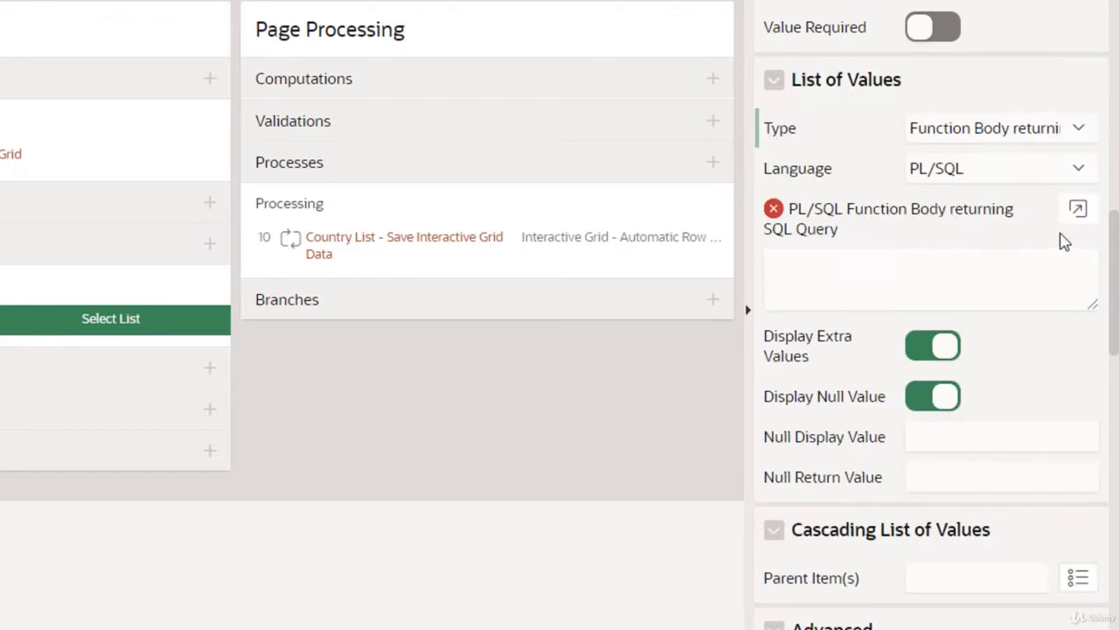
{"action": "left_click", "coordinate": [1078, 208]}
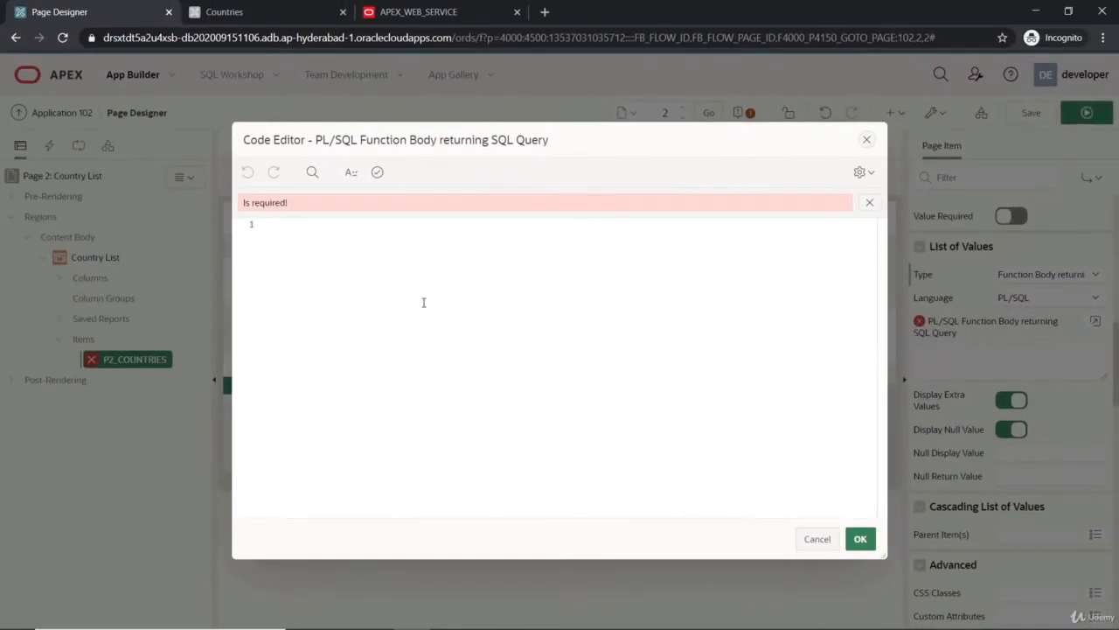
Enter the placeholder body return 'select 1 d, 2 r from dual' and save it to the item
{"action": "type", "text": "re"}
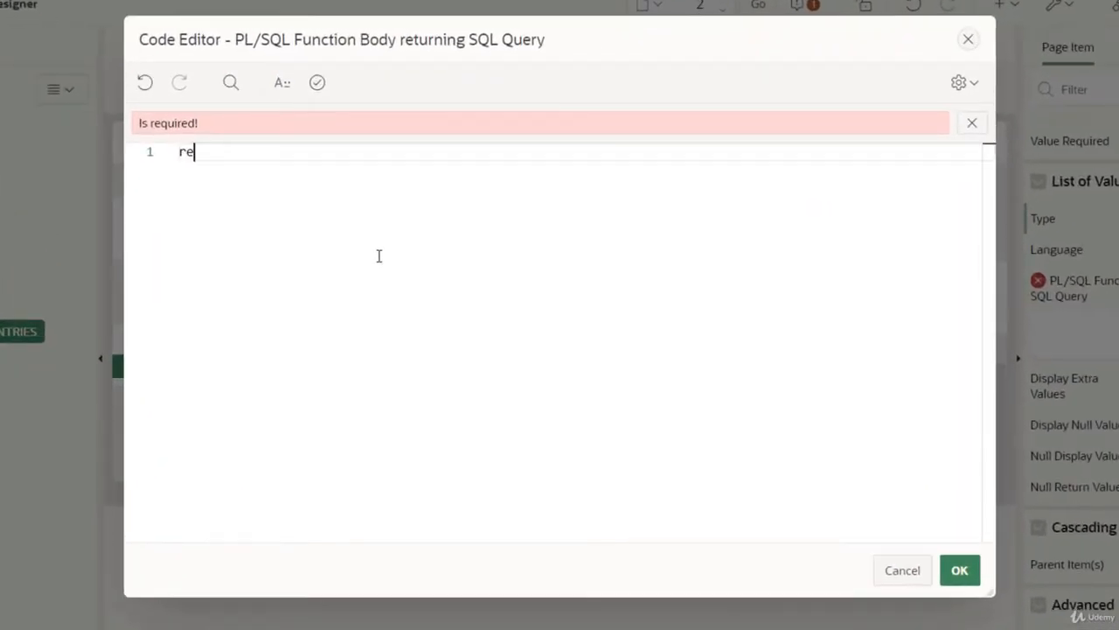
{"action": "type", "text": "tu"}
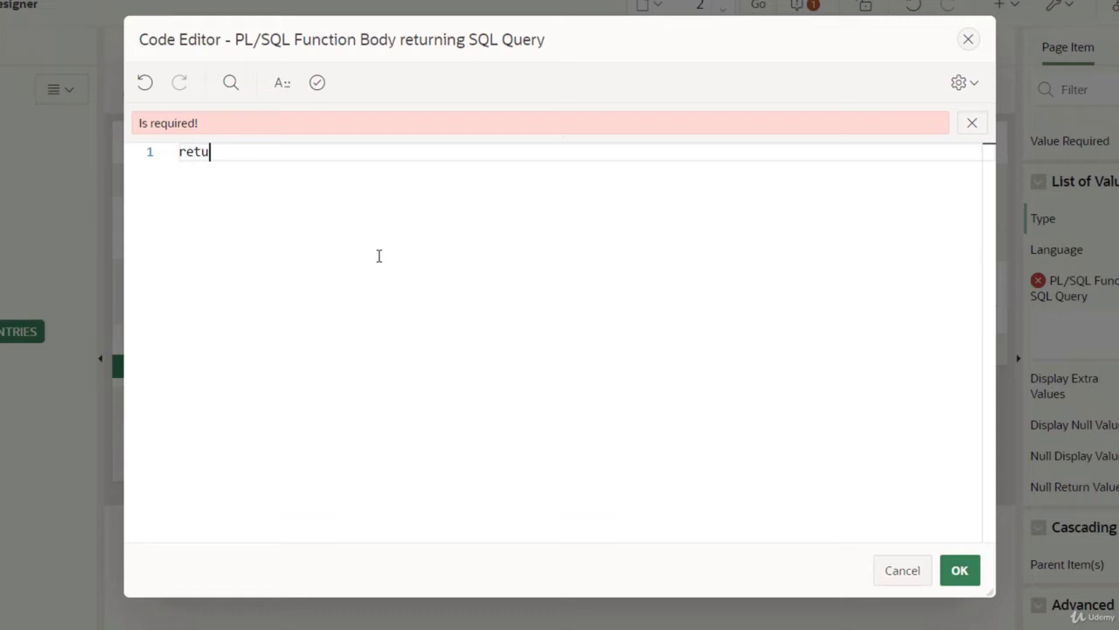
{"action": "type", "text": "rn"}
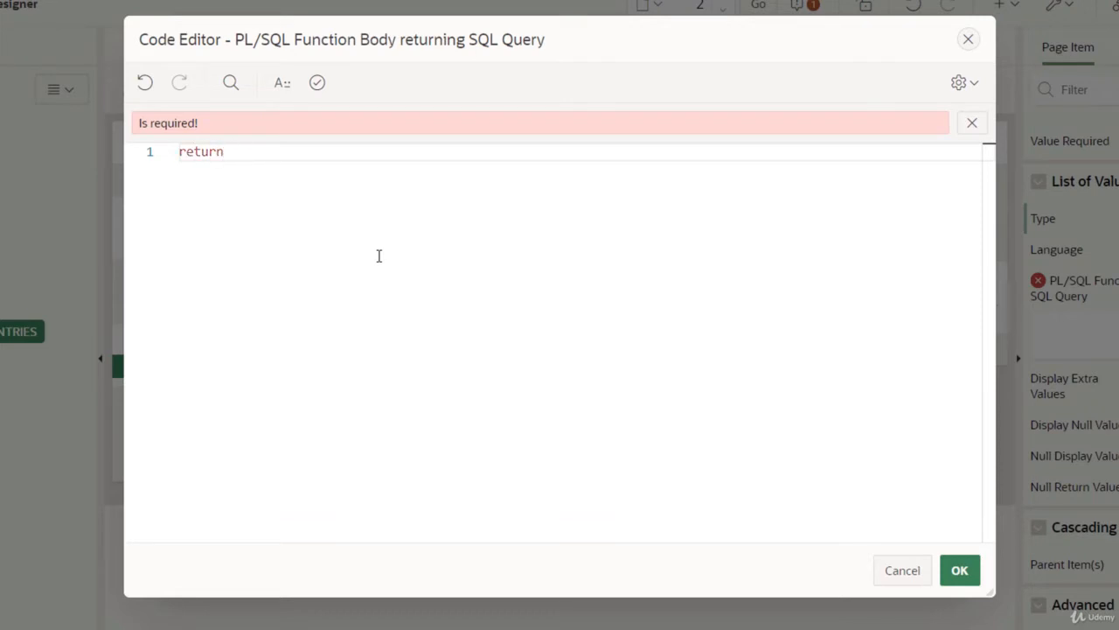
{"action": "type", "text": "'sele'"}
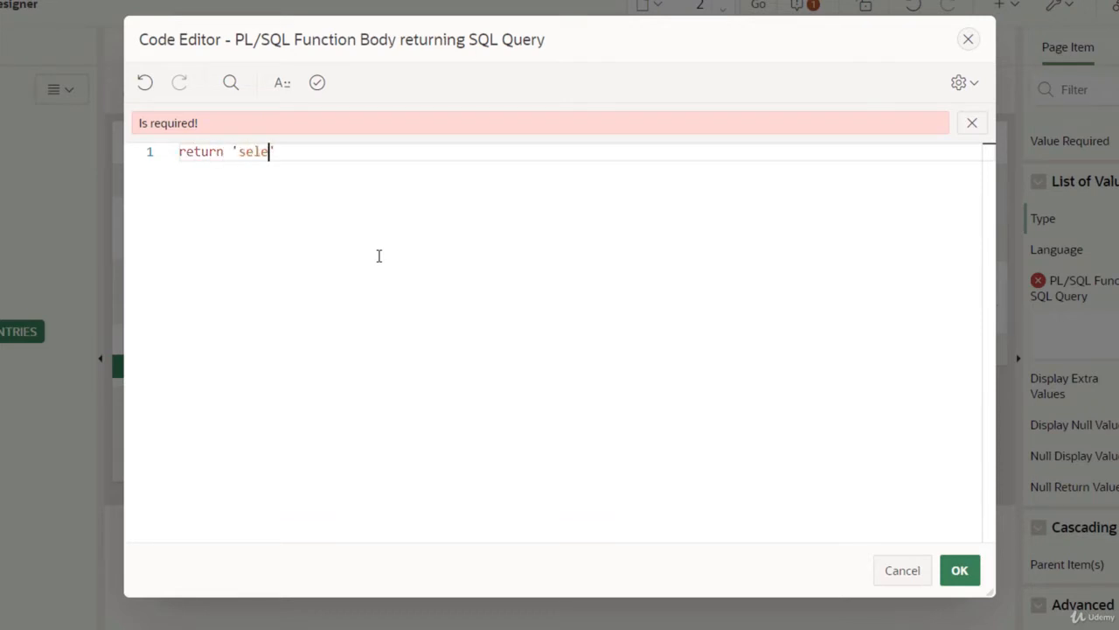
{"action": "type", "text": "ct 1'"}
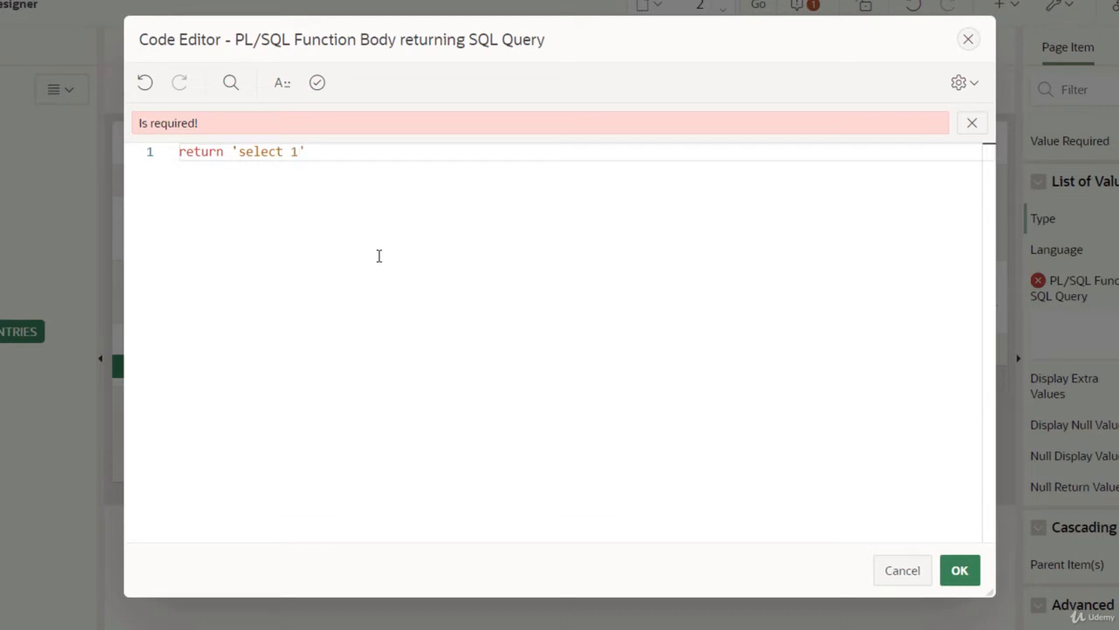
{"action": "type", "text": "d,"}
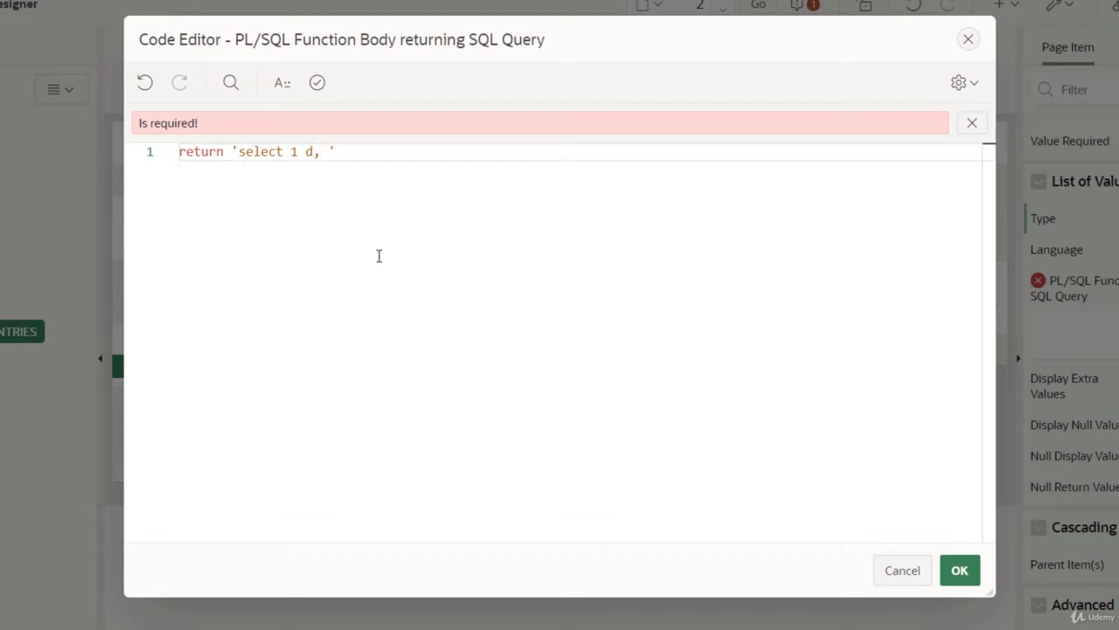
{"action": "type", "text": "2 r from"}
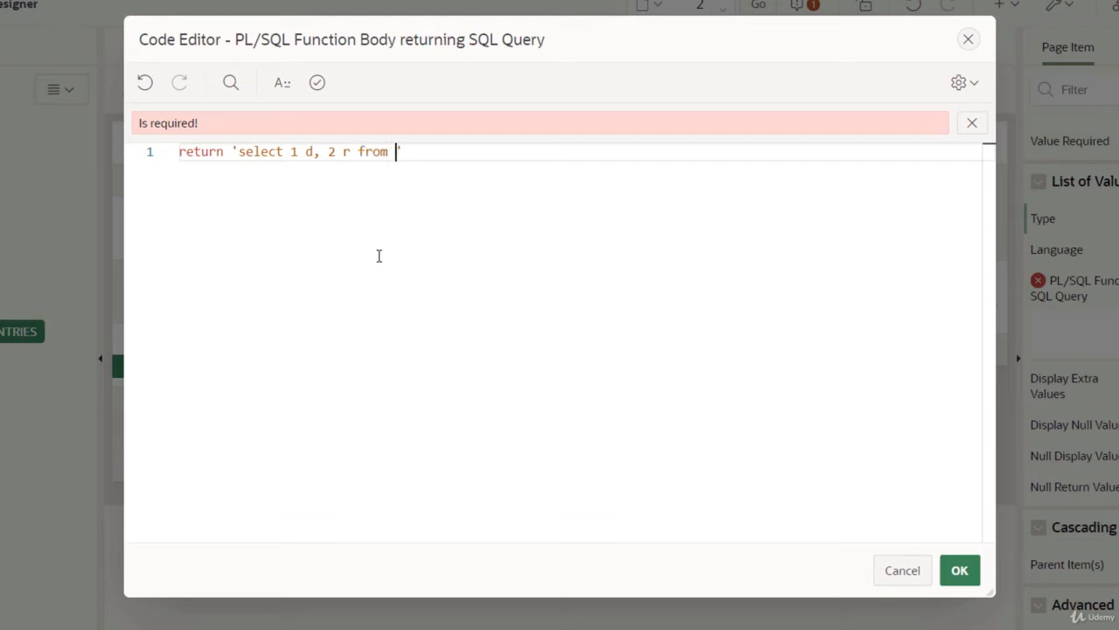
{"action": "type", "text": "dual'"}
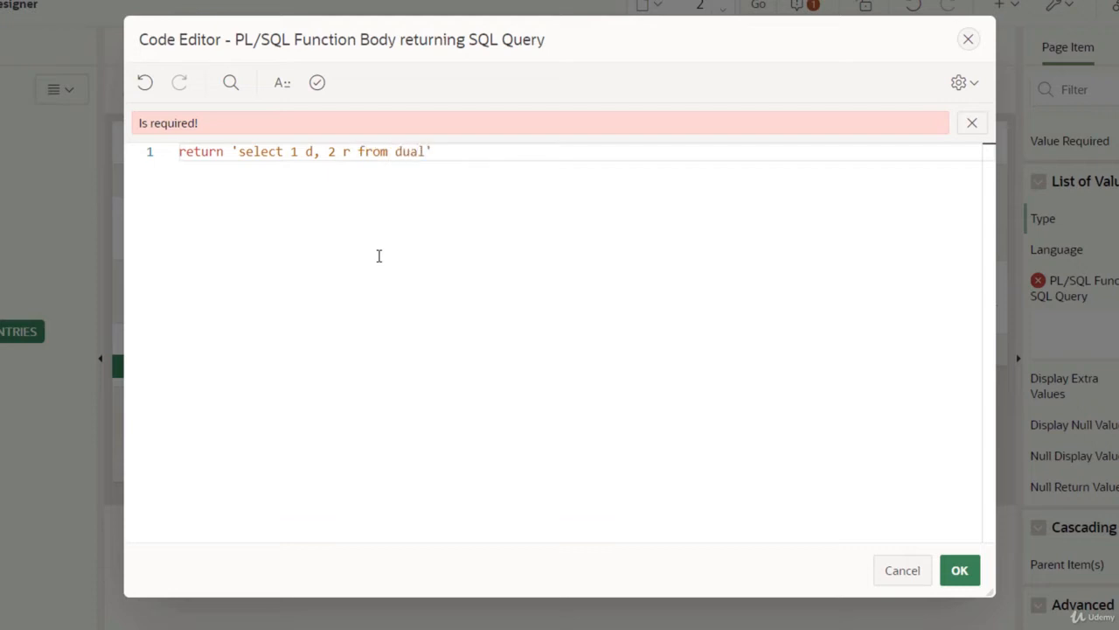
{"action": "mouse_move", "coordinate": [725, 408]}
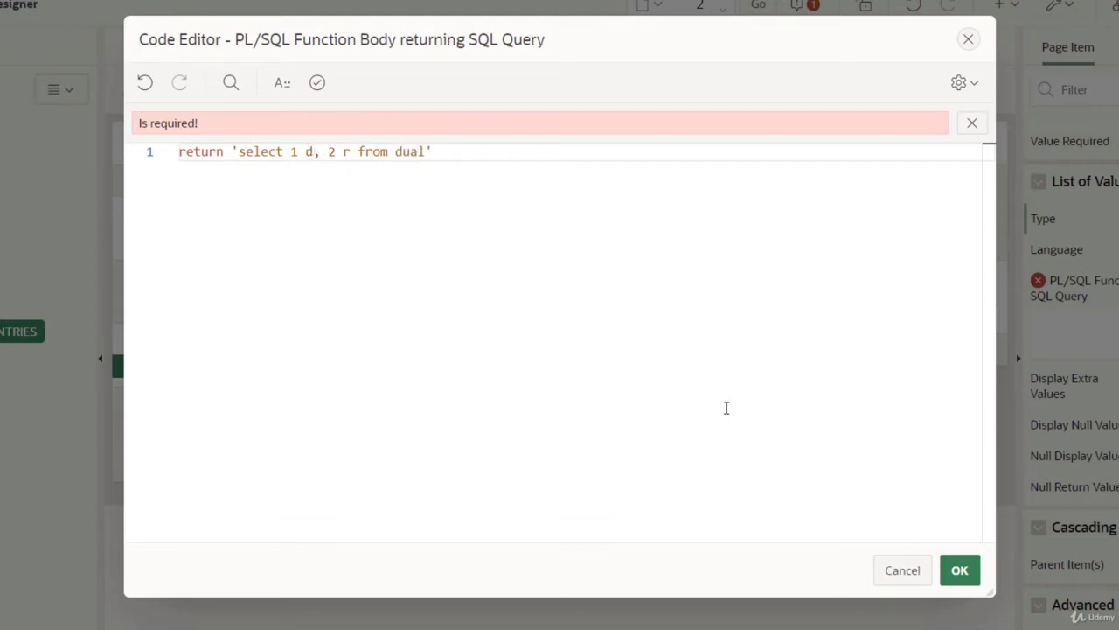
{"action": "left_click", "coordinate": [959, 570]}
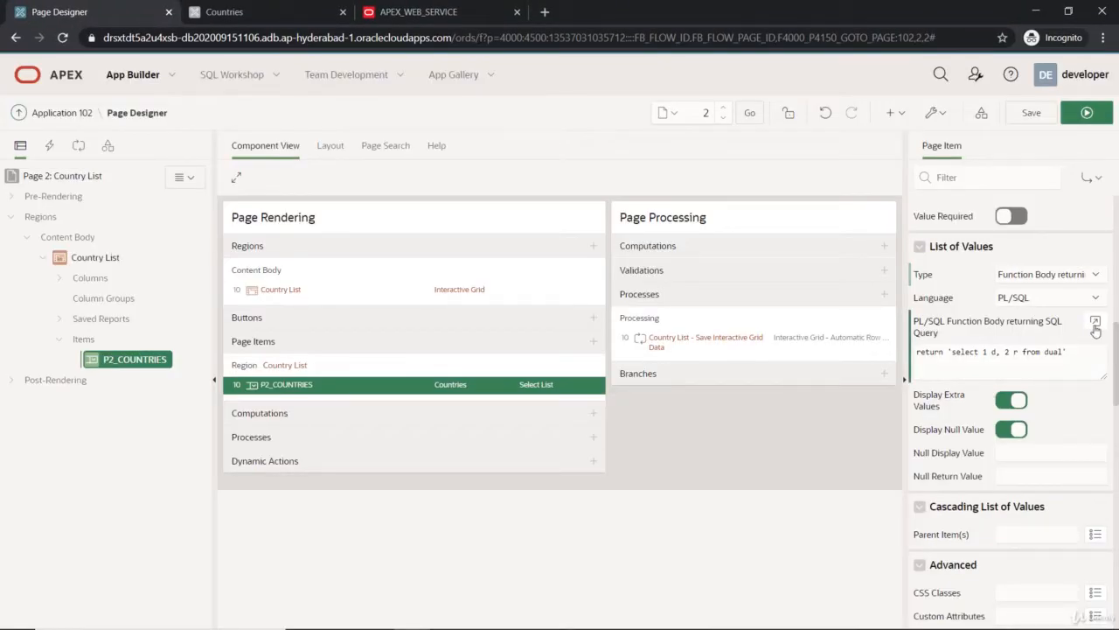
Reopen the function body, validate it successfully and accept it
{"action": "left_click", "coordinate": [1095, 322]}
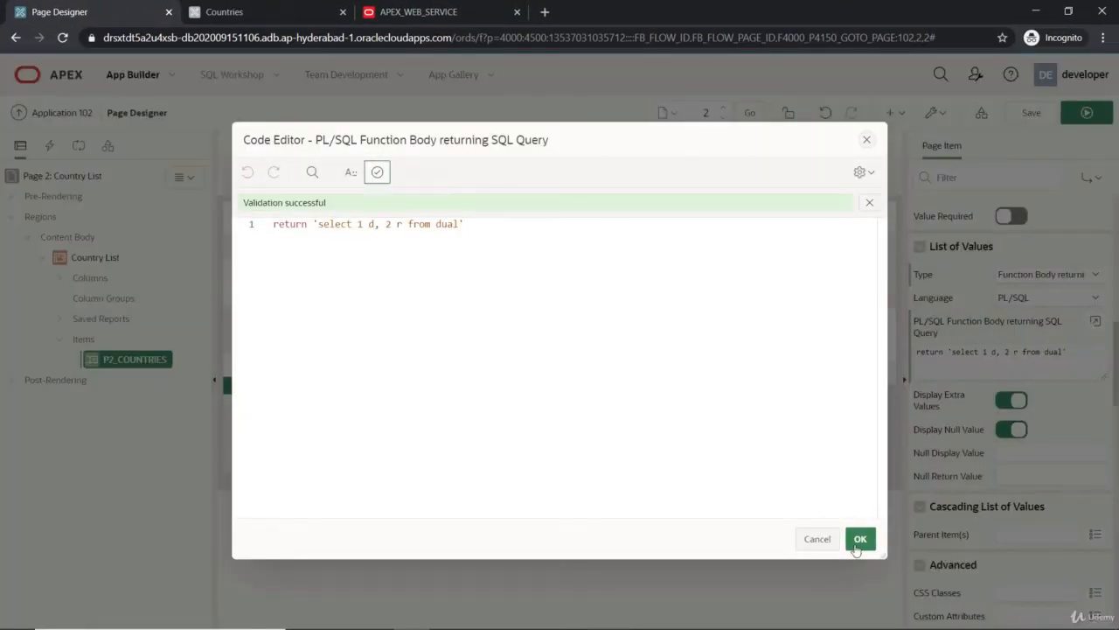
{"action": "left_click", "coordinate": [860, 538]}
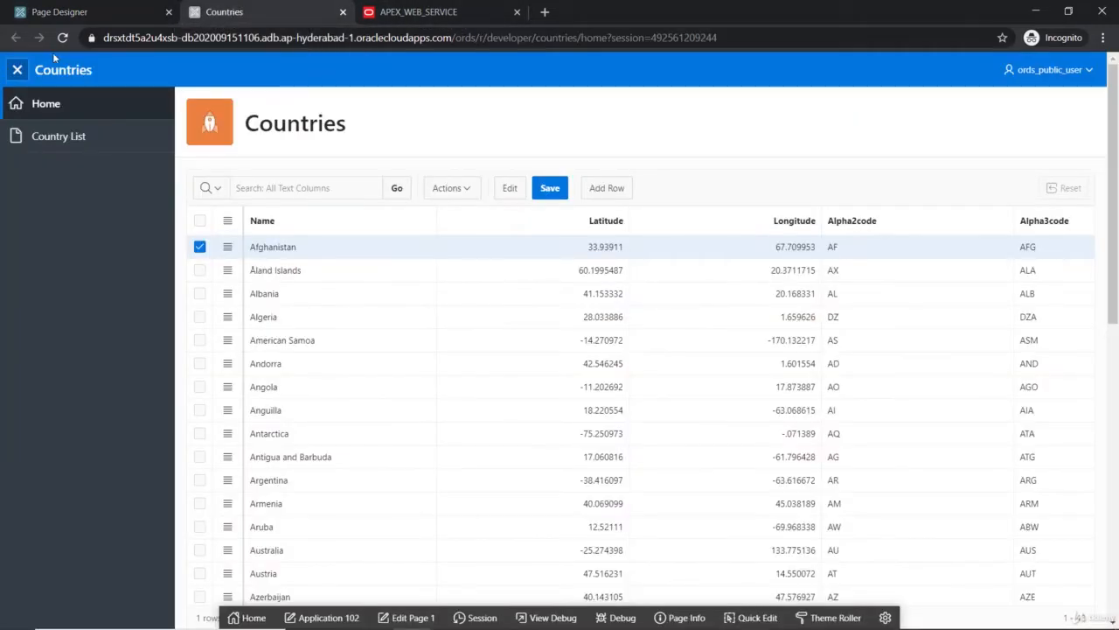
Save the page and bring up the Country List page in the running app
{"action": "left_click", "coordinate": [59, 136]}
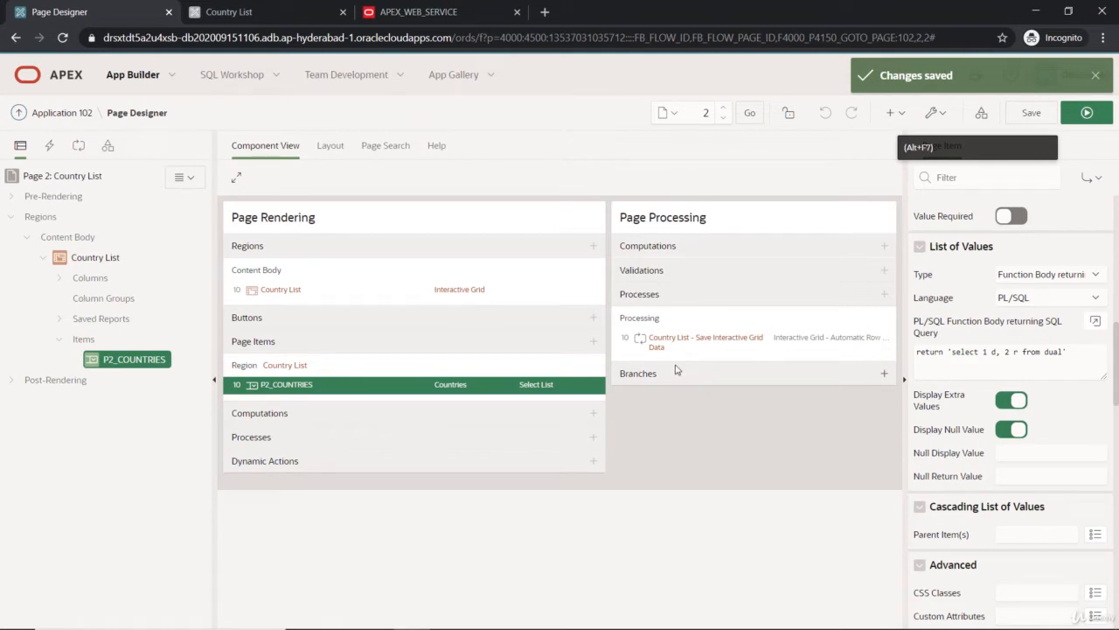
{"action": "left_click", "coordinate": [1095, 320]}
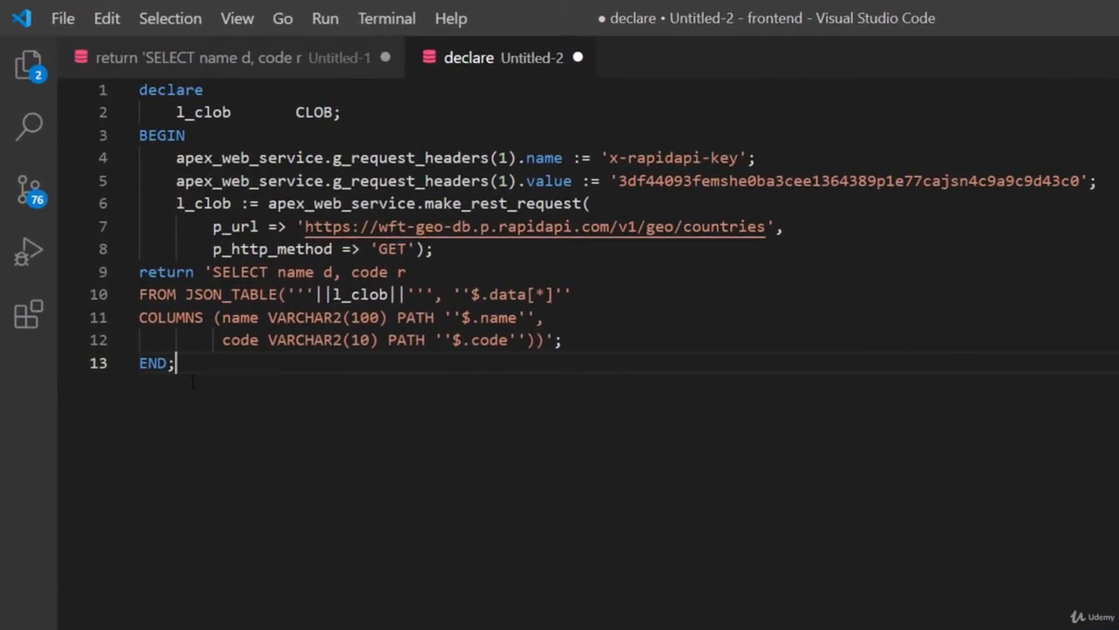
Select and copy the whole declare block calling make_rest_request in Untitled-2
{"action": "key", "text": "ctrl+a"}
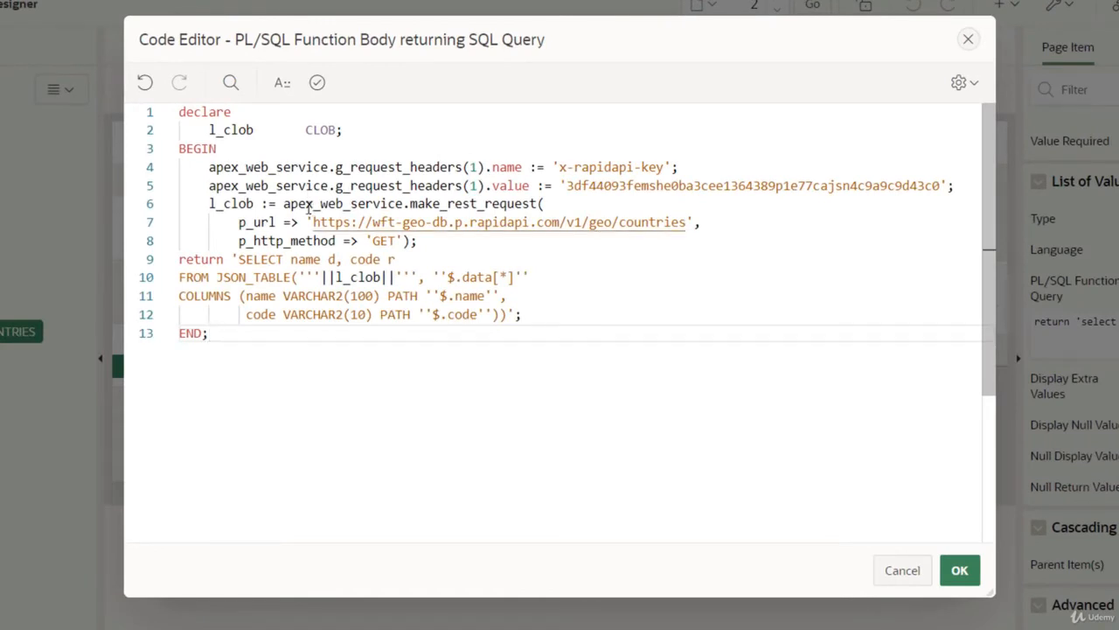
Review the pasted block's make_rest_request call and its x-rapidapi-key header name and value
{"action": "double_click", "coordinate": [231, 129]}
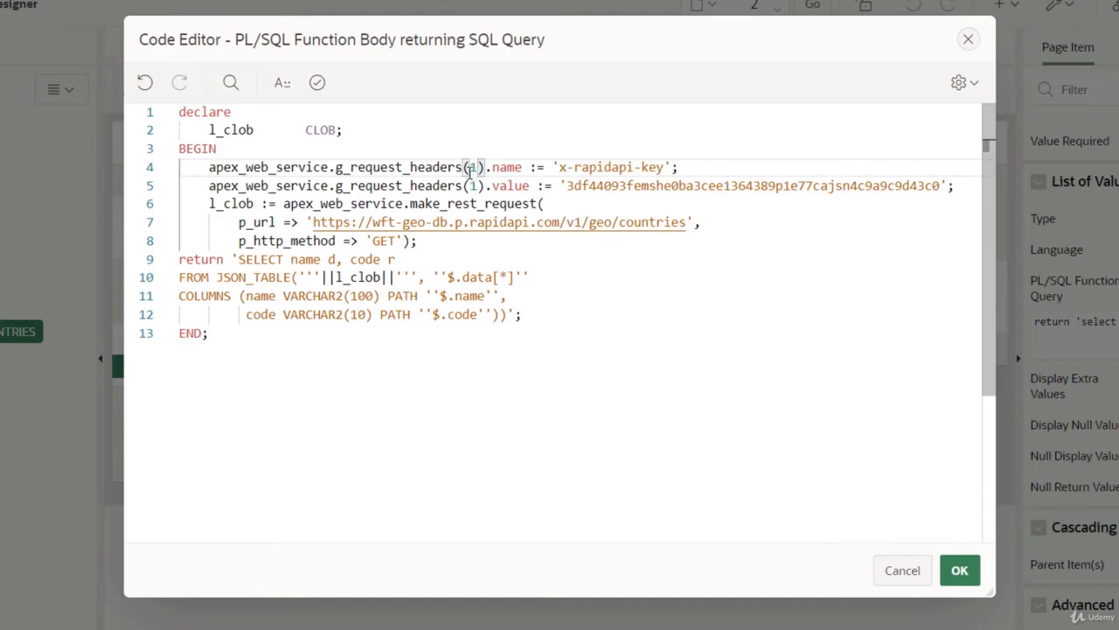
{"action": "double_click", "coordinate": [508, 168]}
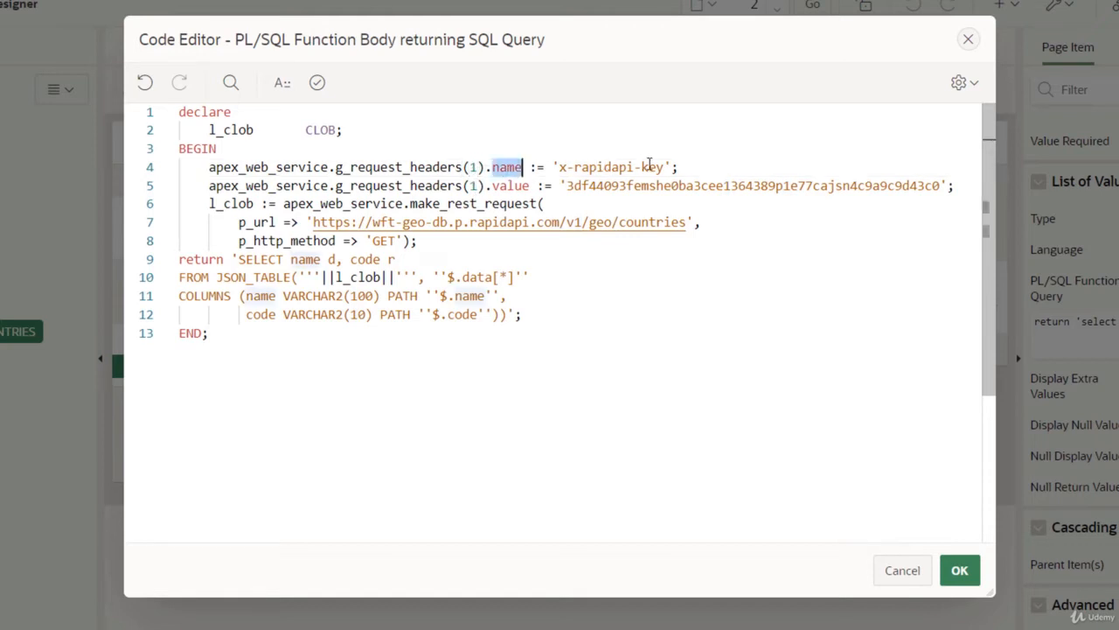
{"action": "double_click", "coordinate": [609, 168]}
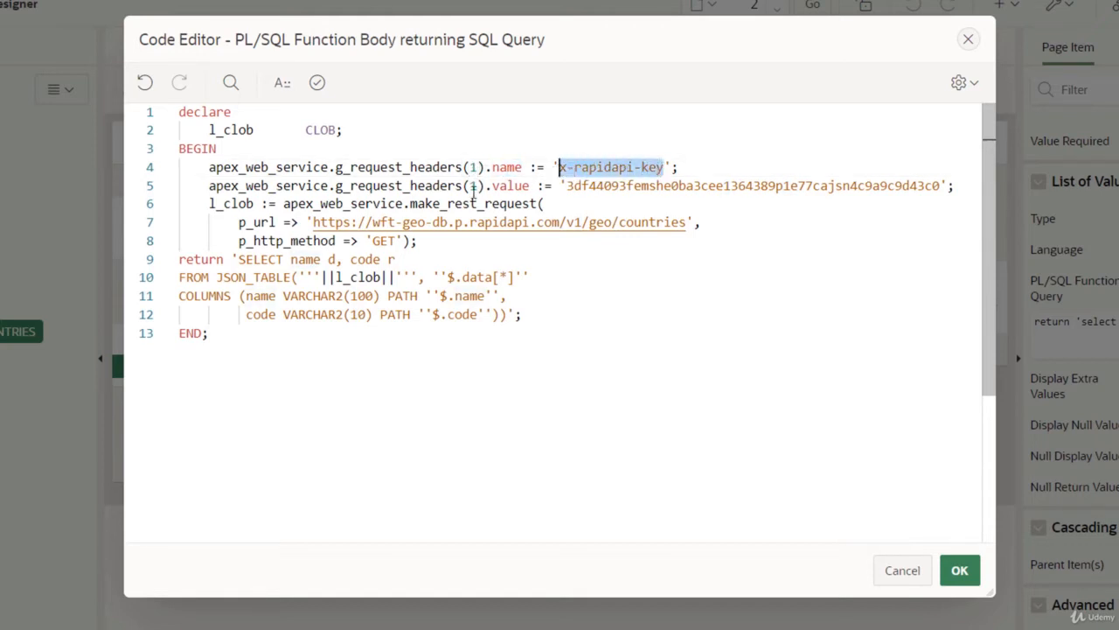
{"action": "left_click", "coordinate": [471, 186]}
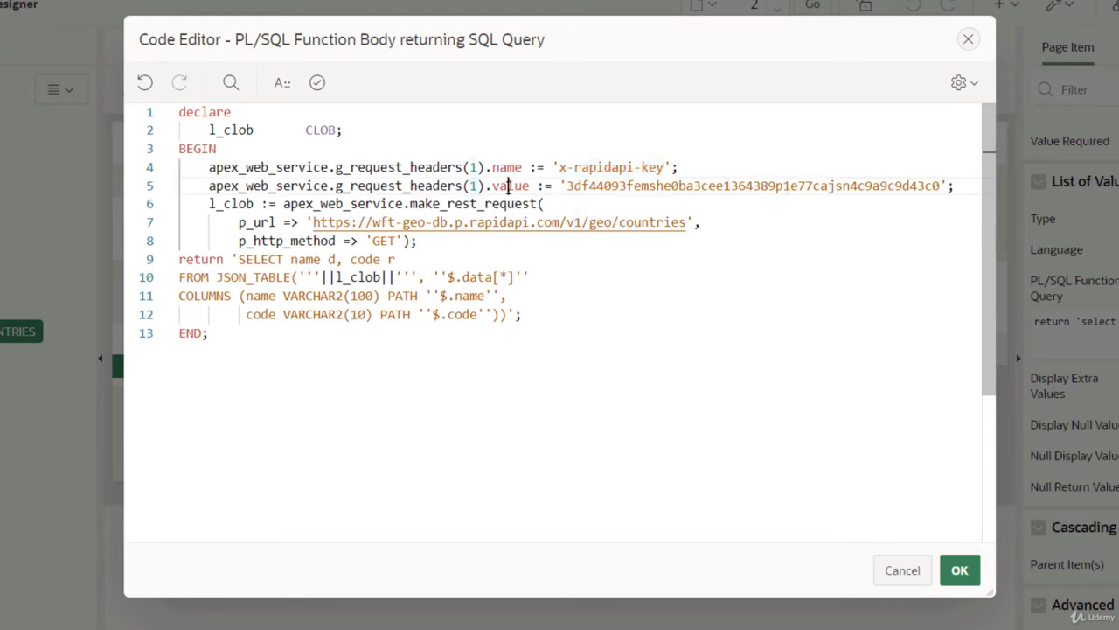
{"action": "double_click", "coordinate": [573, 185]}
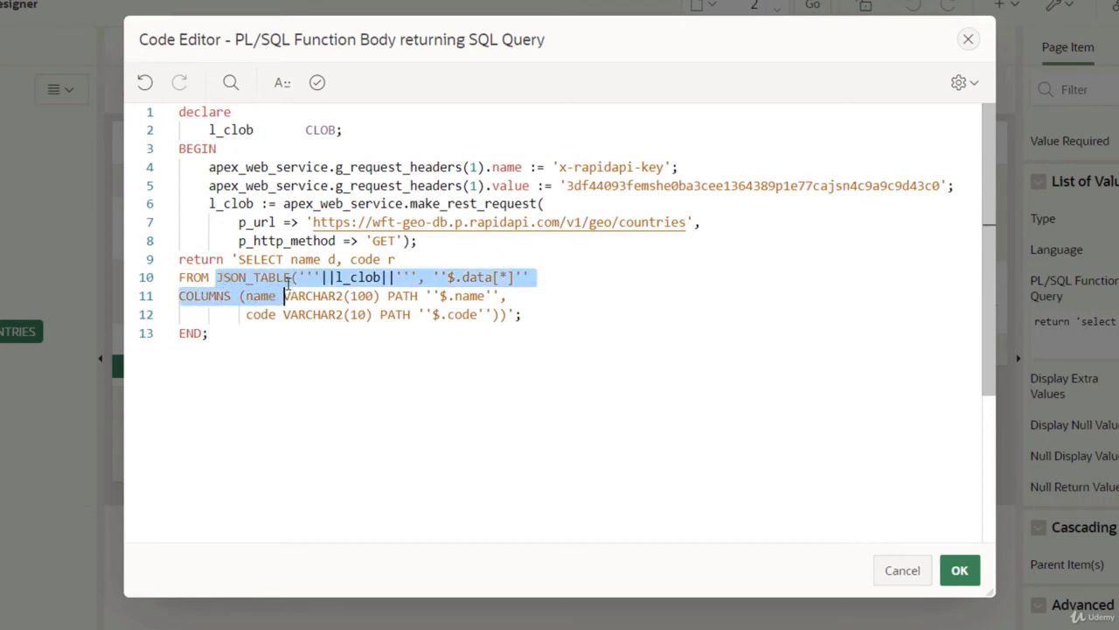
Review the JSON_TABLE parsing of l_clob, then switch to another application
{"action": "double_click", "coordinate": [255, 276]}
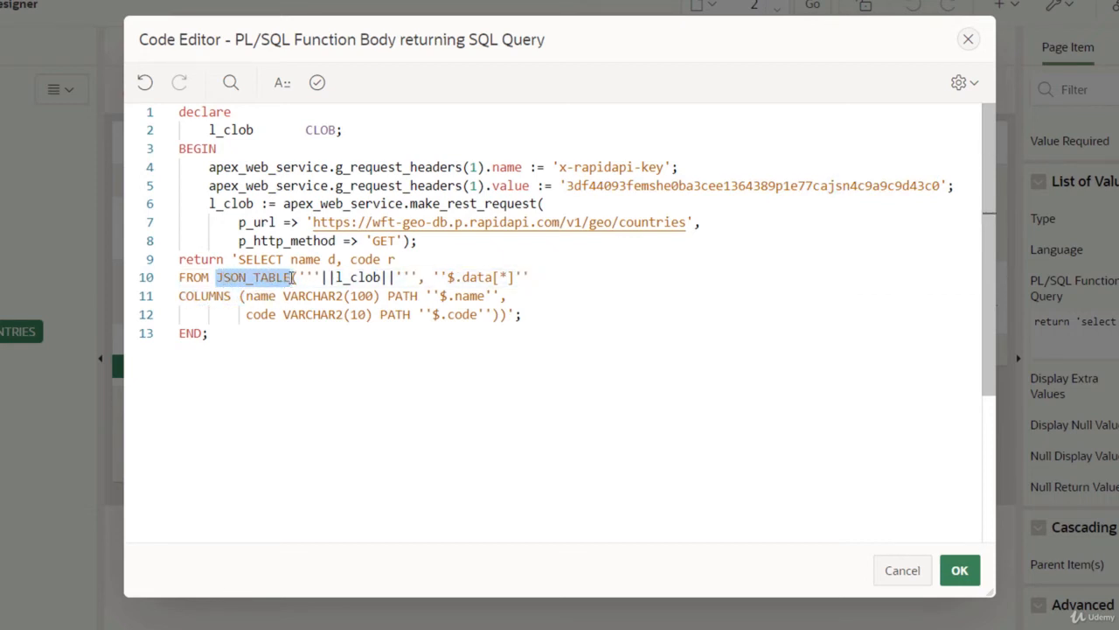
{"action": "double_click", "coordinate": [360, 276]}
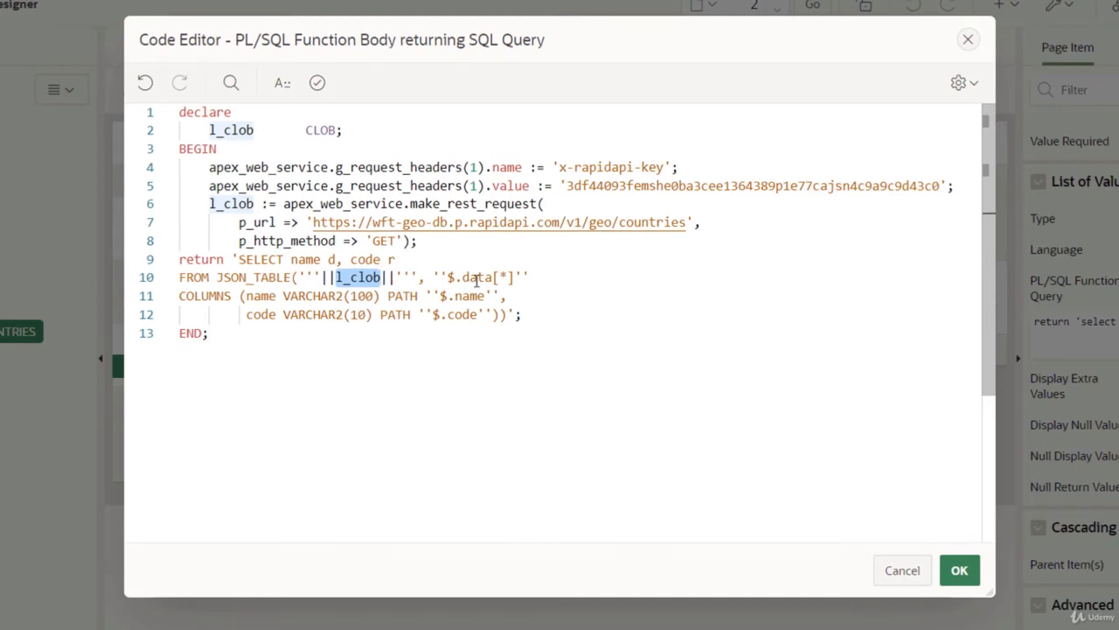
{"action": "key", "text": "alt+tab"}
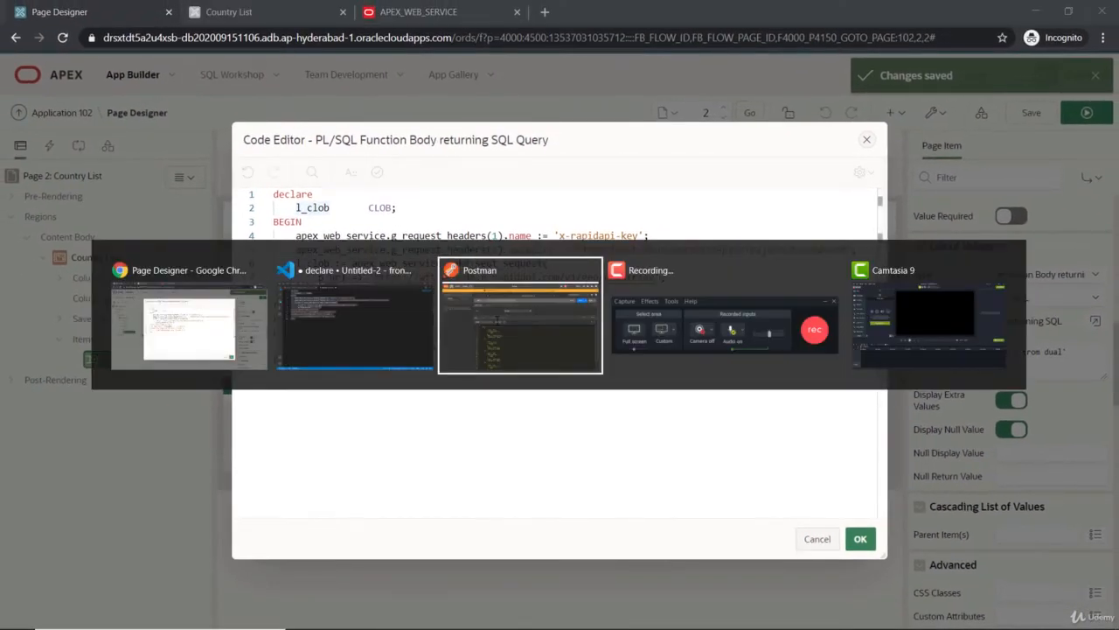
Review the JSON_TABLE COLUMNS clause mapping $.data[*] rows to name ($.name) and code ($.code)
{"action": "left_click", "coordinate": [519, 315]}
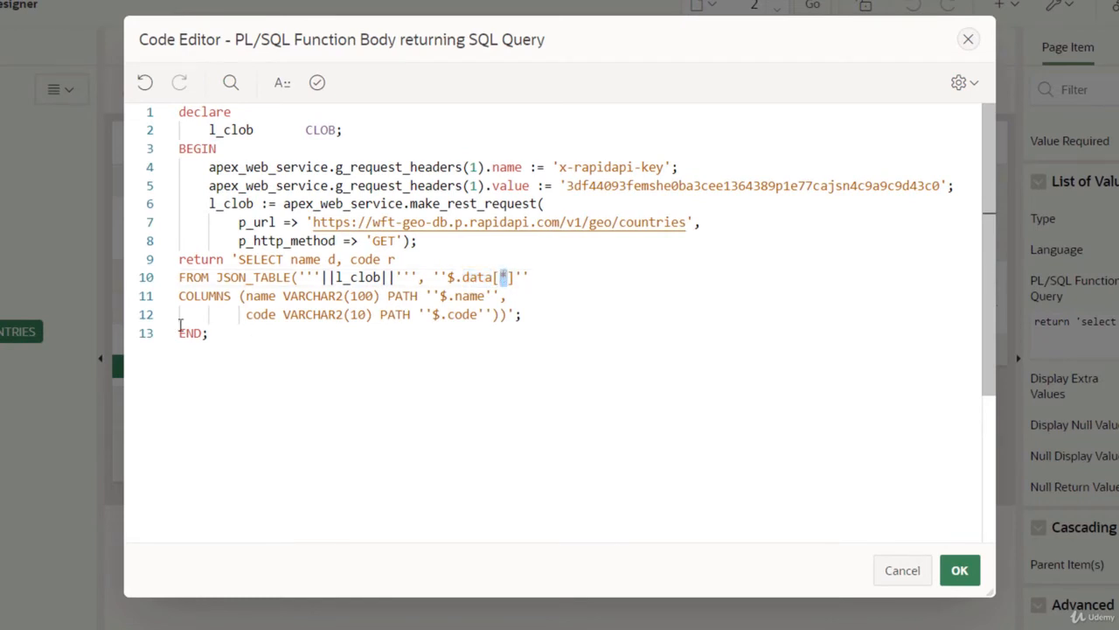
{"action": "double_click", "coordinate": [203, 296]}
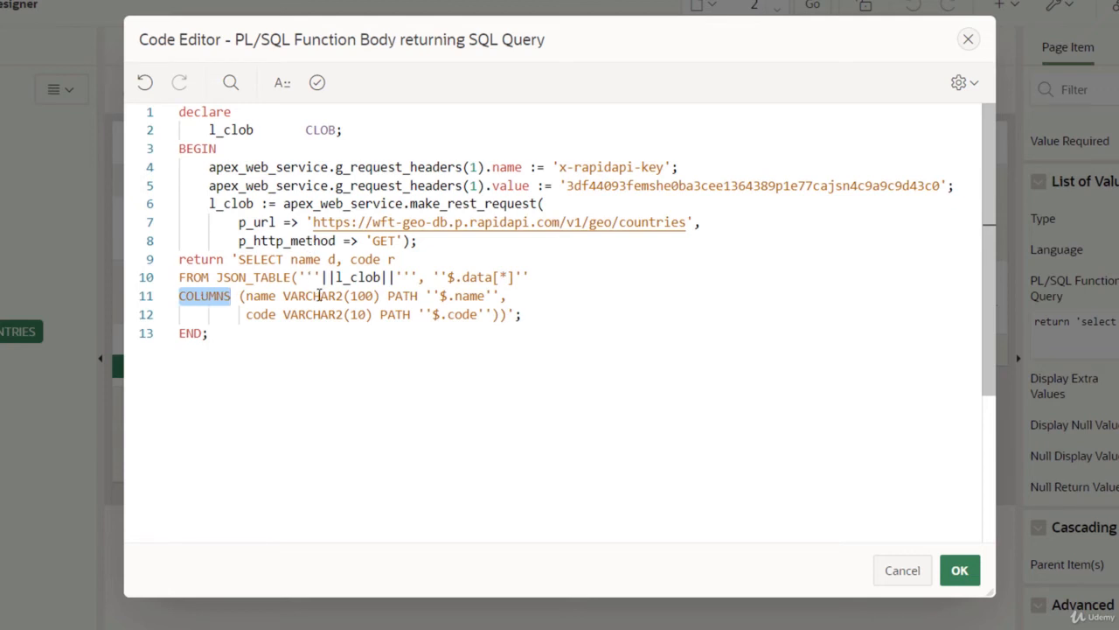
{"action": "double_click", "coordinate": [304, 259]}
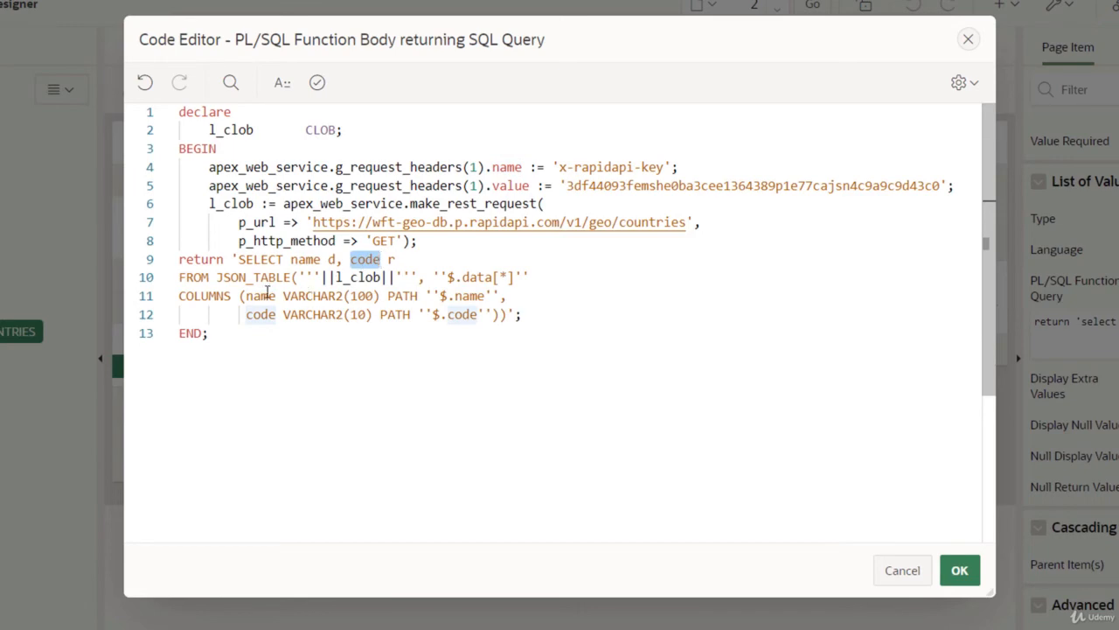
{"action": "left_click", "coordinate": [399, 295]}
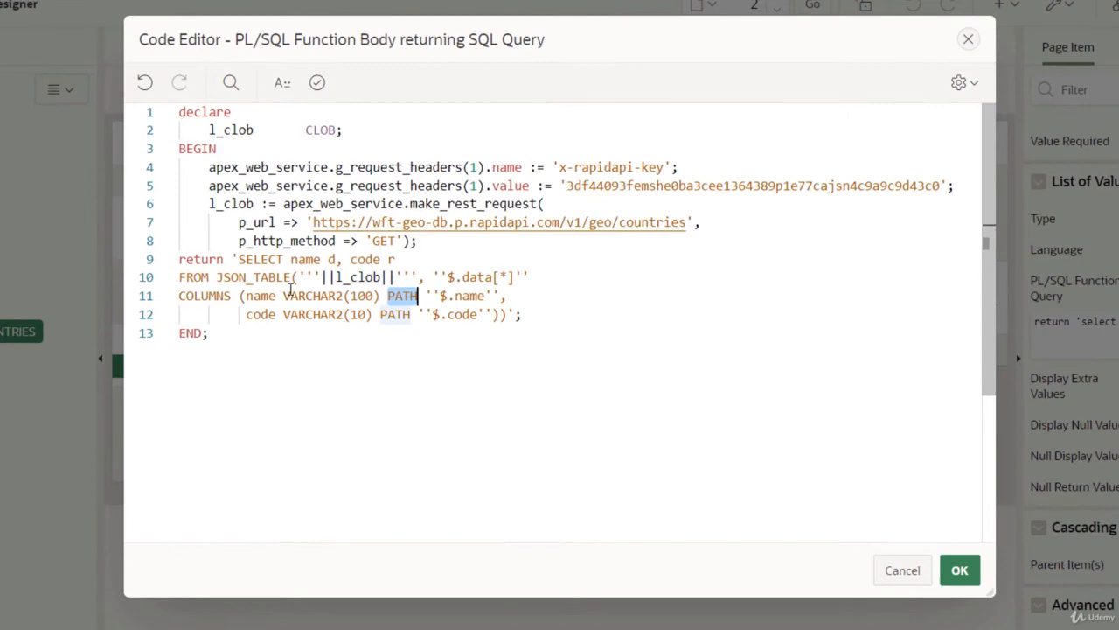
{"action": "double_click", "coordinate": [261, 296]}
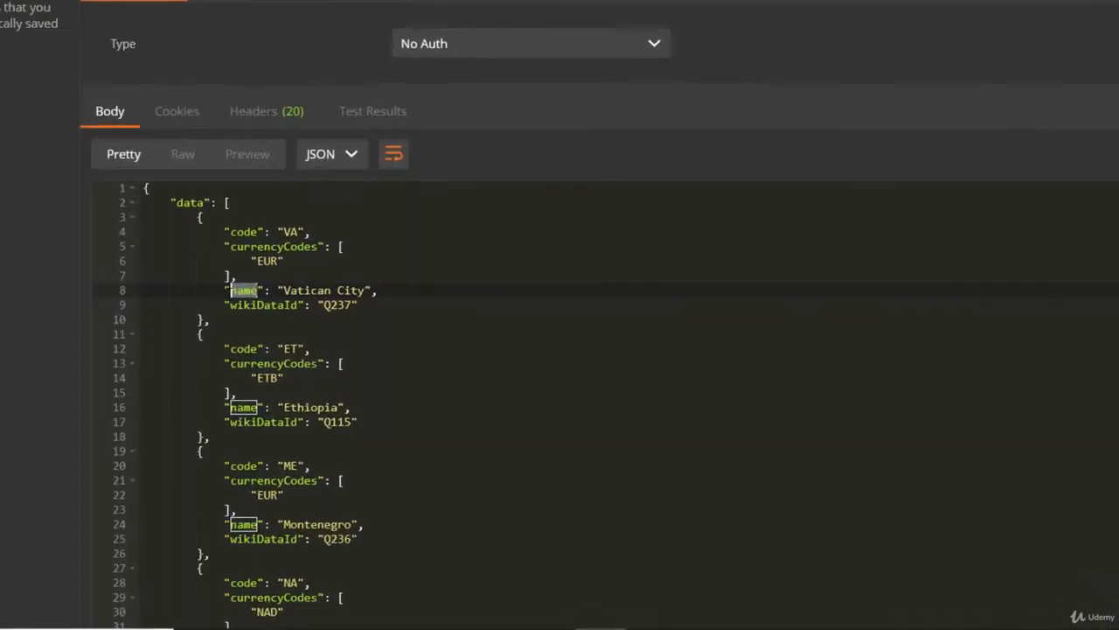
{"action": "scroll", "scroll_direction": "up", "scroll_amount": 3}
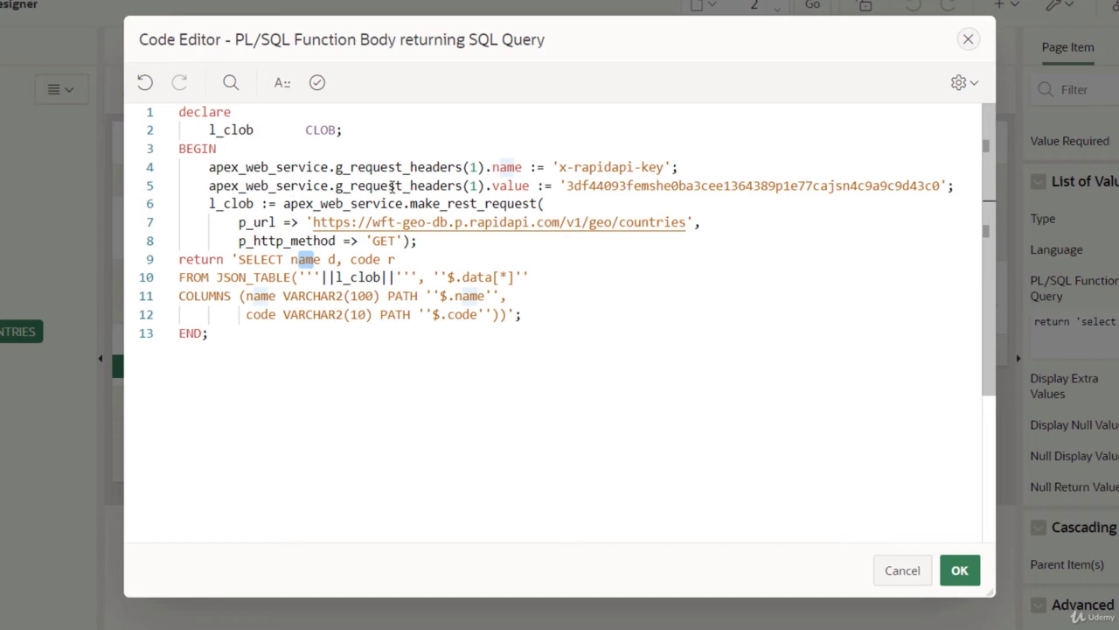
{"action": "mouse_move", "coordinate": [343, 287]}
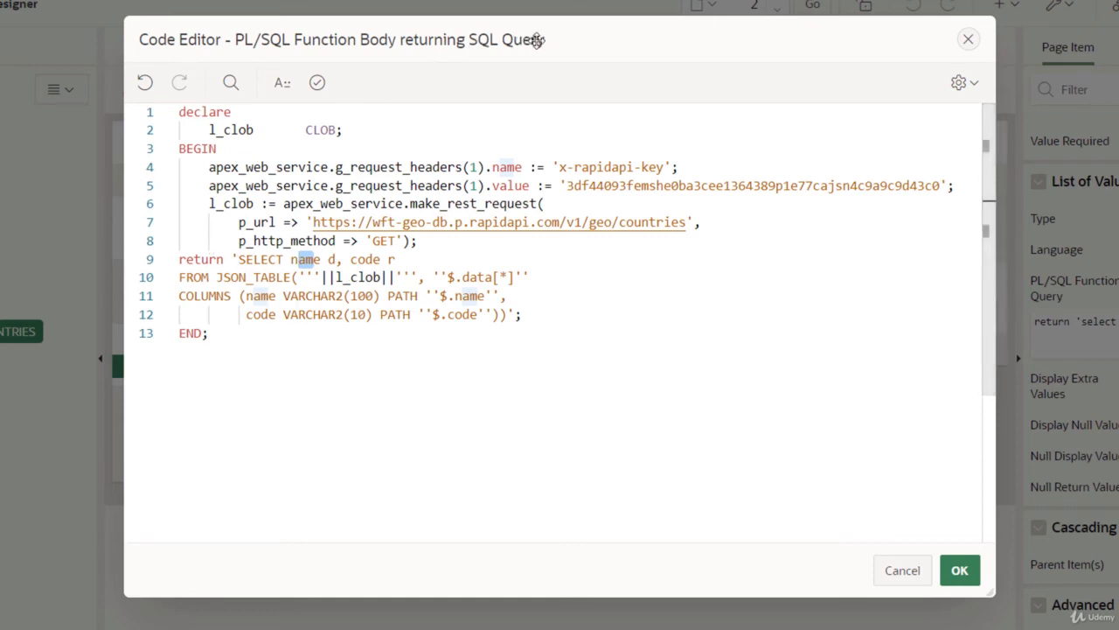
{"action": "mouse_move", "coordinate": [506, 46]}
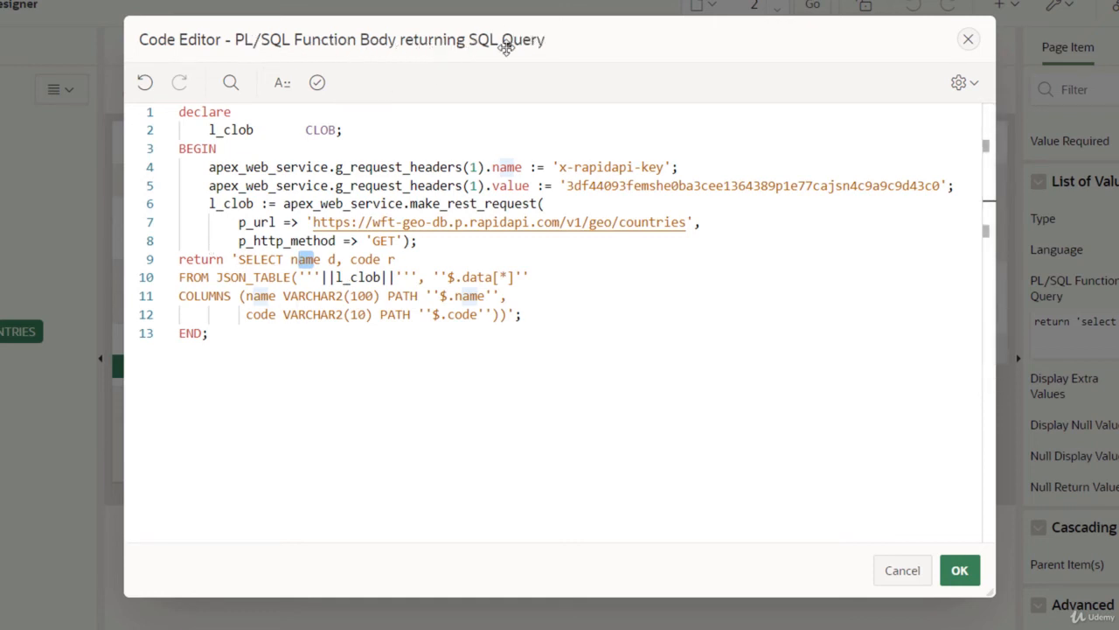
{"action": "mouse_move", "coordinate": [196, 402]}
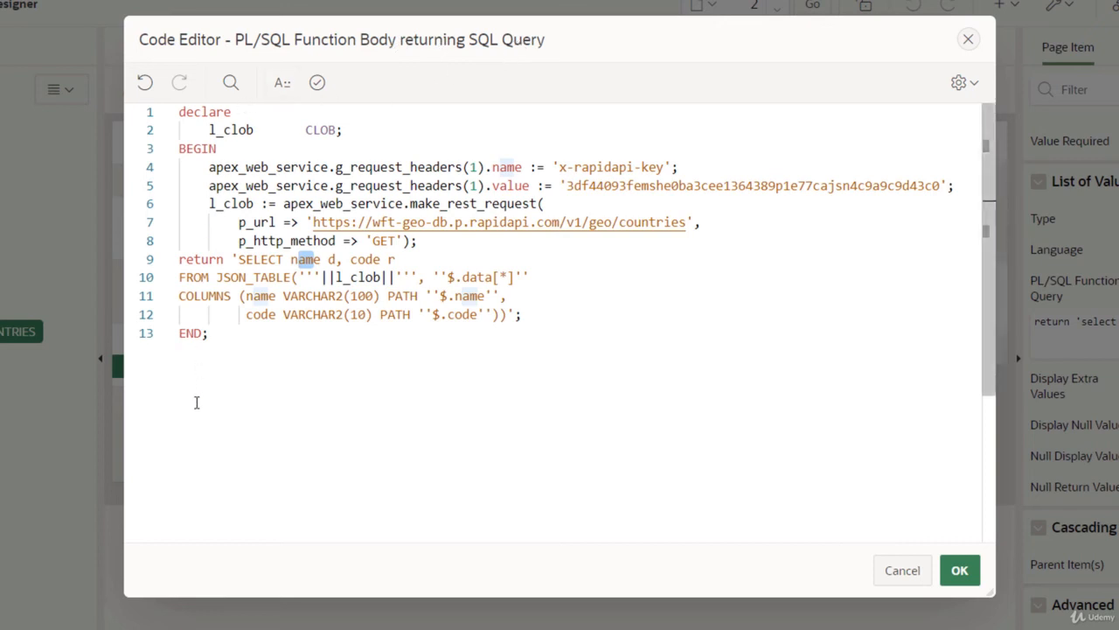
{"action": "mouse_move", "coordinate": [260, 311]}
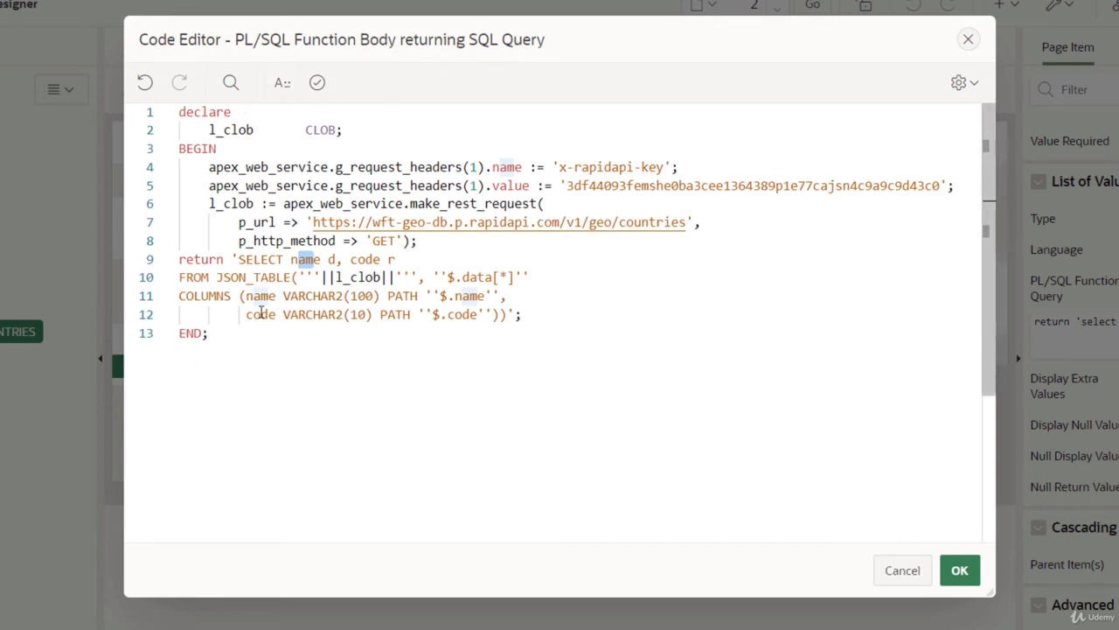
{"action": "mouse_move", "coordinate": [959, 571]}
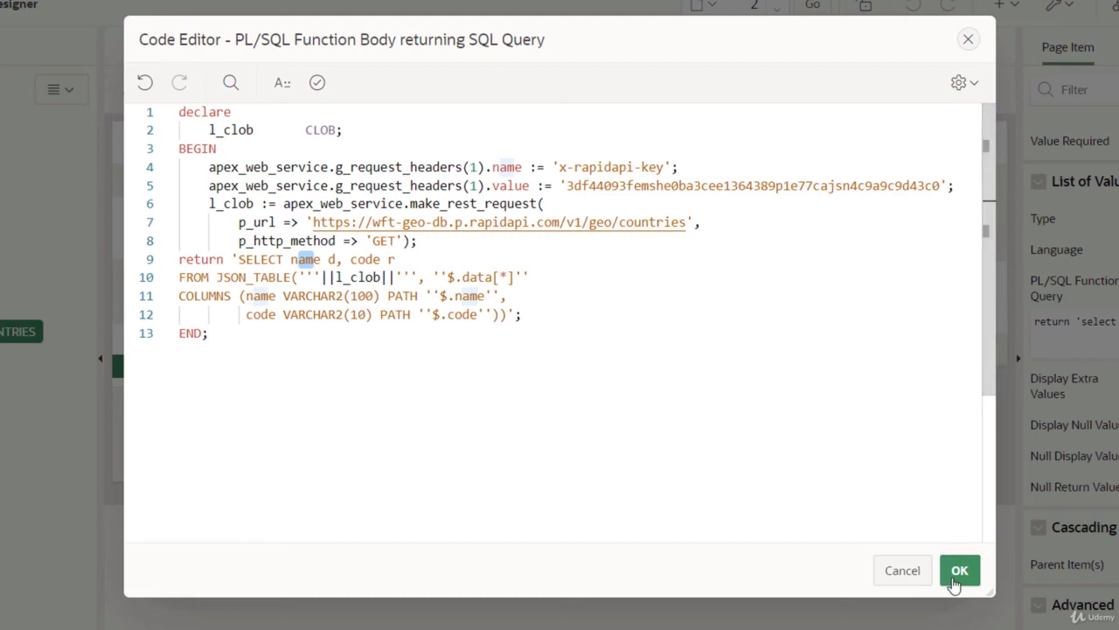
Accept the REST-based function body with OK, closing the code editor
{"action": "left_click", "coordinate": [958, 571]}
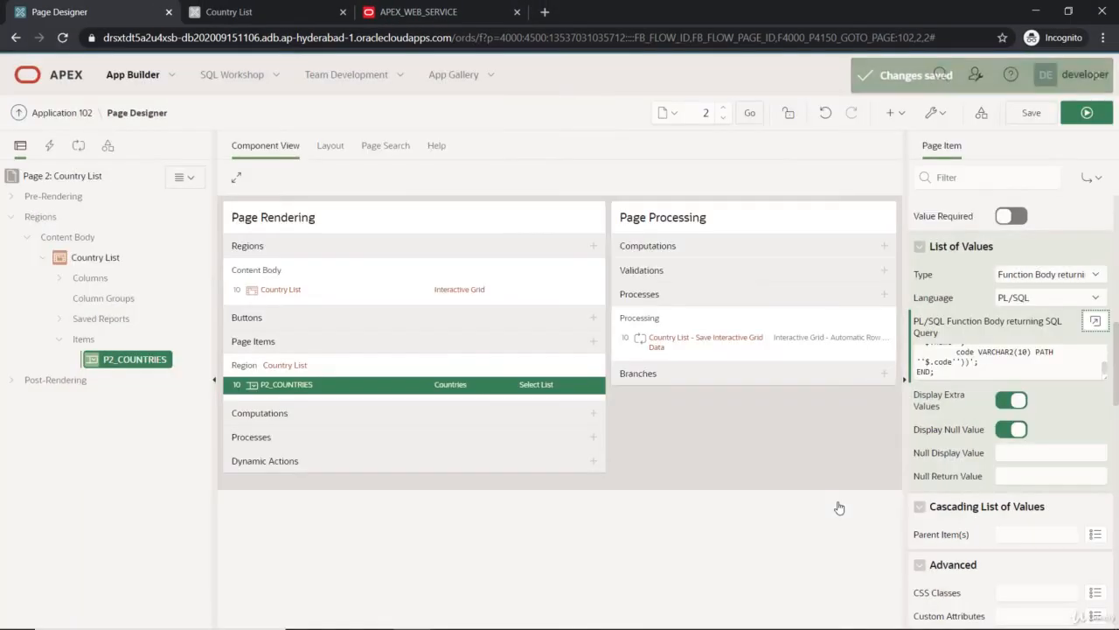
Validate the countries function body again and accept it
{"action": "left_click", "coordinate": [1095, 320]}
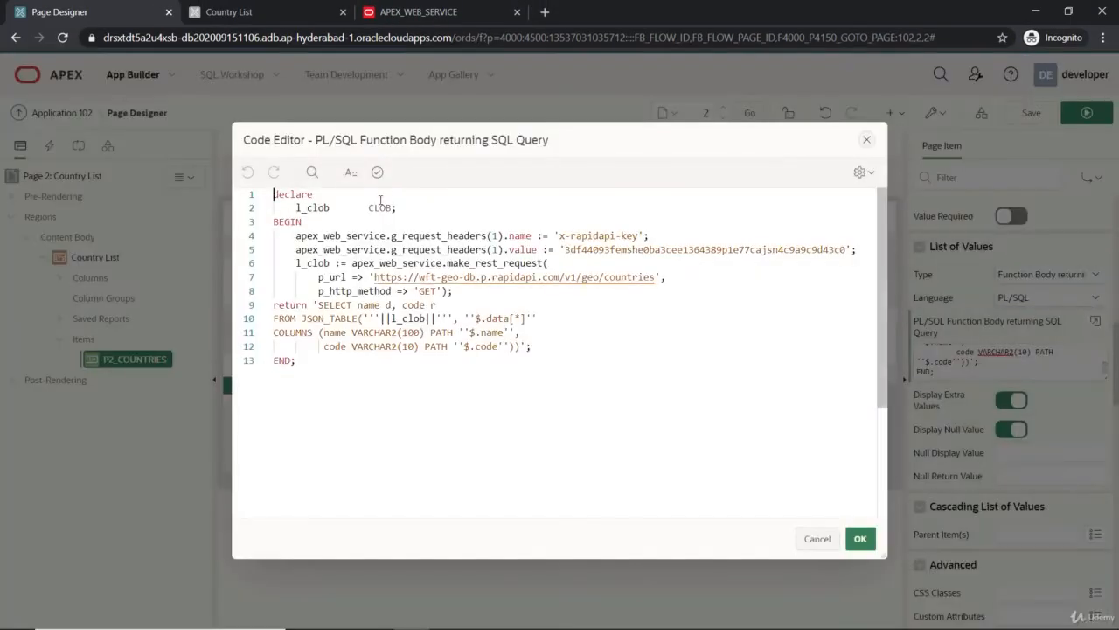
{"action": "left_click", "coordinate": [378, 172]}
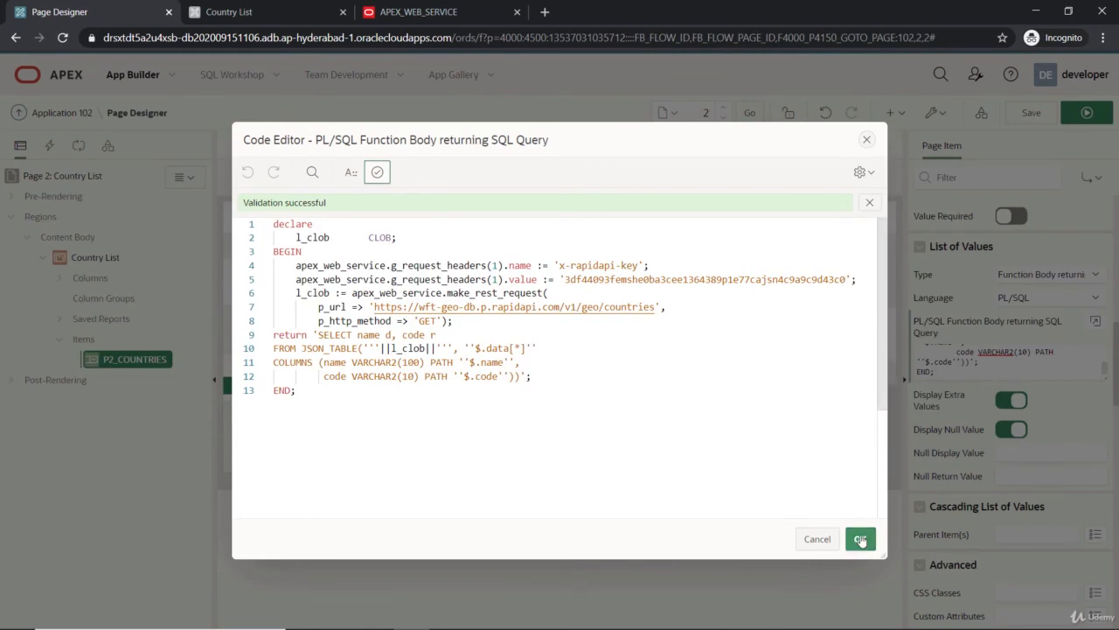
{"action": "left_click", "coordinate": [861, 538]}
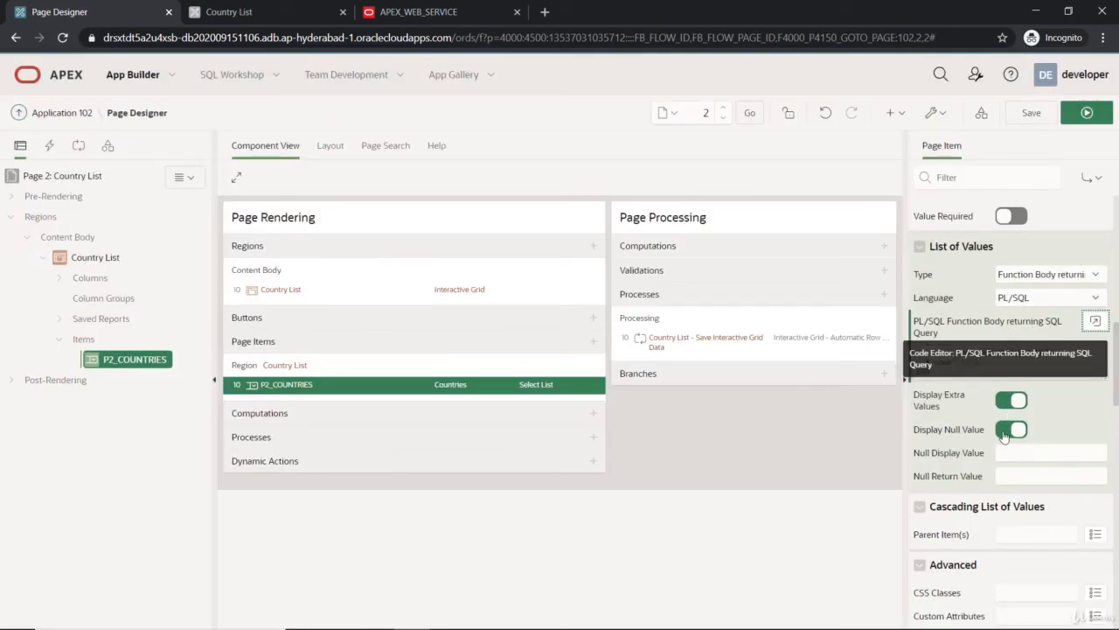
Turn off Display Null Value, save Page 2 and switch to the running Country List app
{"action": "left_click", "coordinate": [1010, 428]}
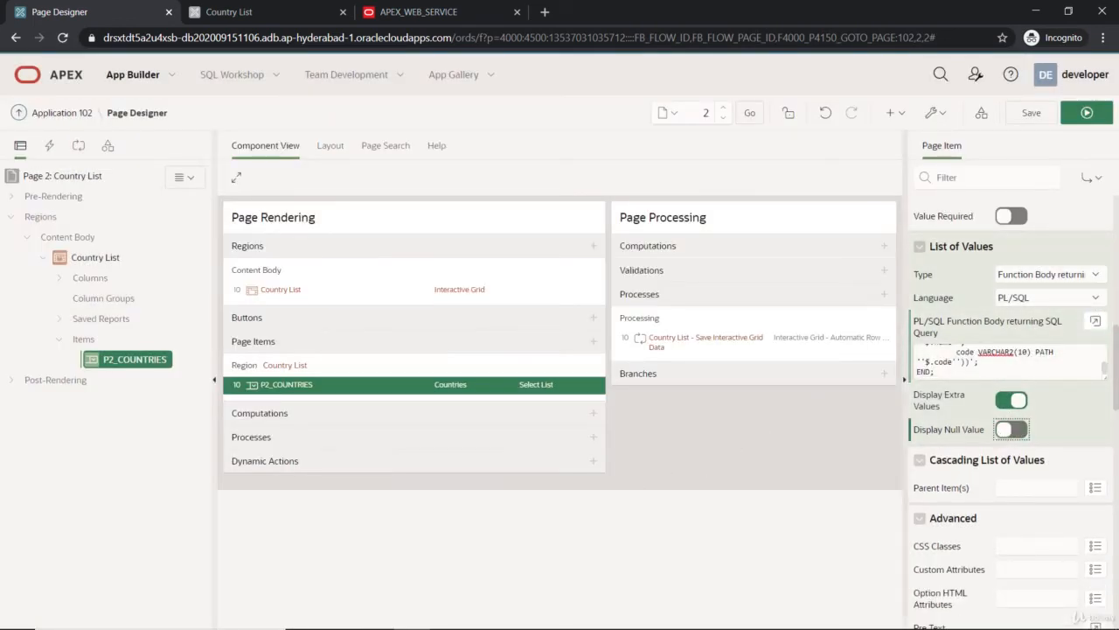
{"action": "left_click", "coordinate": [1032, 112]}
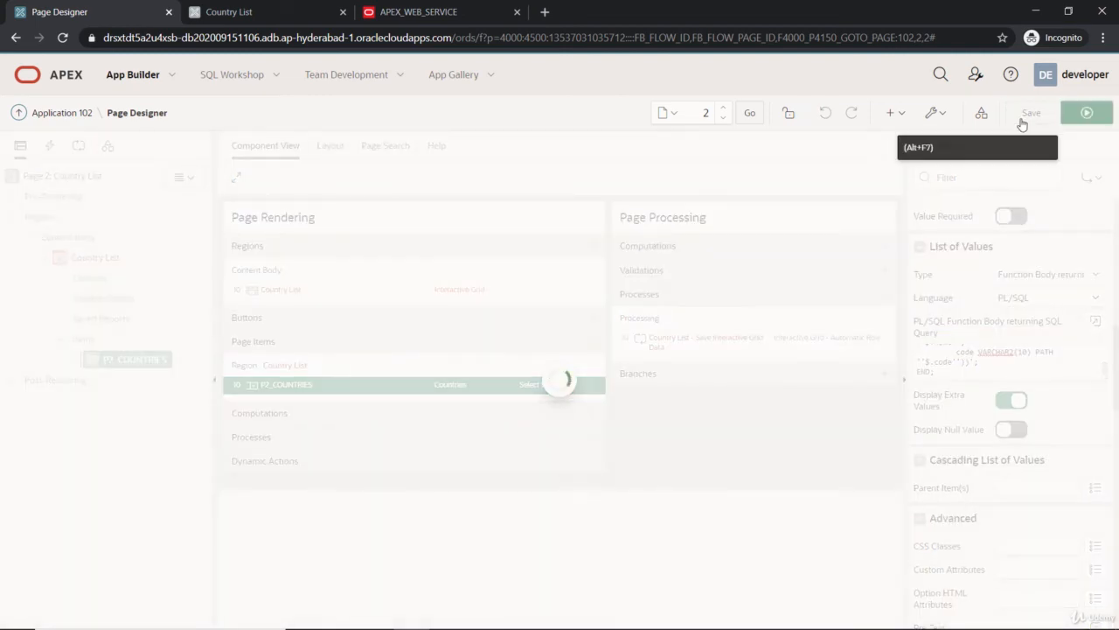
{"action": "left_click", "coordinate": [1032, 112]}
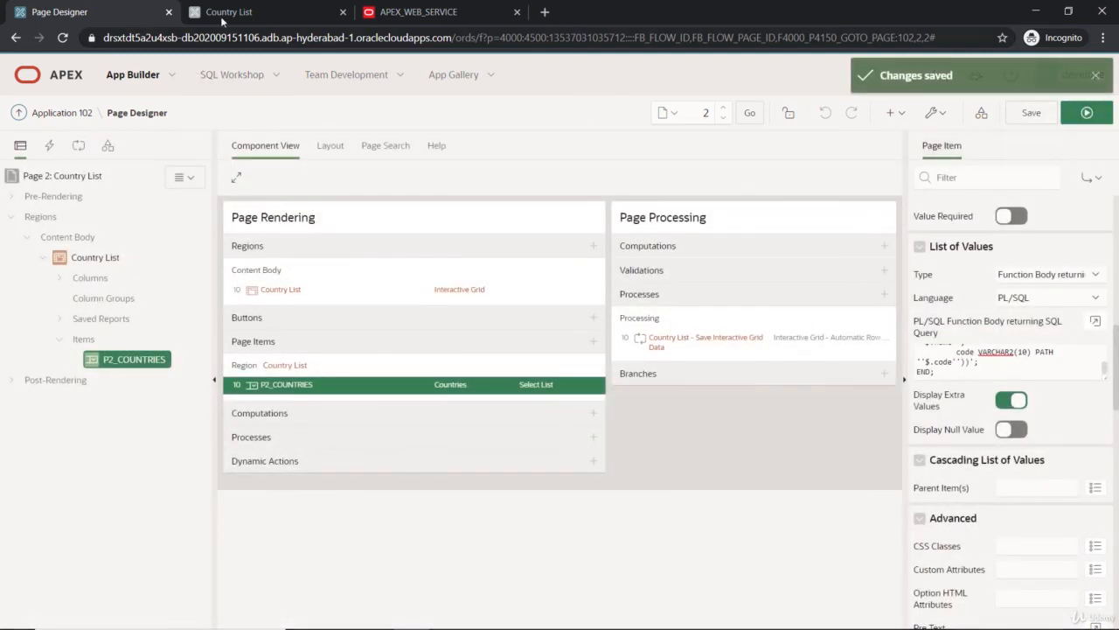
{"action": "left_click", "coordinate": [262, 11]}
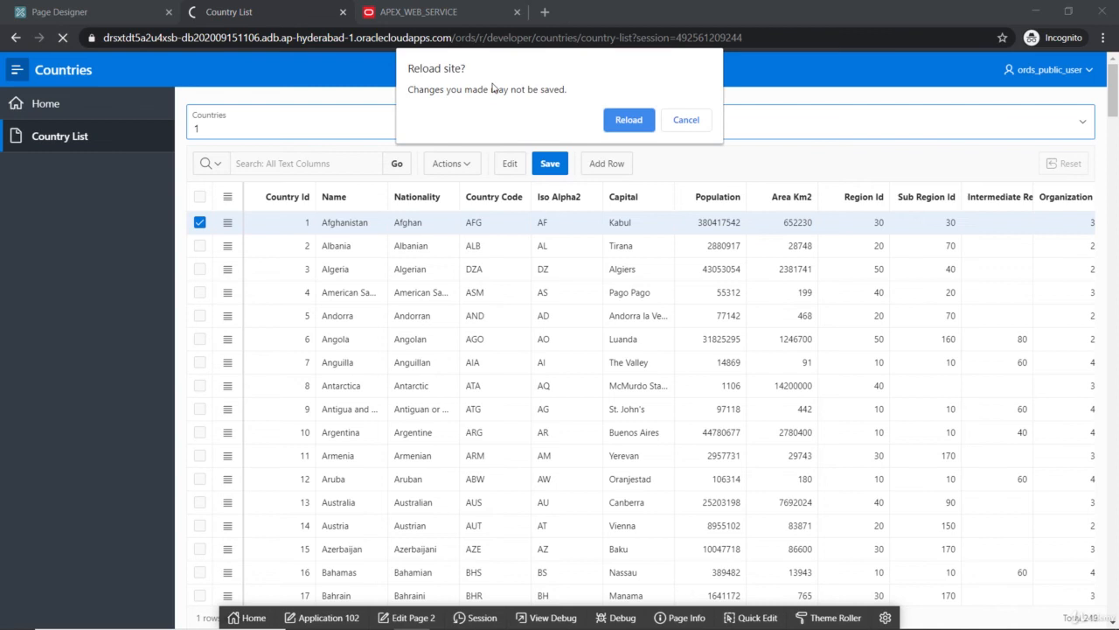
Reload the Country List page and choose Vatican City from the five API countries offered
{"action": "left_click", "coordinate": [628, 119]}
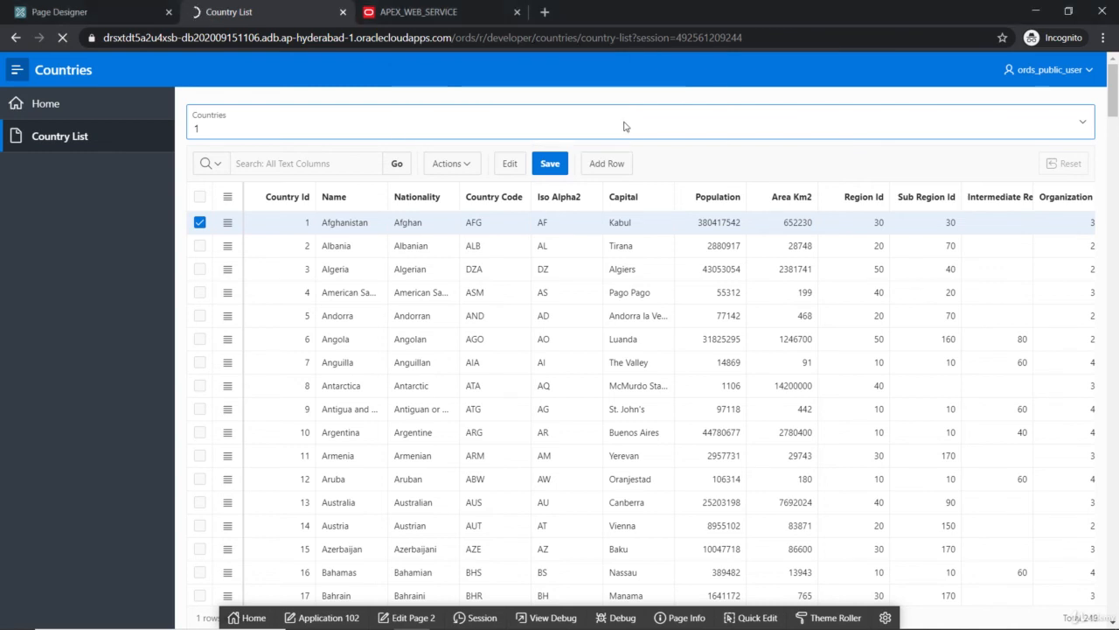
{"action": "type", "text": "Vatican City"}
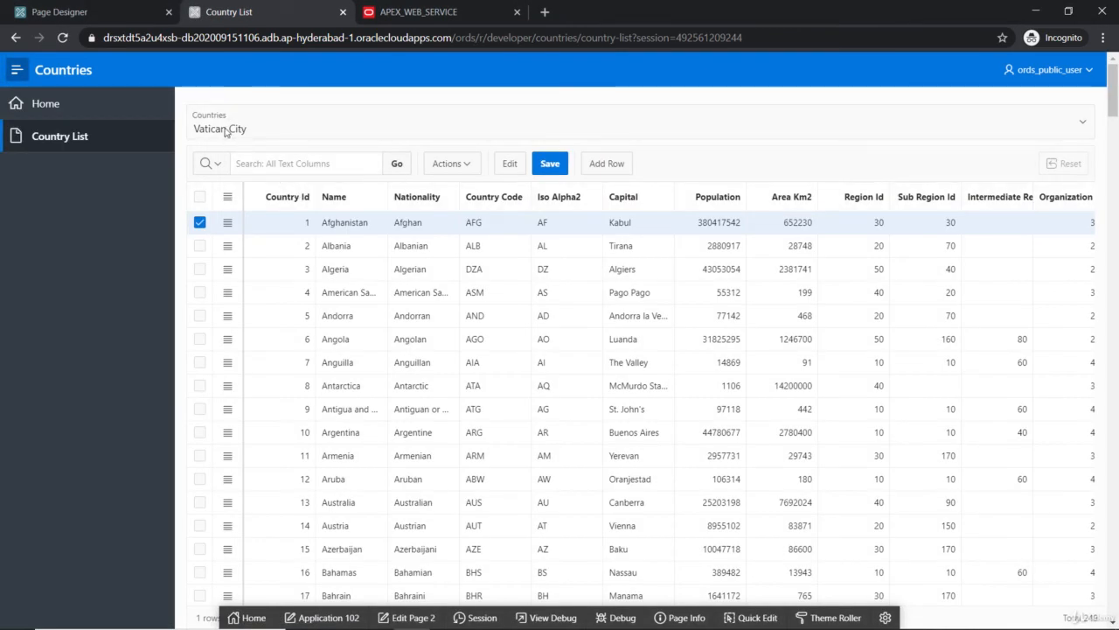
{"action": "left_click", "coordinate": [638, 130]}
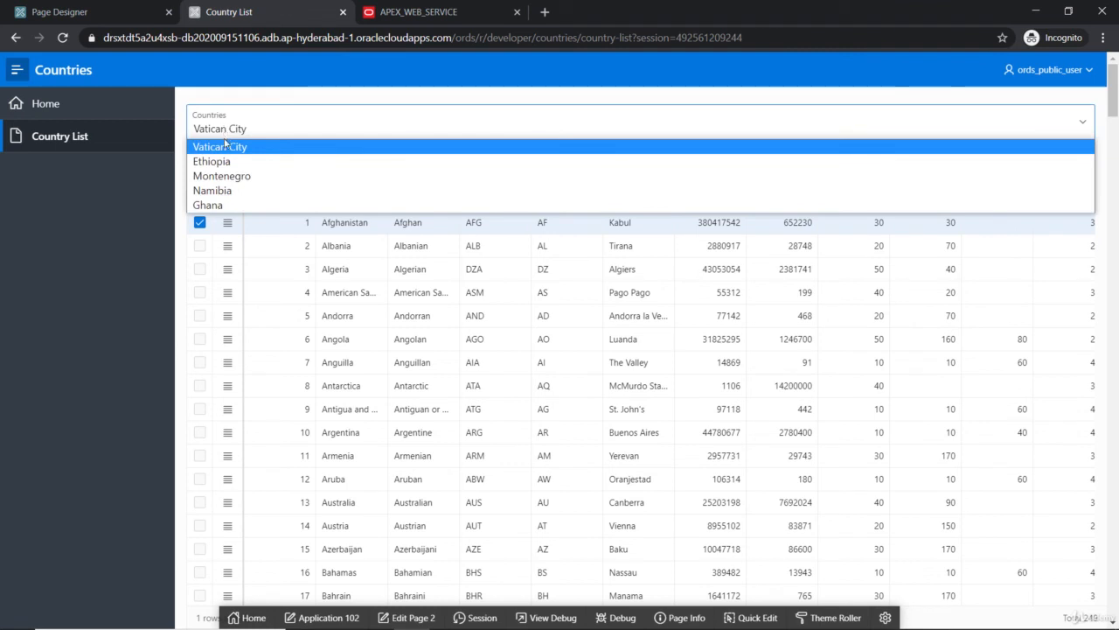
{"action": "mouse_move", "coordinate": [210, 160]}
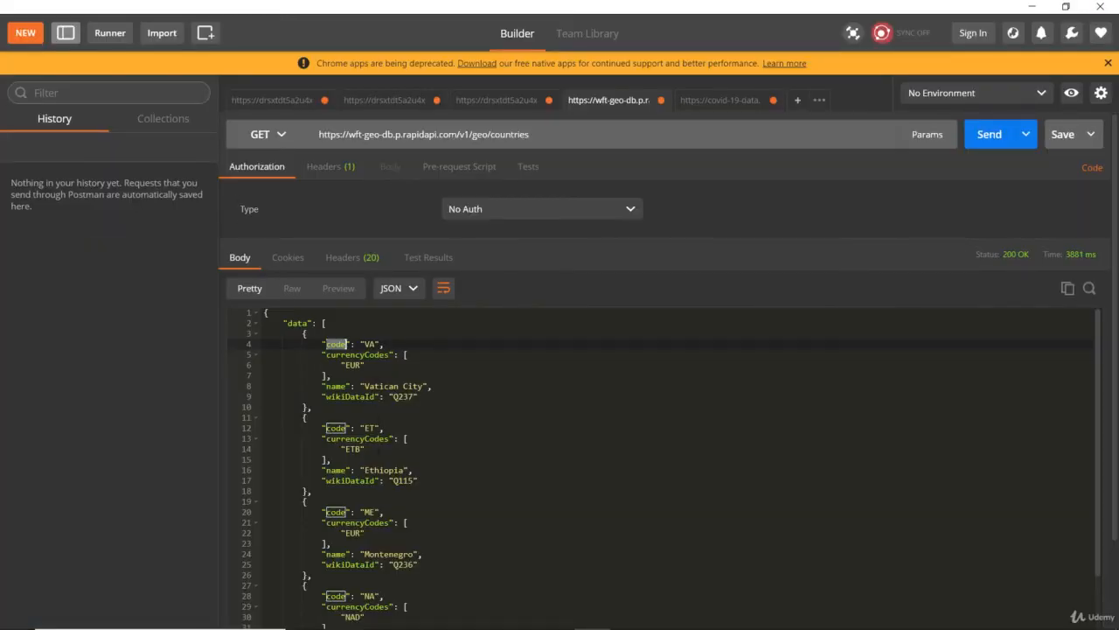
{"action": "scroll", "scroll_direction": "down", "scroll_amount": 3}
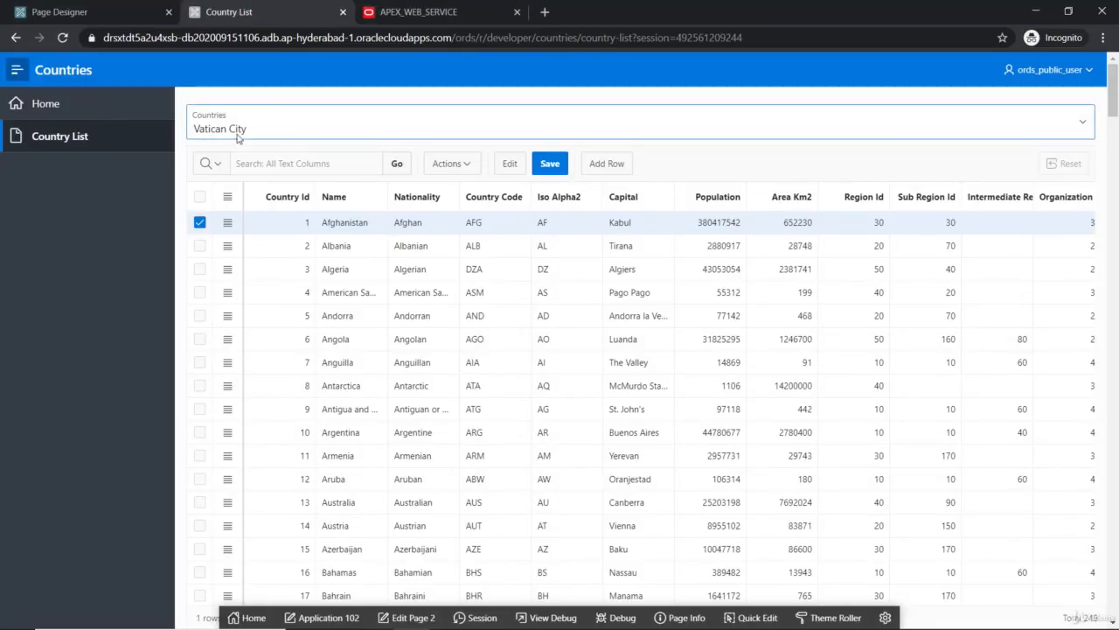
{"action": "mouse_move", "coordinate": [256, 133]}
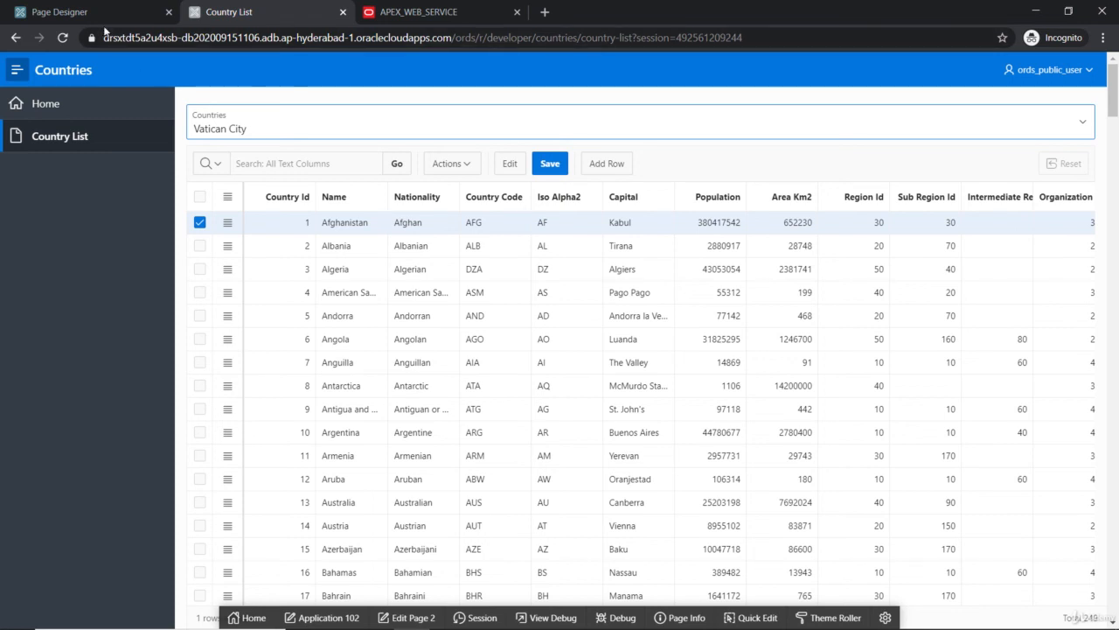
Go back to Page Designer and reopen the Countries list's function body in the code editor
{"action": "left_click", "coordinate": [61, 10]}
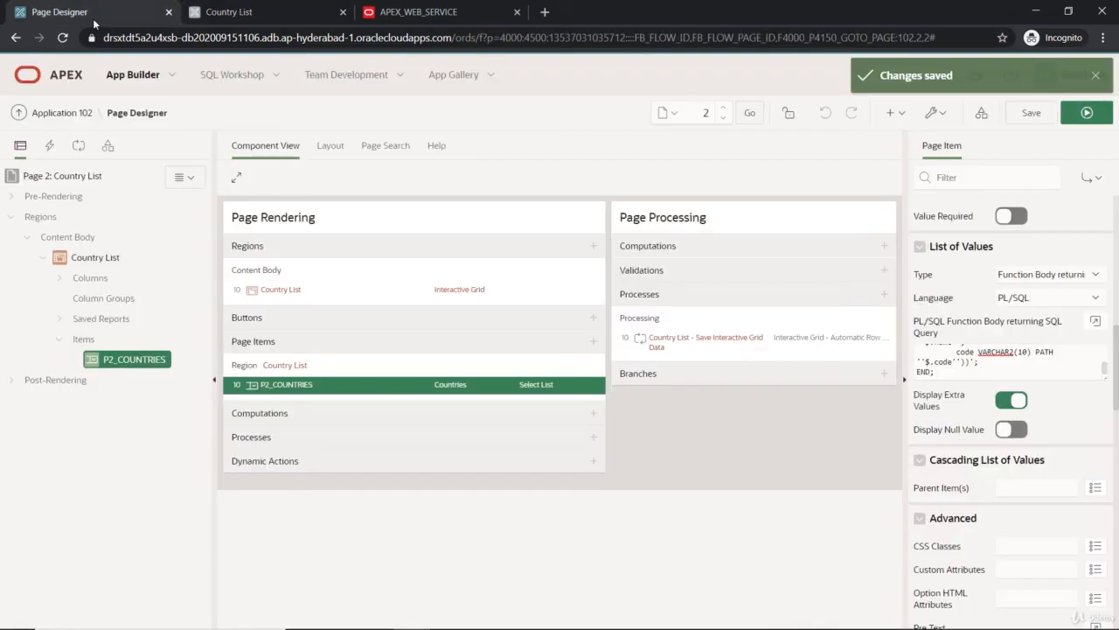
{"action": "left_click", "coordinate": [1095, 320]}
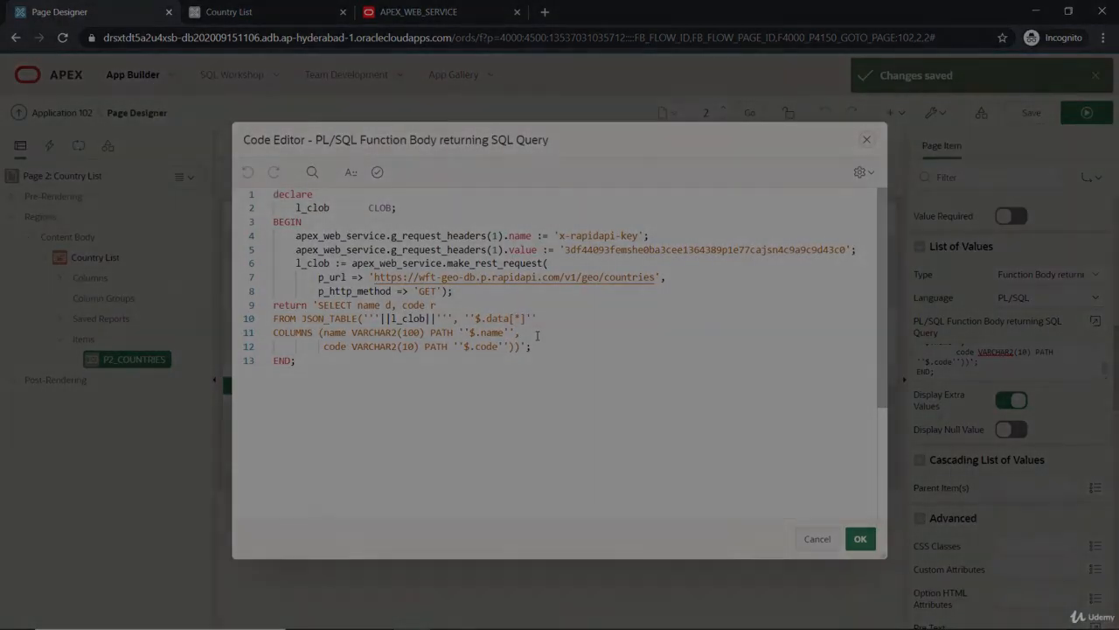